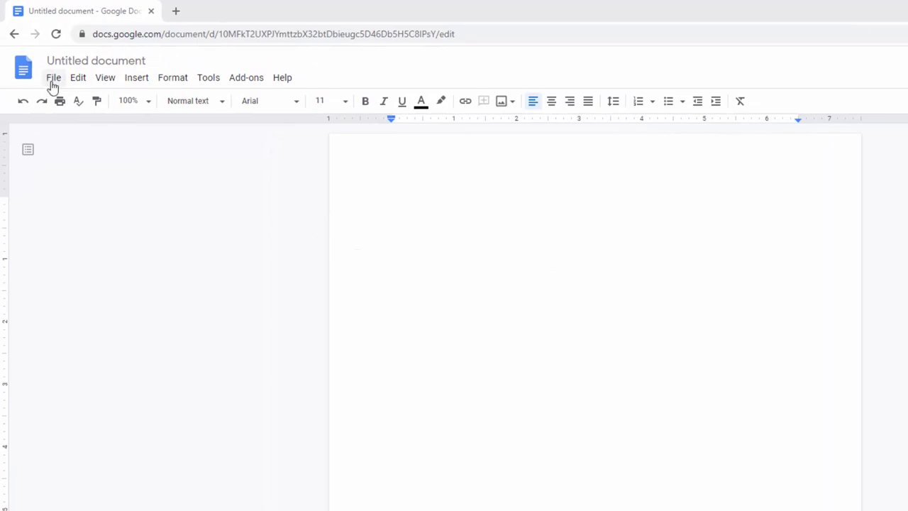
- Open Page setup from the File menu and show the page color choices
click(53, 78)
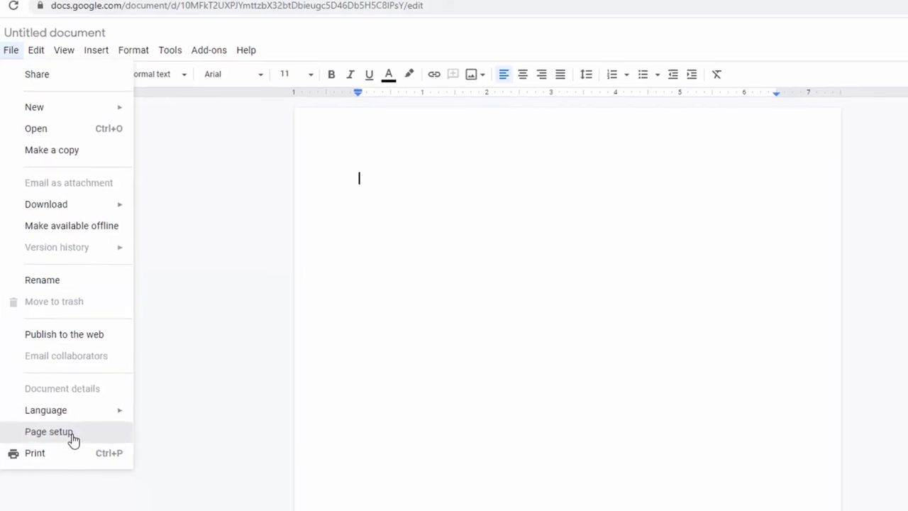
click(48, 431)
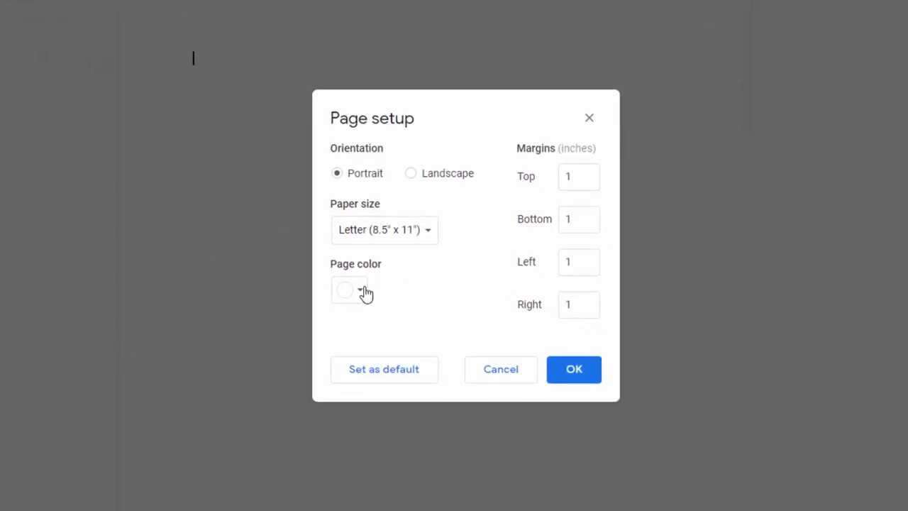
click(348, 290)
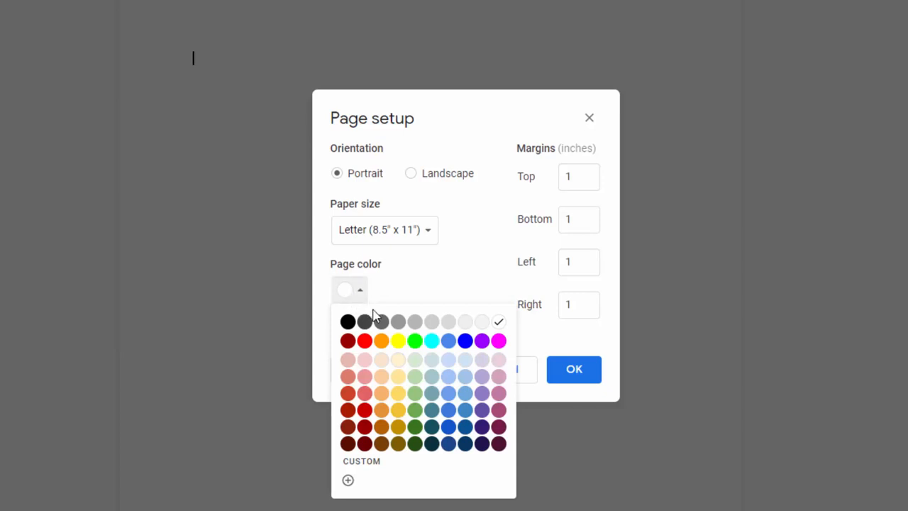
mouse_move(414, 431)
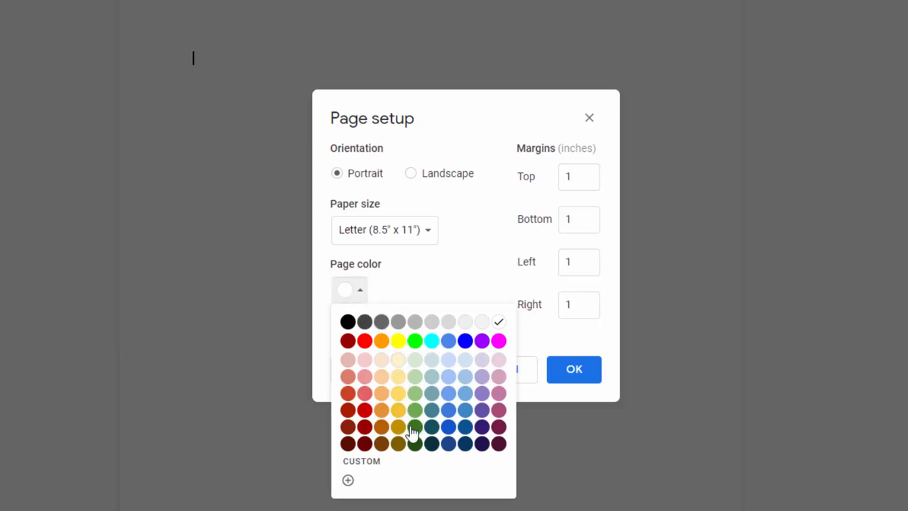
mouse_move(395, 341)
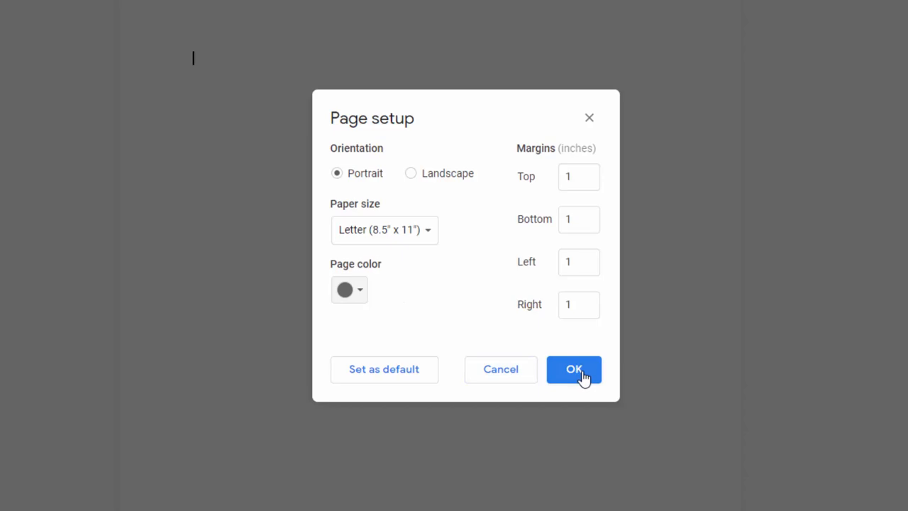
- Apply the dark gray page color, then bring up the Insert menu's drawing options
click(574, 368)
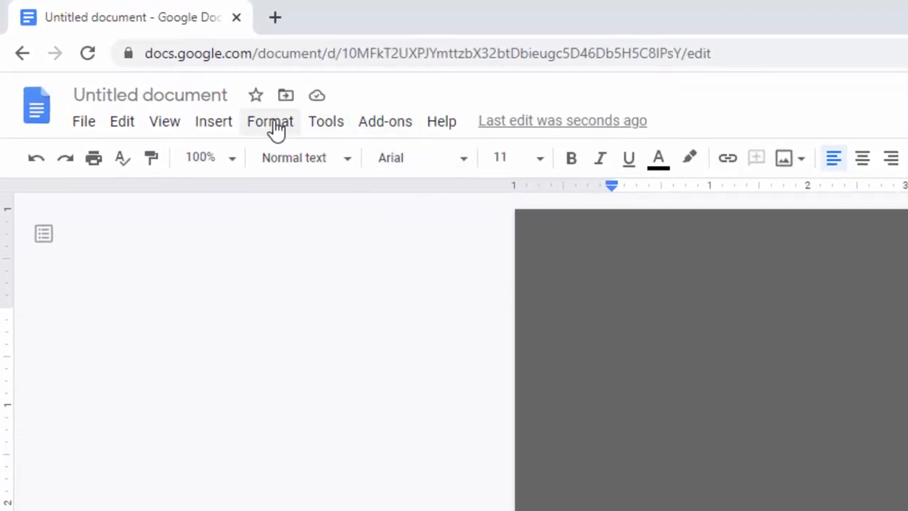
mouse_move(266, 128)
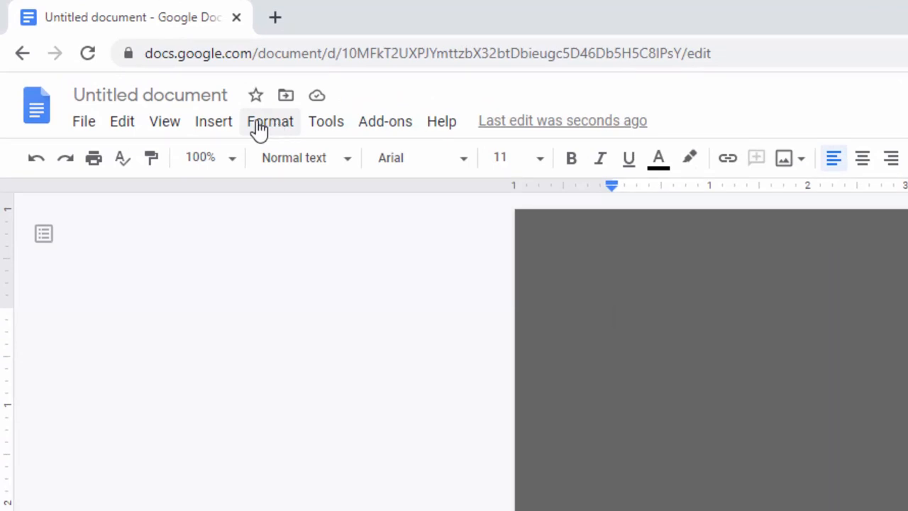
click(213, 120)
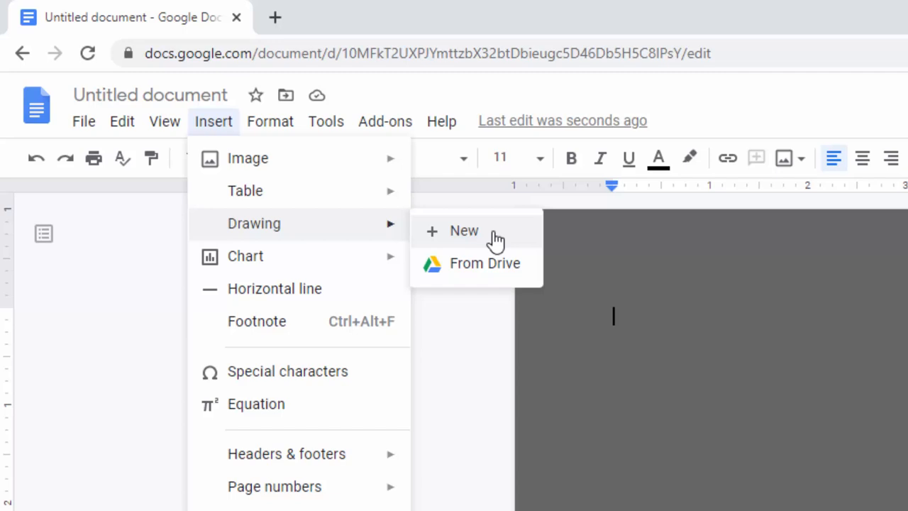
- Start a new drawing and draw a text box about six inches wide across the canvas top
click(464, 231)
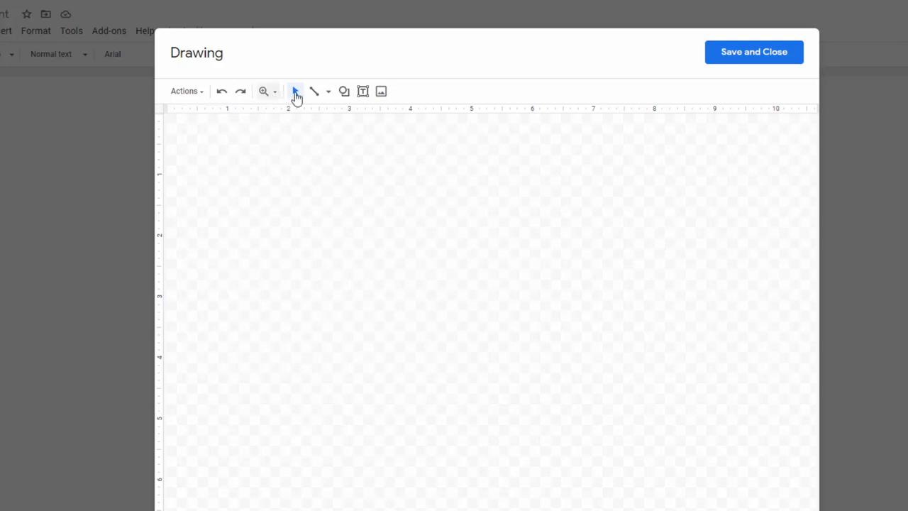
mouse_move(381, 91)
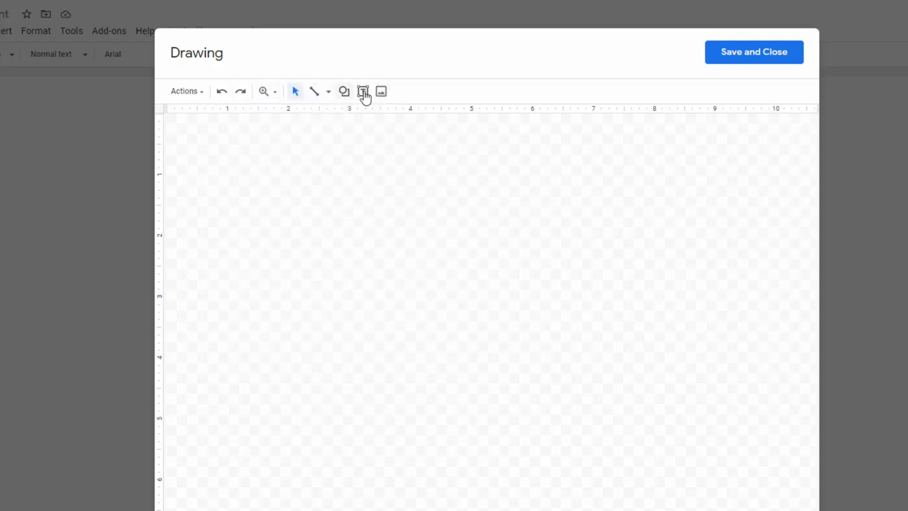
click(362, 91)
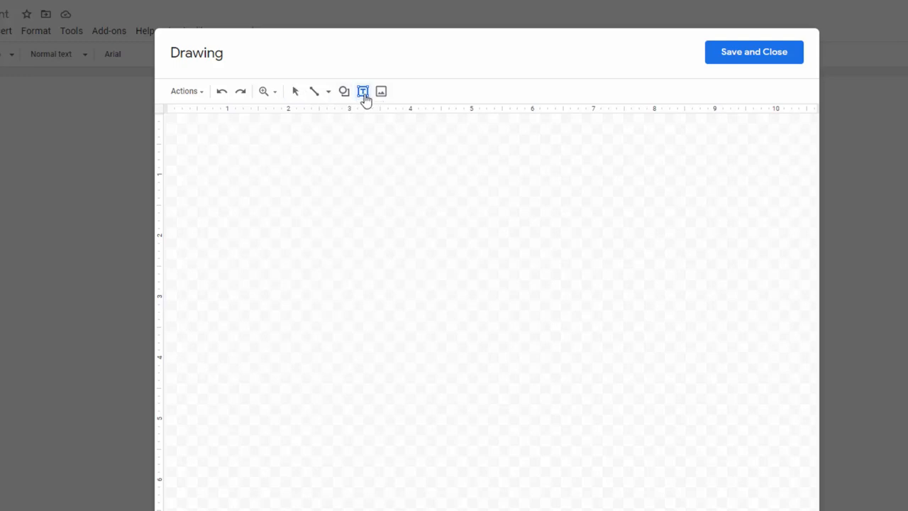
mouse_move(347, 105)
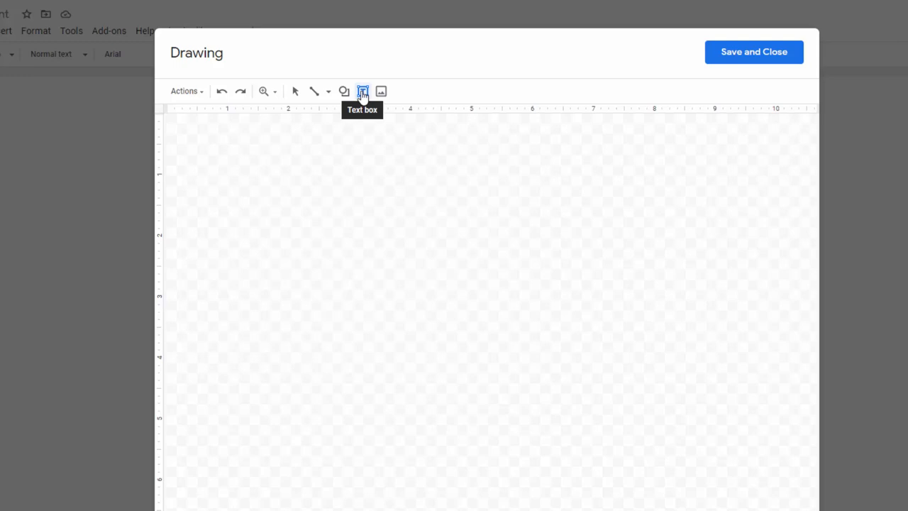
click(362, 90)
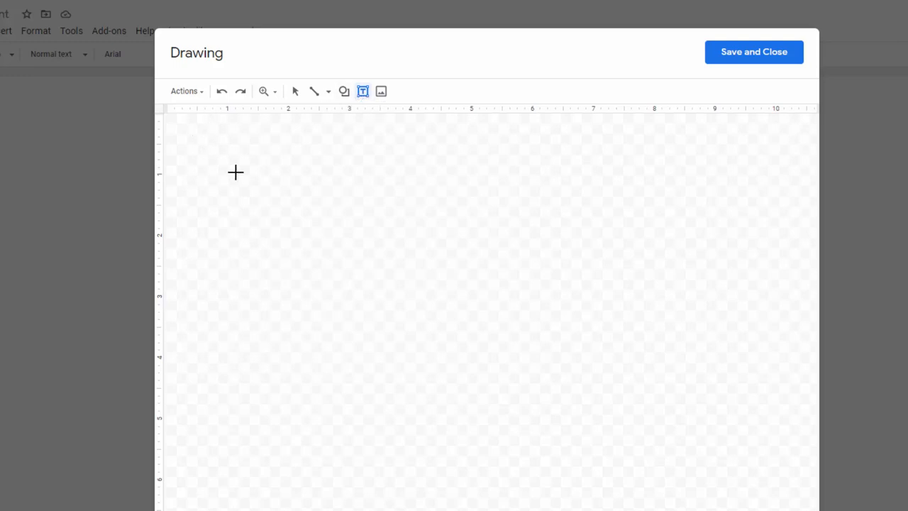
drag(236, 172, 729, 214)
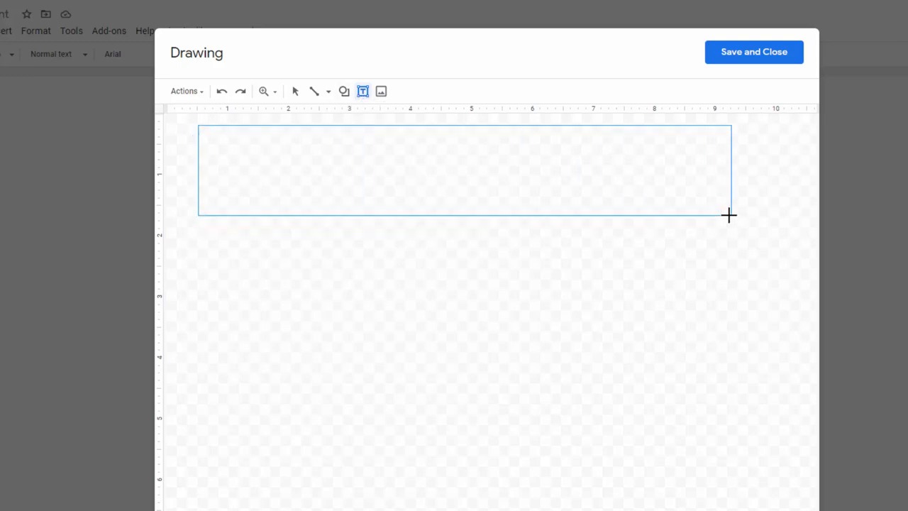
drag(729, 214, 644, 213)
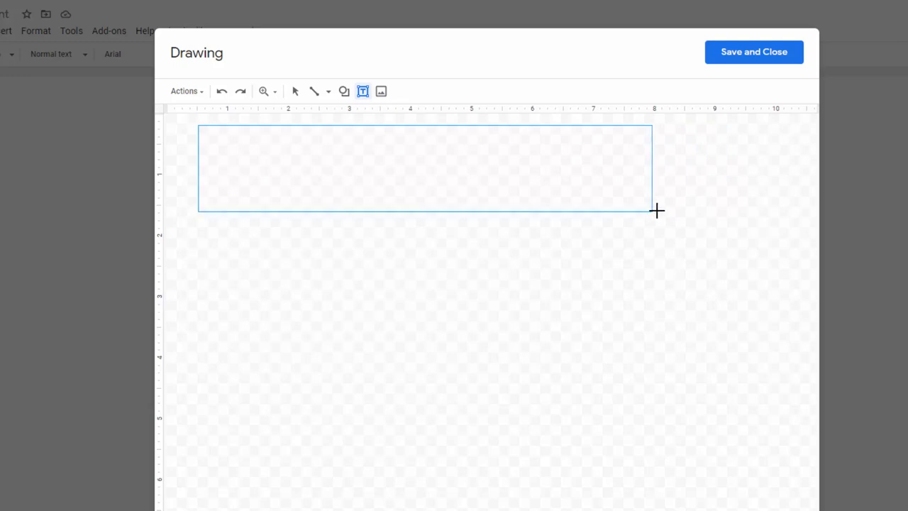
drag(656, 210, 606, 210)
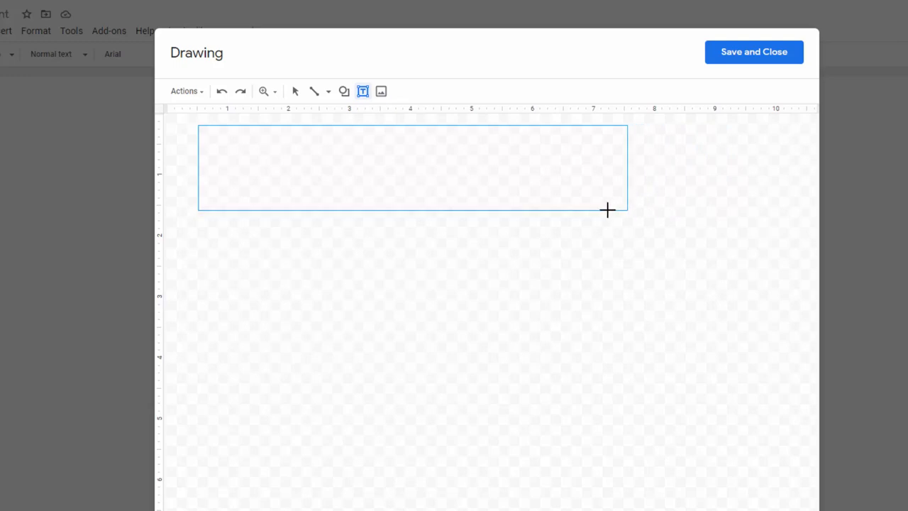
drag(607, 210, 565, 207)
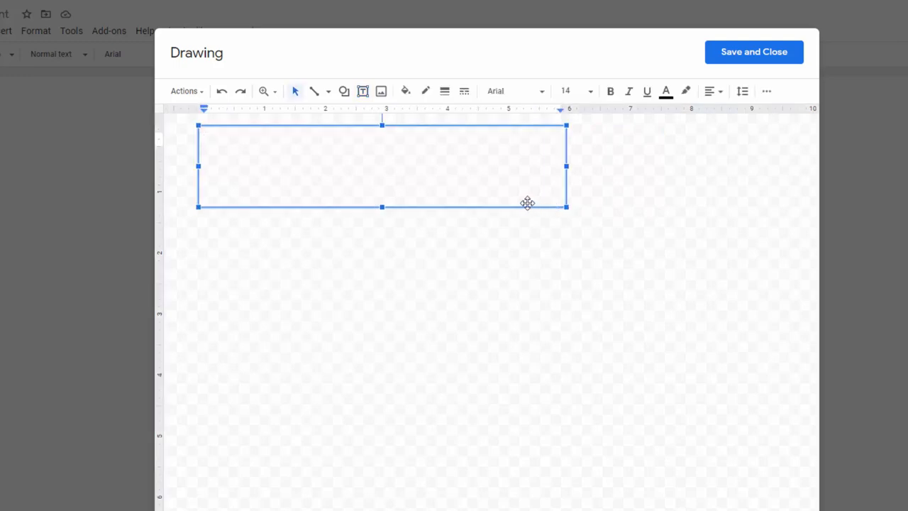
- Give the text box light yellow 1 text at font size 60
double_click(381, 166)
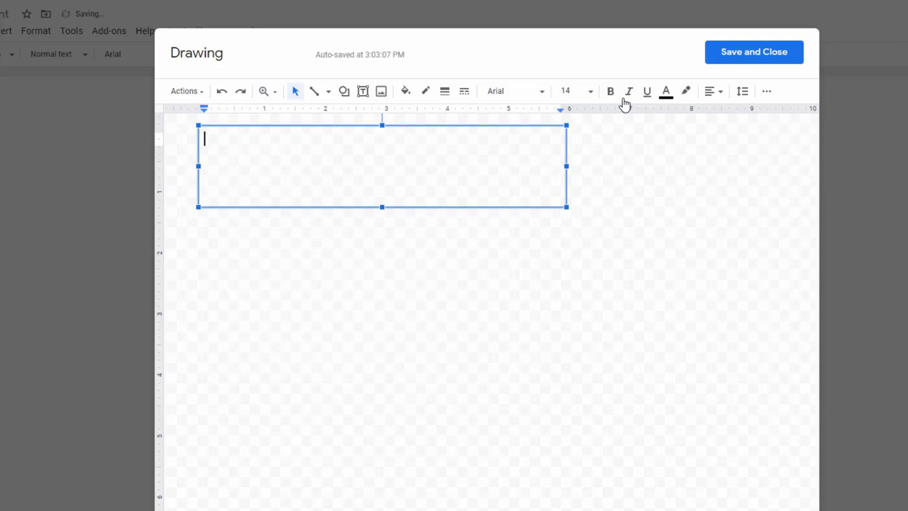
mouse_move(665, 91)
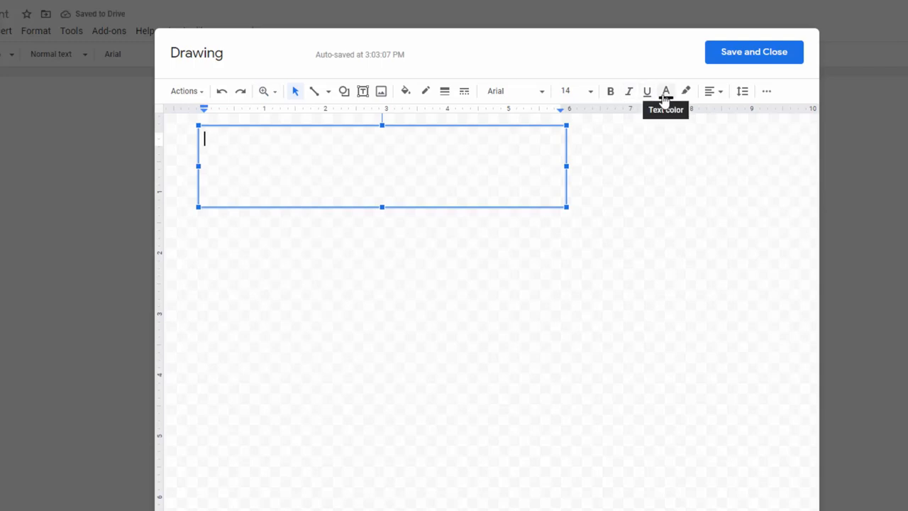
click(665, 91)
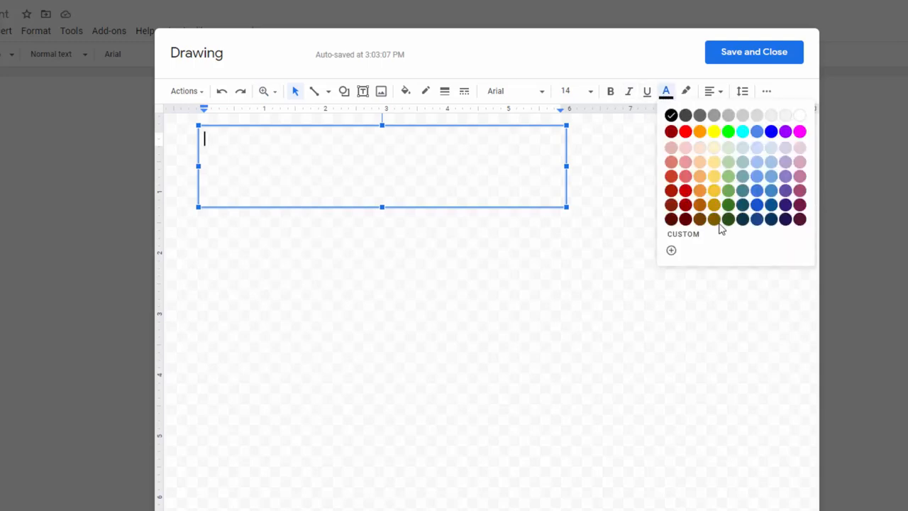
mouse_move(716, 184)
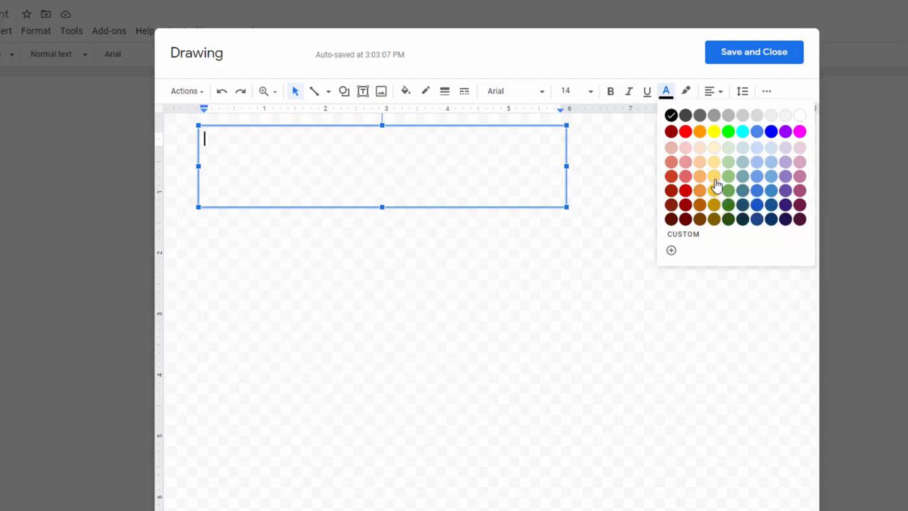
mouse_move(713, 175)
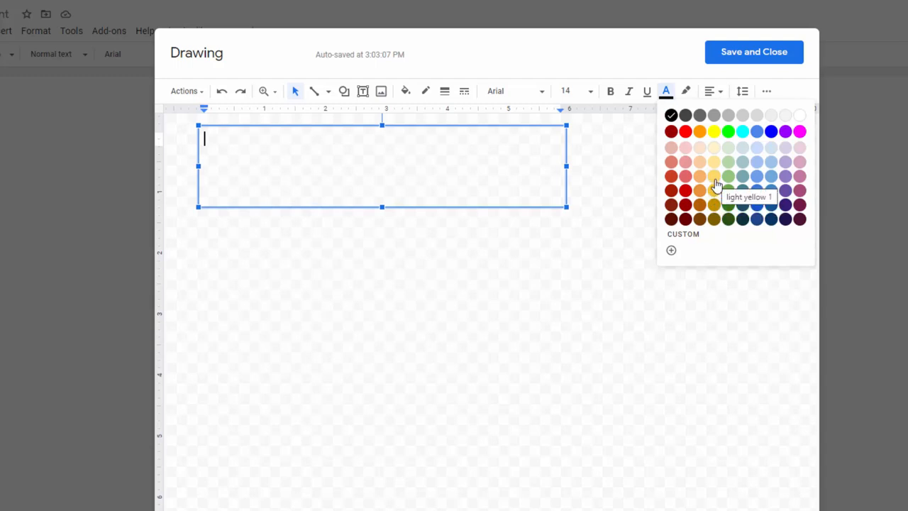
click(714, 190)
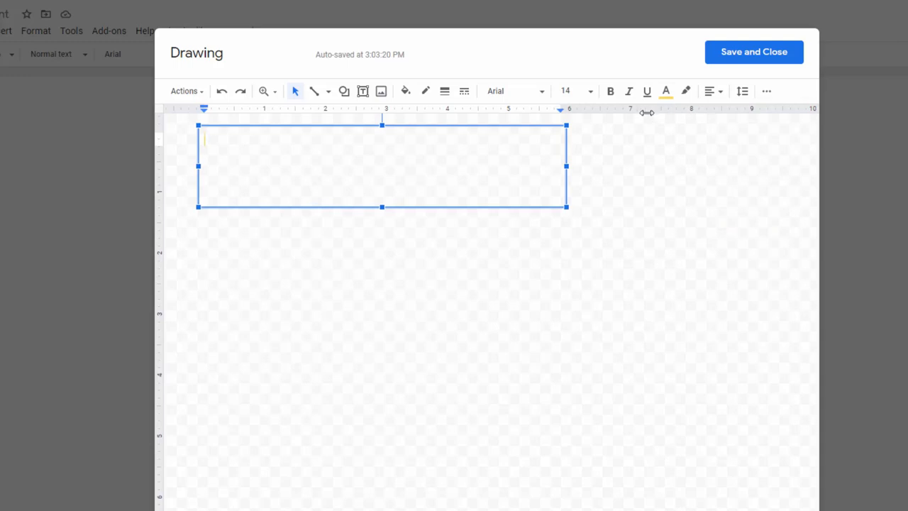
mouse_move(646, 91)
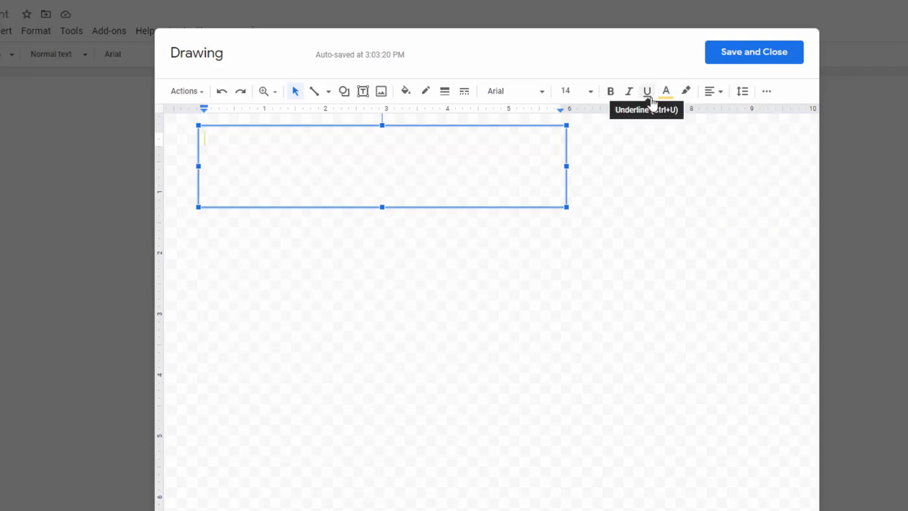
mouse_move(685, 91)
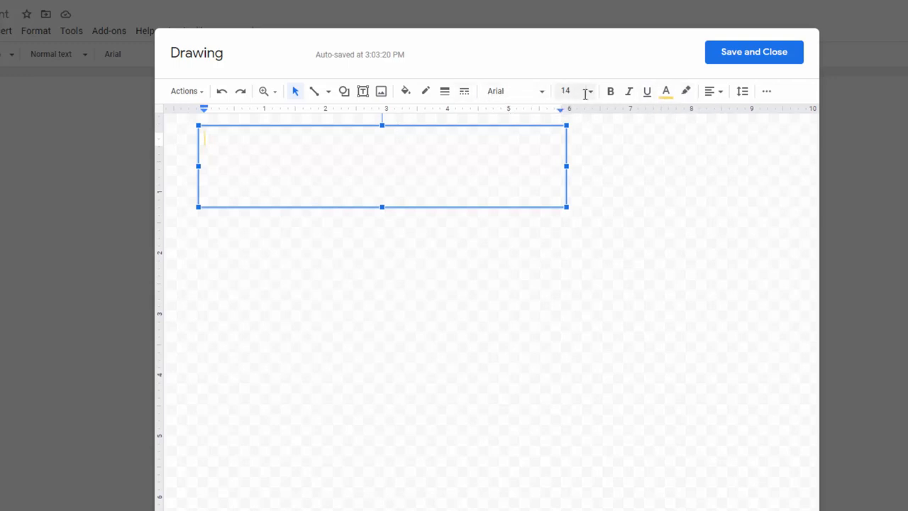
click(570, 91)
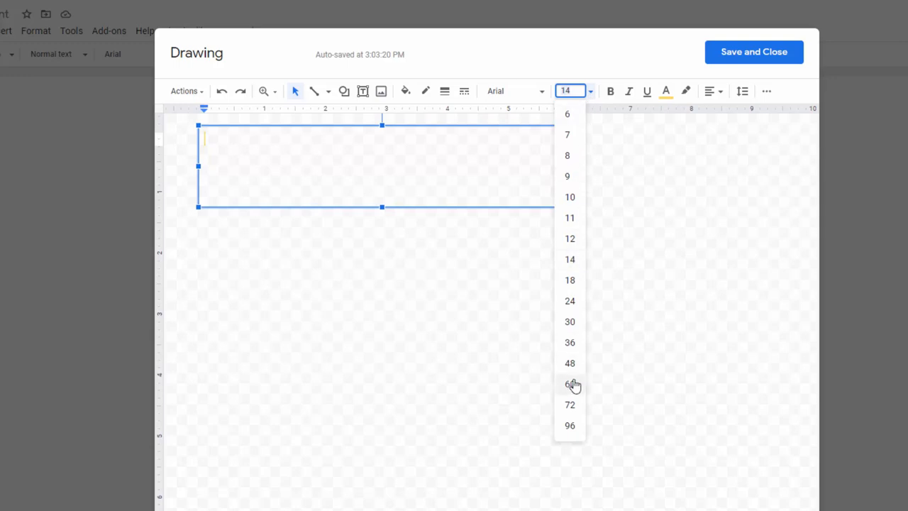
click(570, 384)
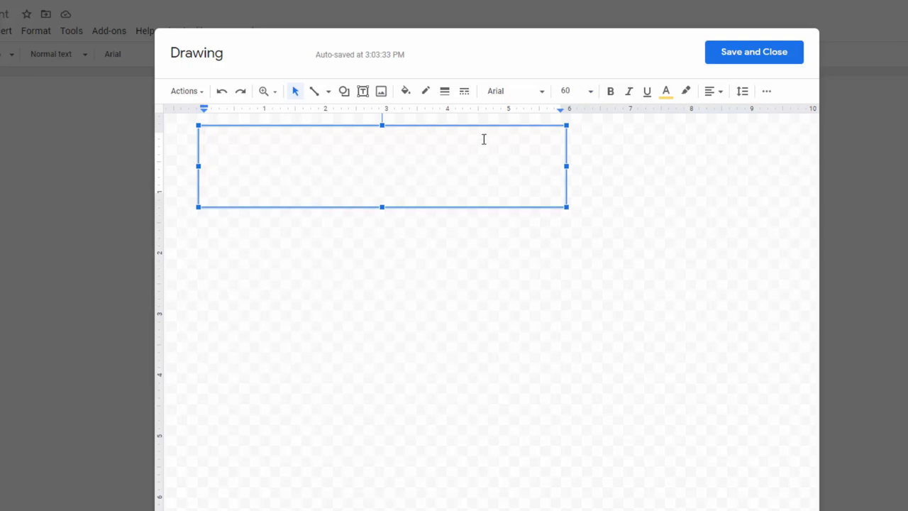
click(514, 91)
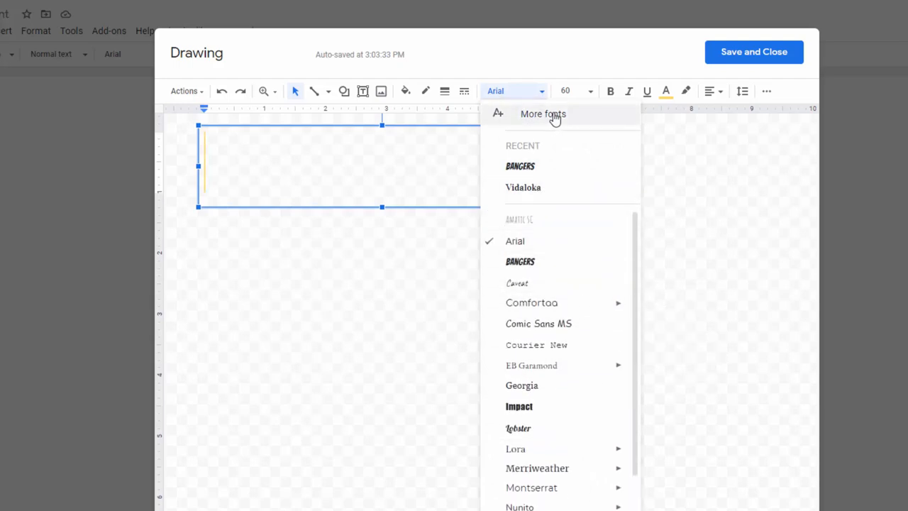
- Filter the Fonts dialog to Display fonts, keep Bangers in My fonts, and confirm
click(543, 113)
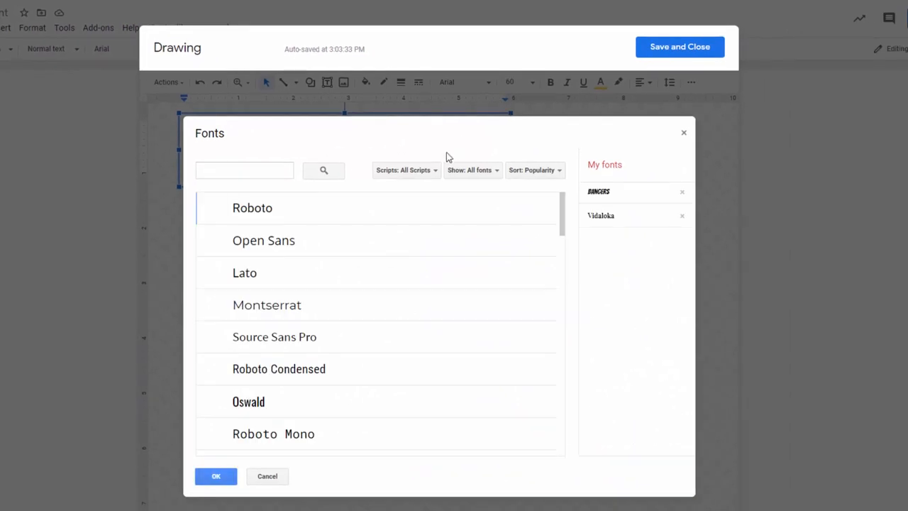
mouse_move(425, 174)
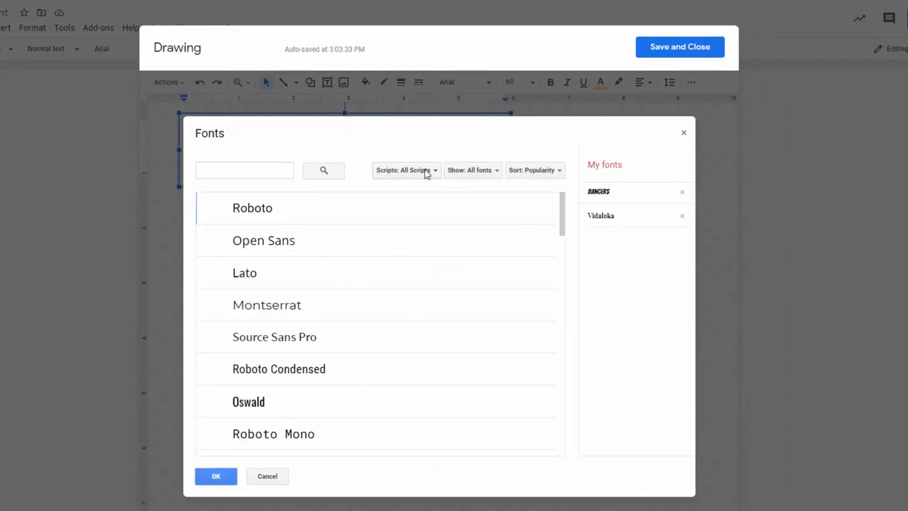
click(473, 170)
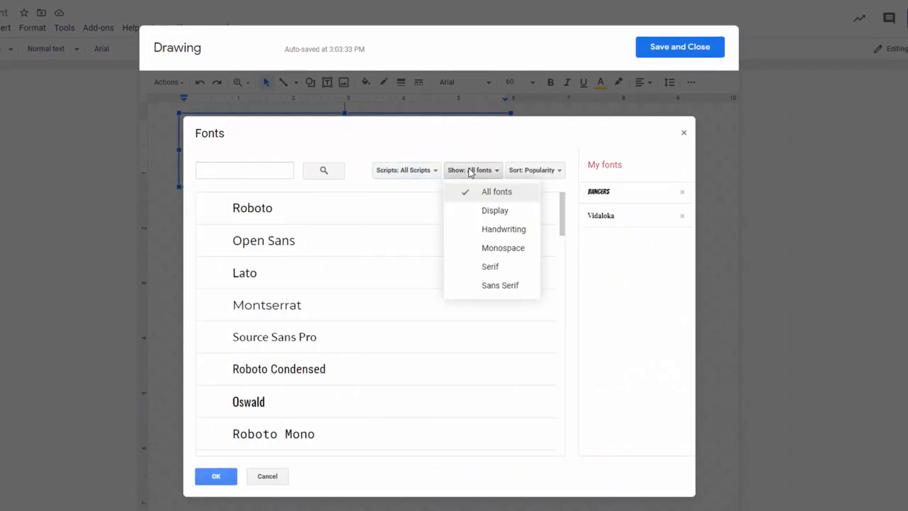
mouse_move(503, 247)
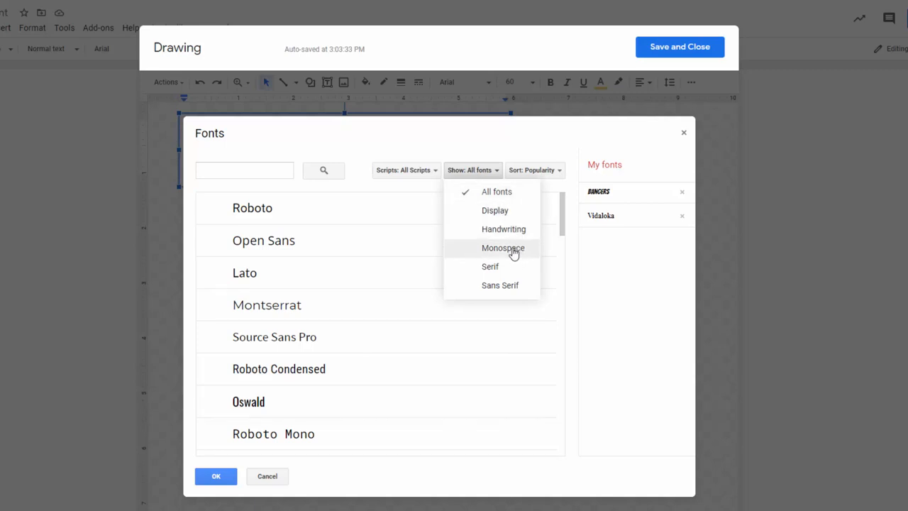
click(494, 210)
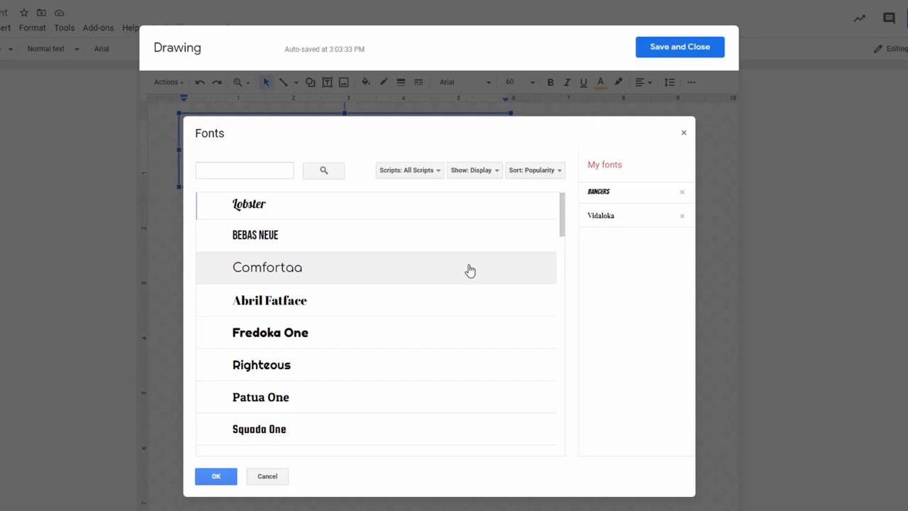
scroll(down, 3)
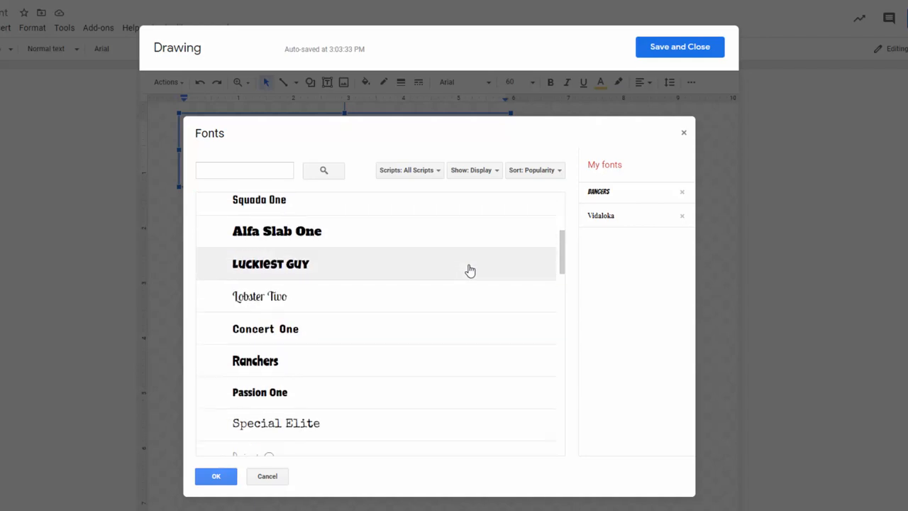
scroll(down, 3)
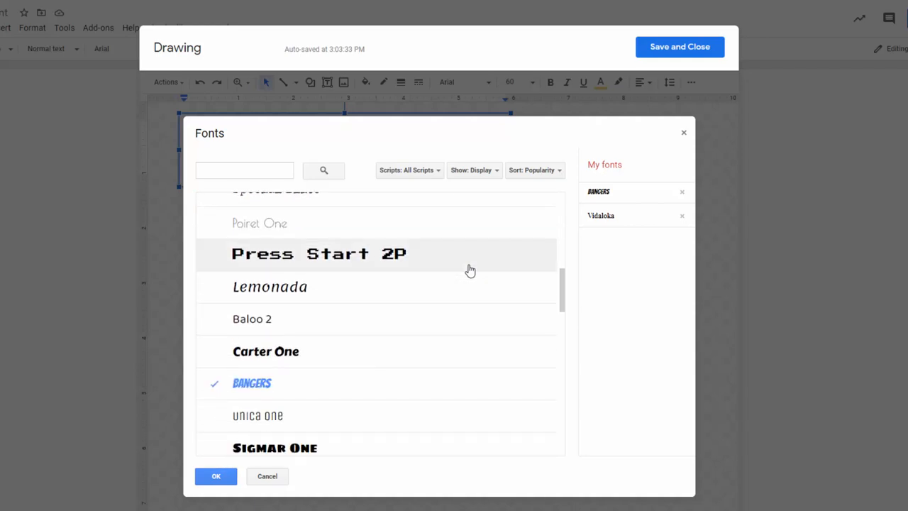
scroll(down, 3)
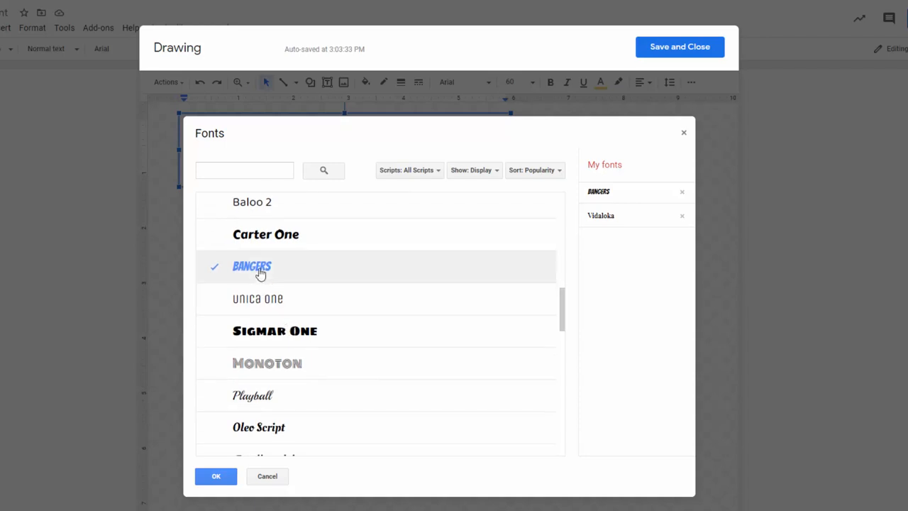
mouse_move(254, 275)
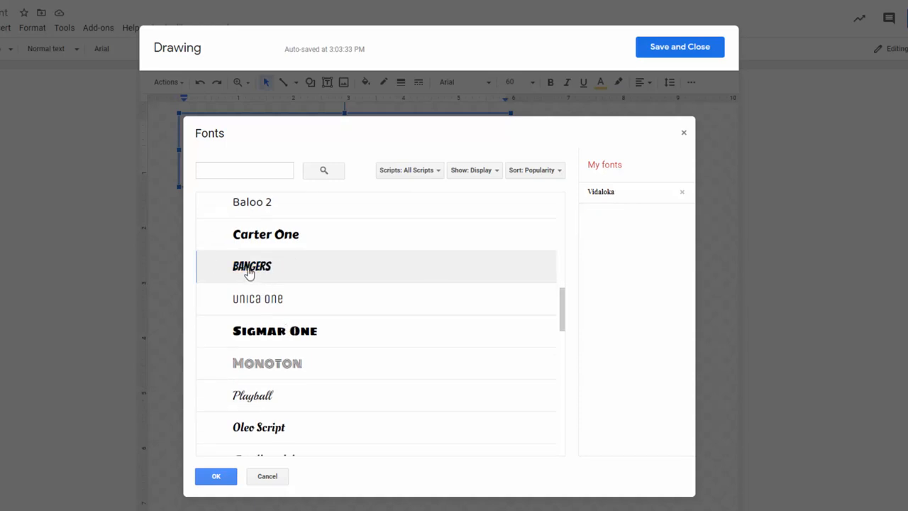
click(252, 265)
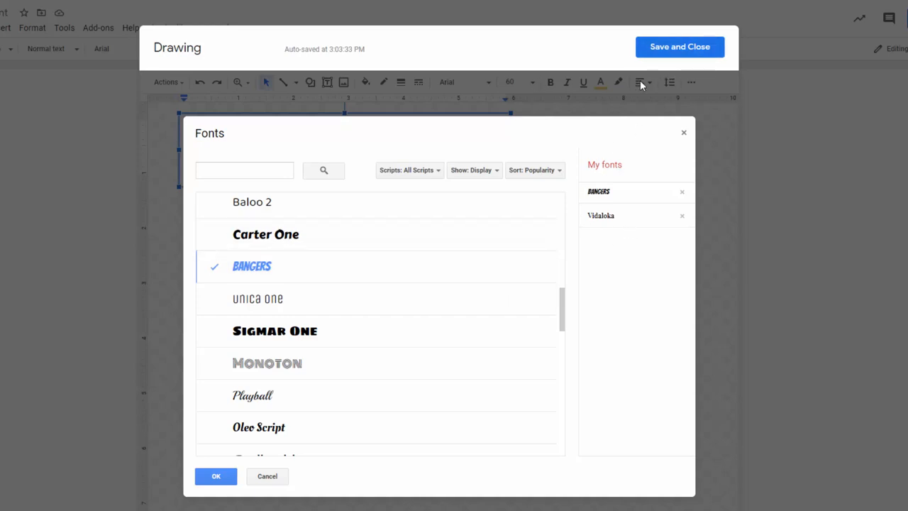
click(216, 476)
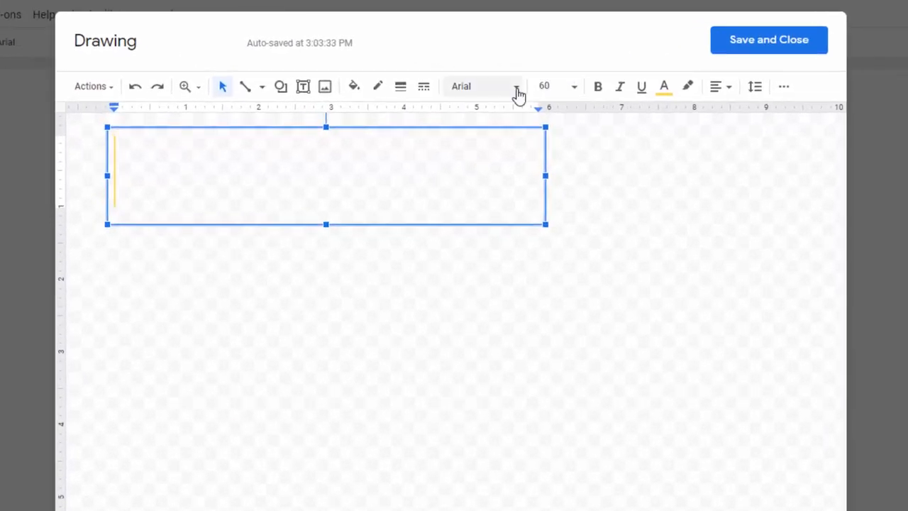
- Type 'HALLOWEEN CONCERT!' in Bangers, widen the box to one line, and save the drawing
click(482, 86)
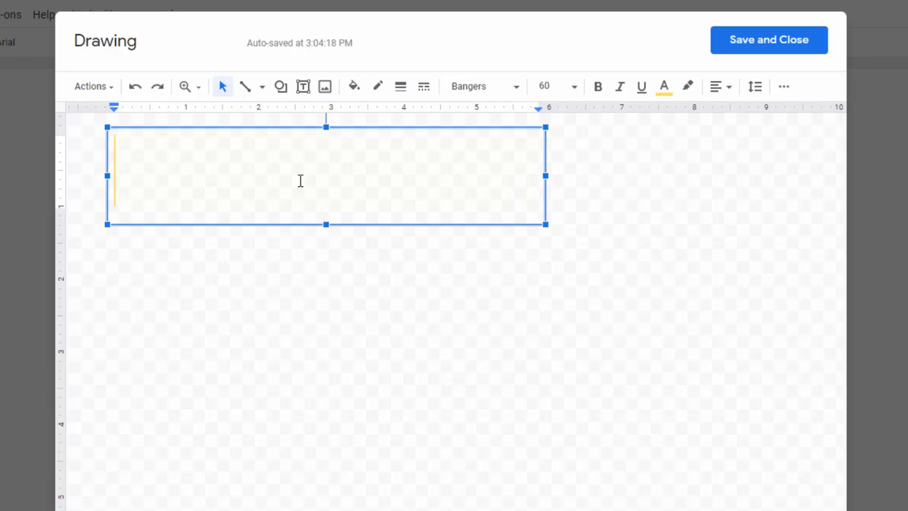
text(HALL)
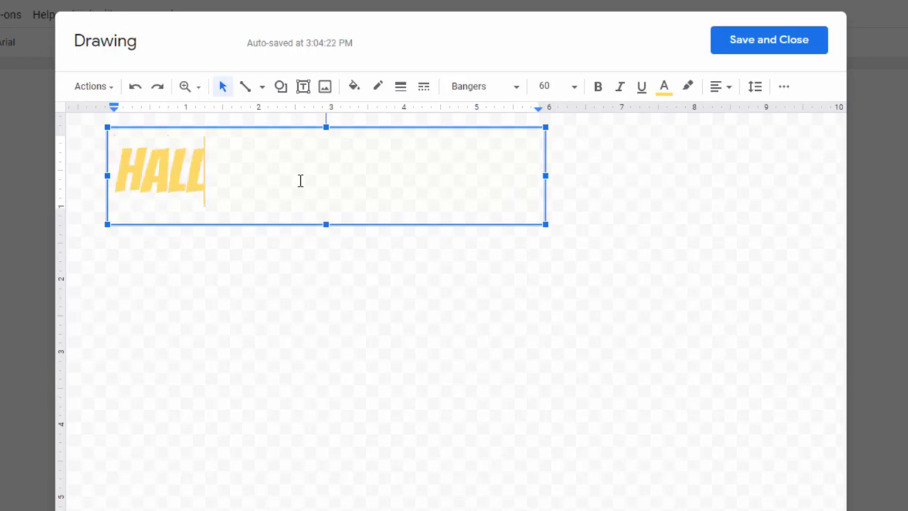
text(OWEEN)
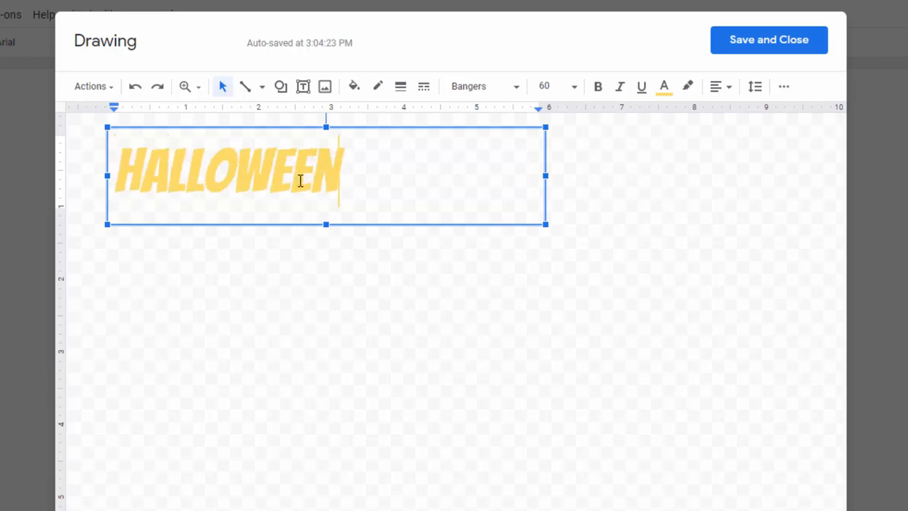
text(CONCERT)
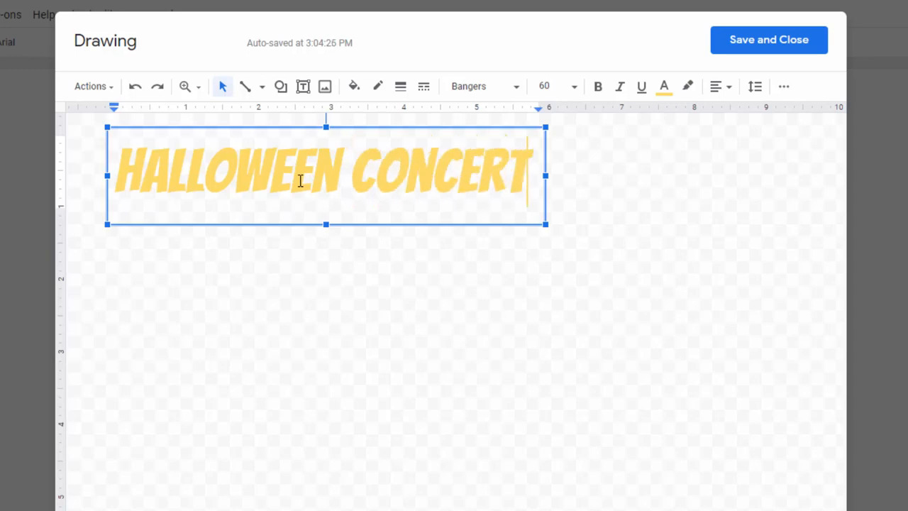
text(!)
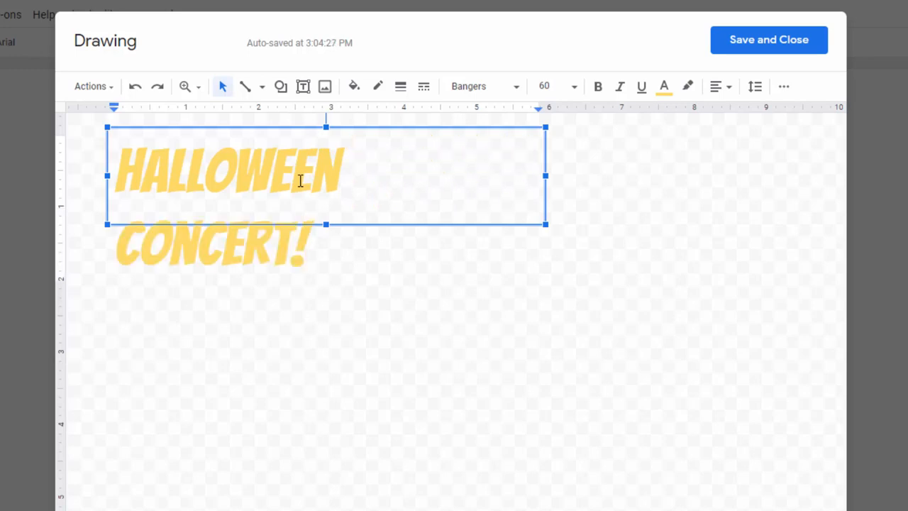
mouse_move(545, 175)
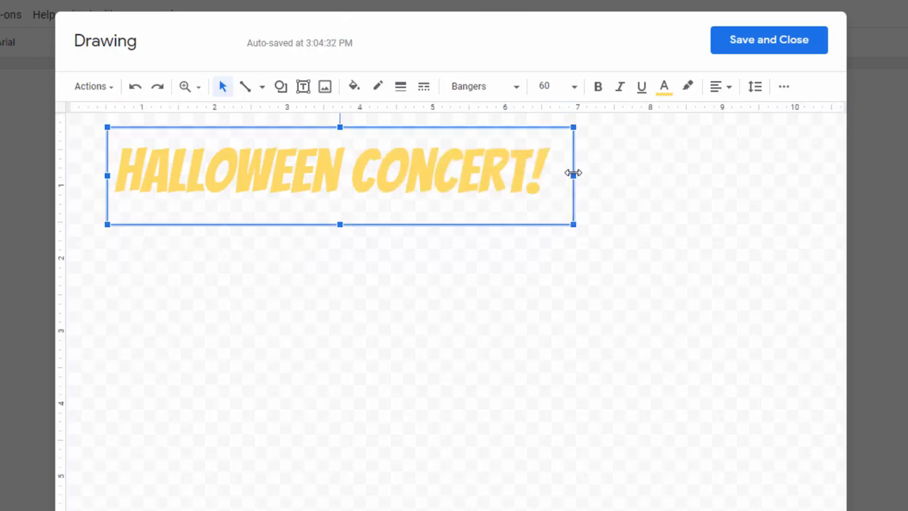
drag(572, 174, 561, 174)
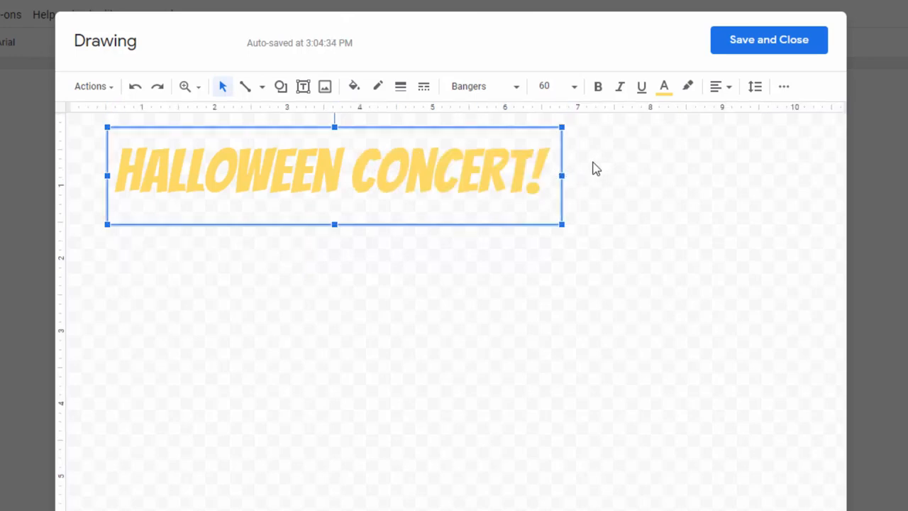
mouse_move(769, 39)
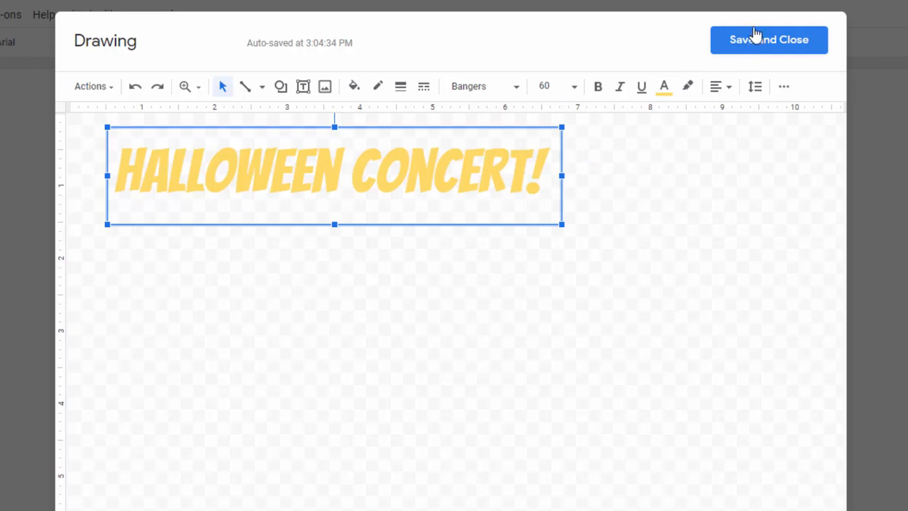
click(769, 39)
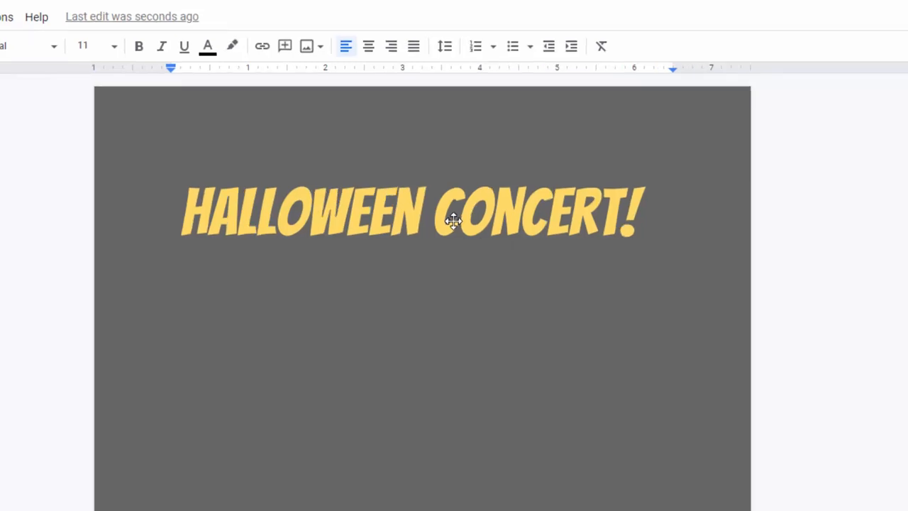
- Select the title drawing and set it to wrap text
click(452, 213)
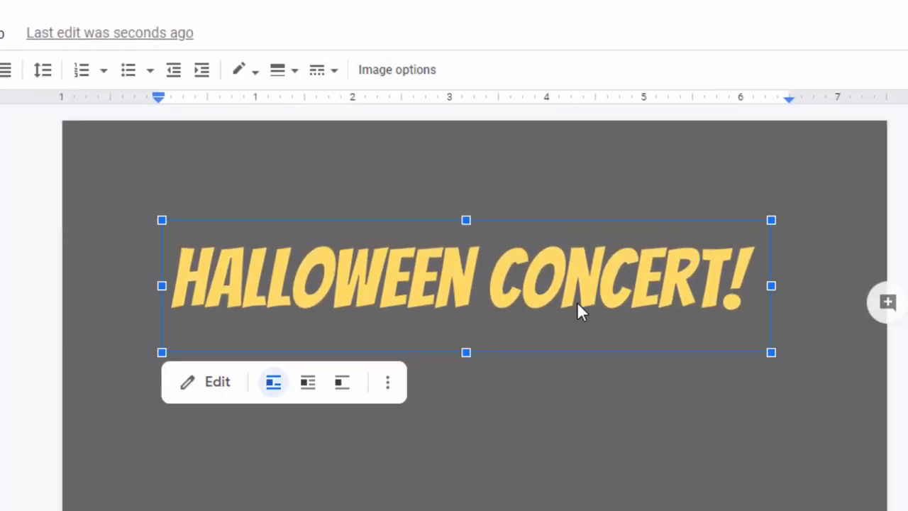
mouse_move(497, 315)
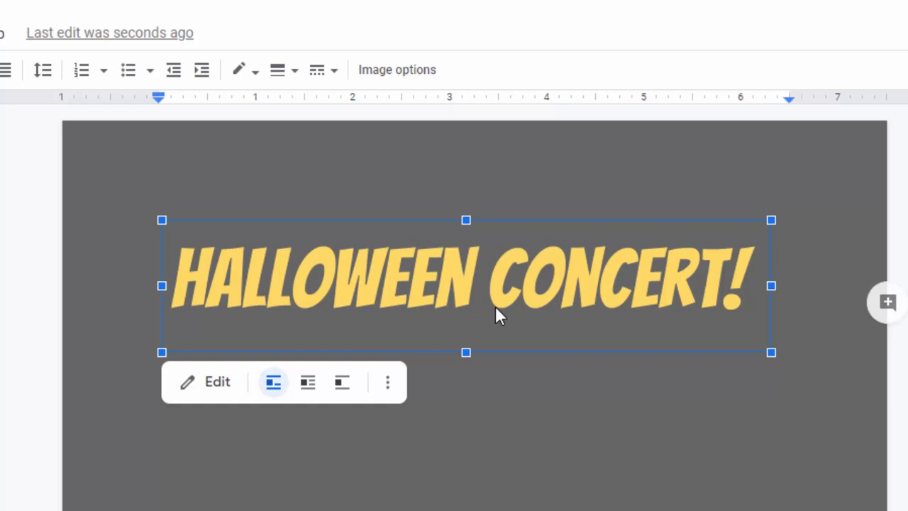
mouse_move(645, 291)
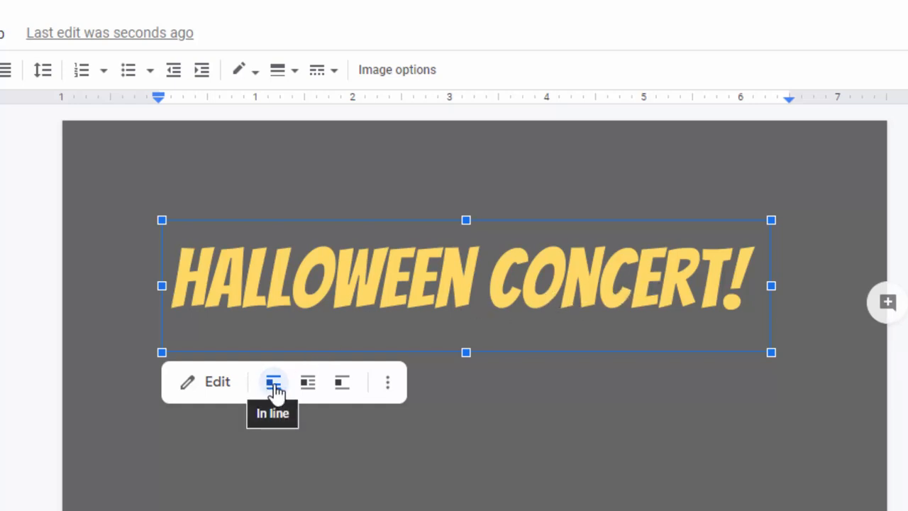
mouse_move(307, 383)
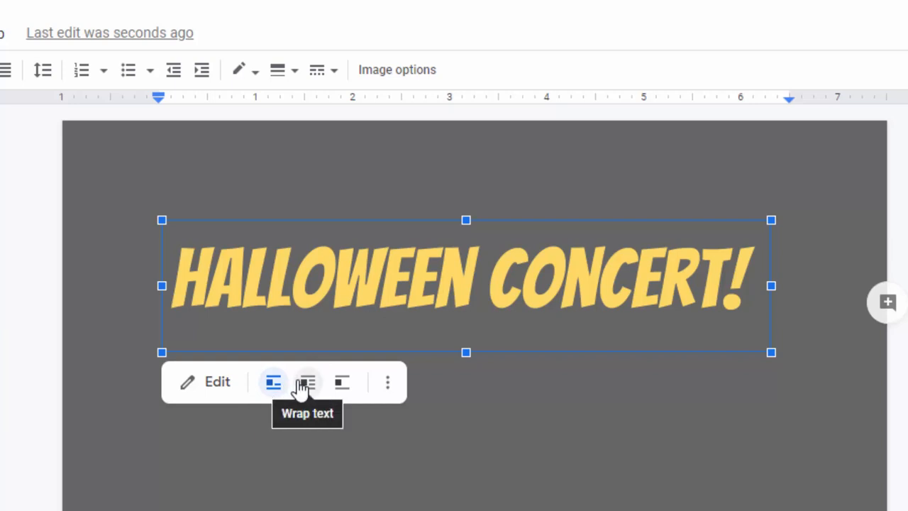
mouse_move(342, 382)
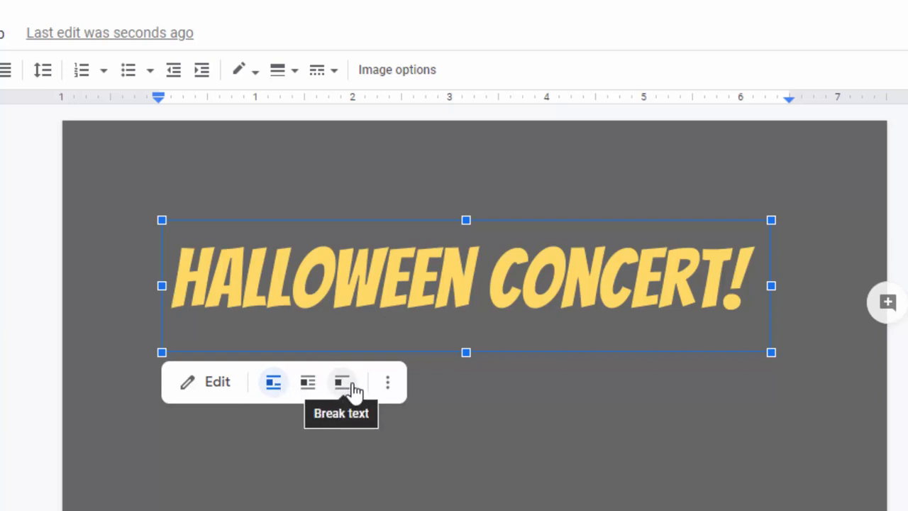
mouse_move(308, 383)
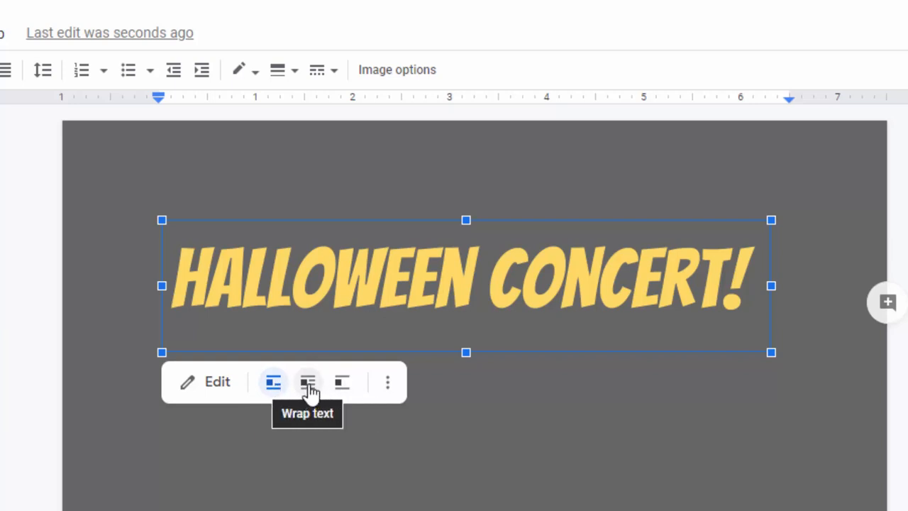
click(307, 382)
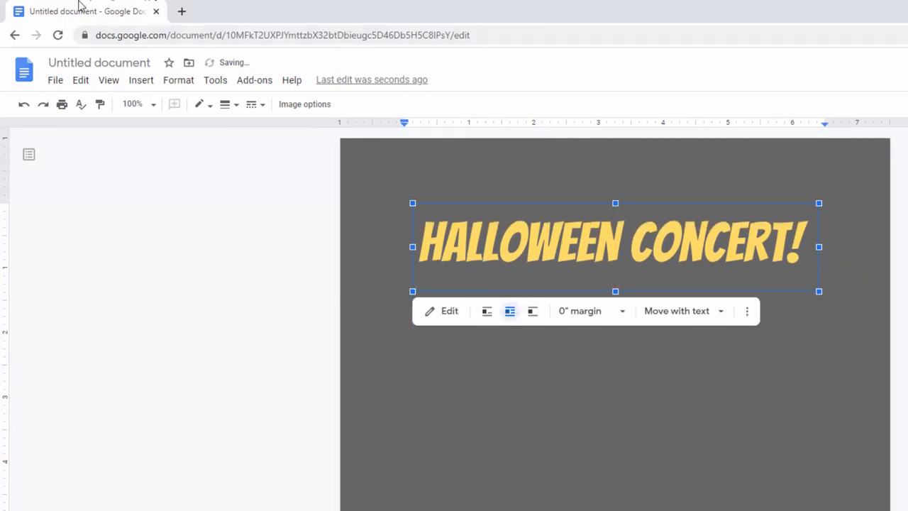
- Set the top, bottom, left and right page margins to 0 in Page setup
click(54, 79)
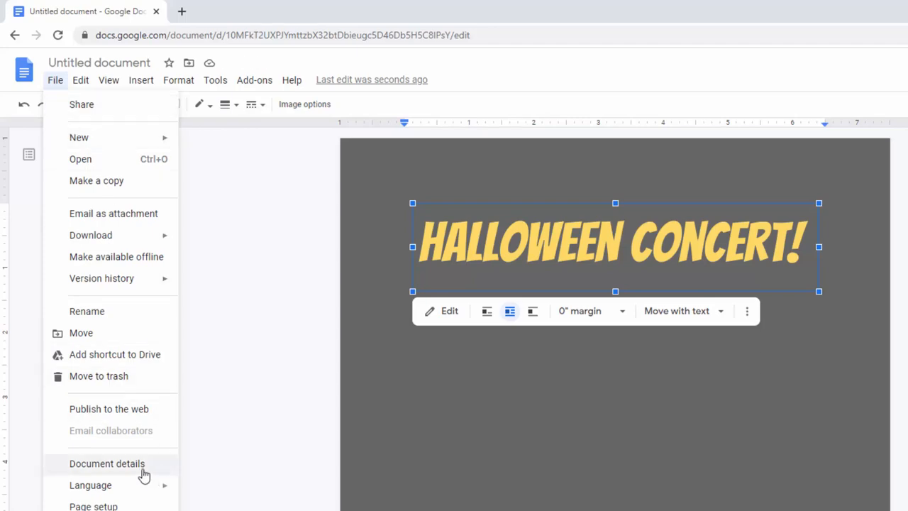
click(93, 505)
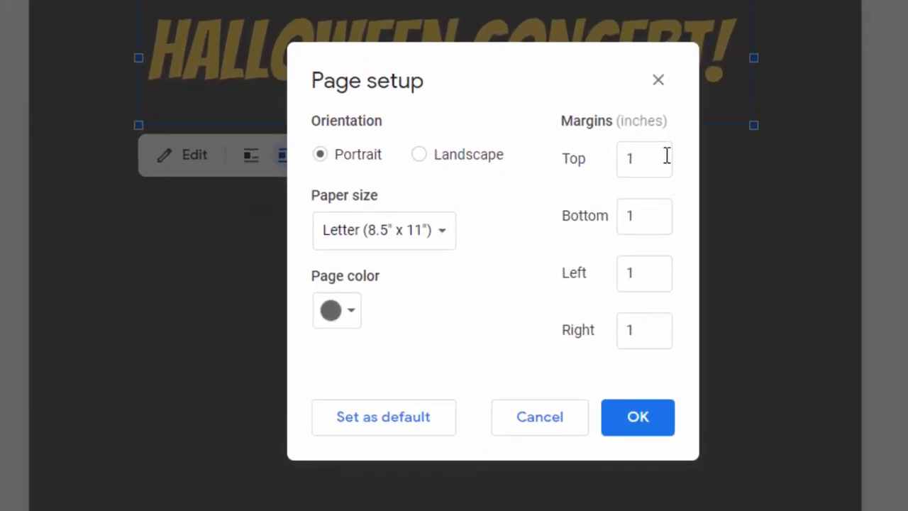
click(643, 158)
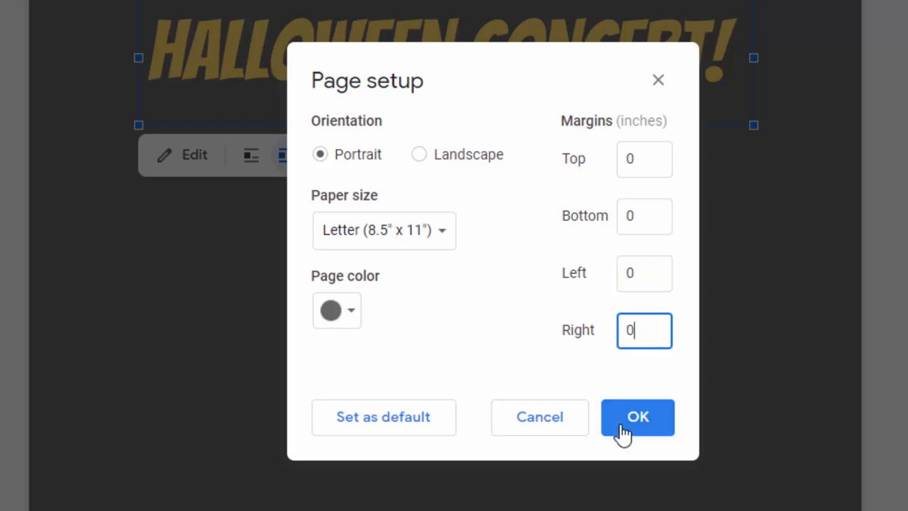
click(637, 417)
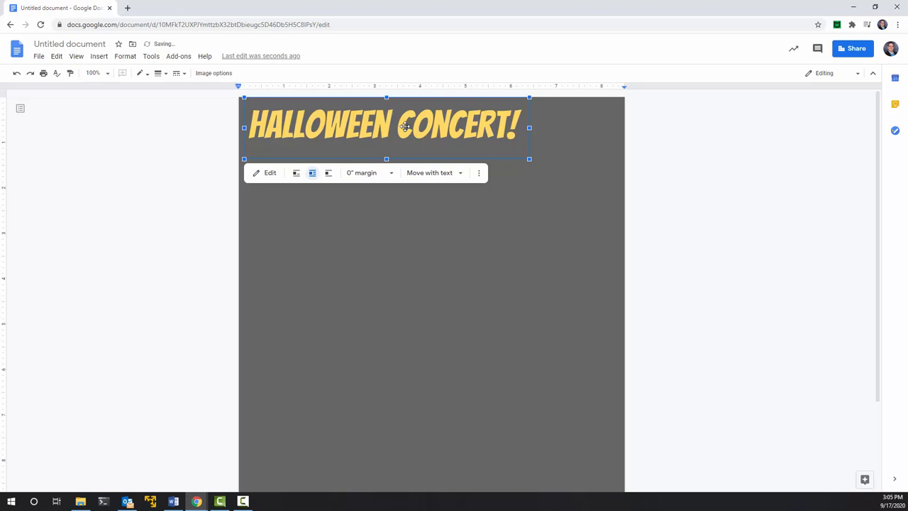
- Drag the title drawing right to centre it across the page top, then deselect
drag(387, 126, 432, 137)
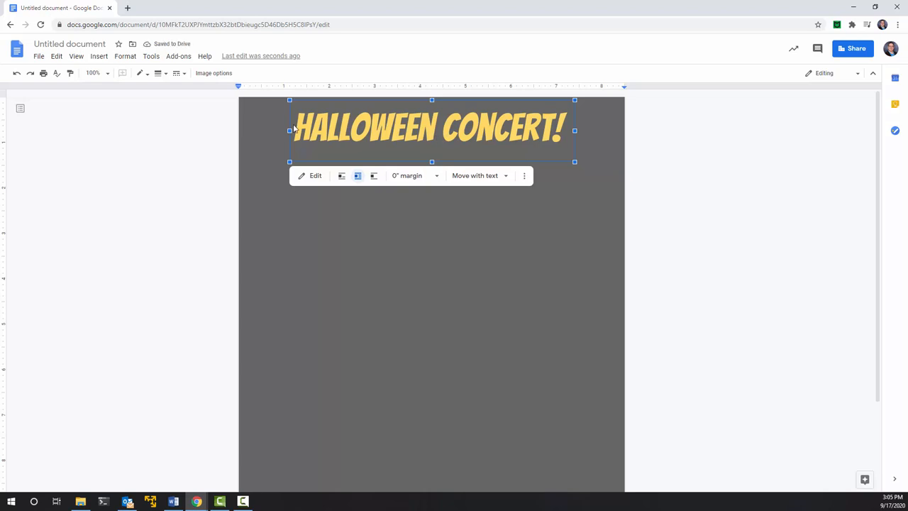
mouse_move(405, 128)
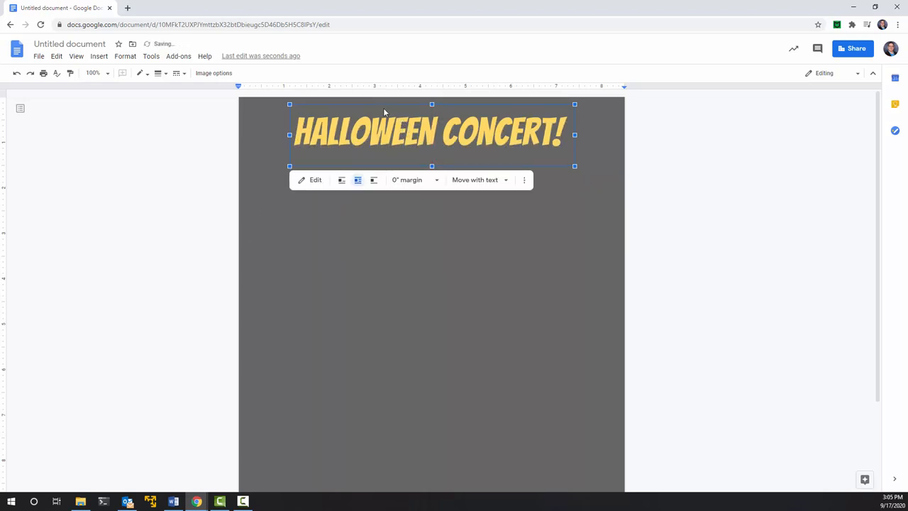
click(588, 352)
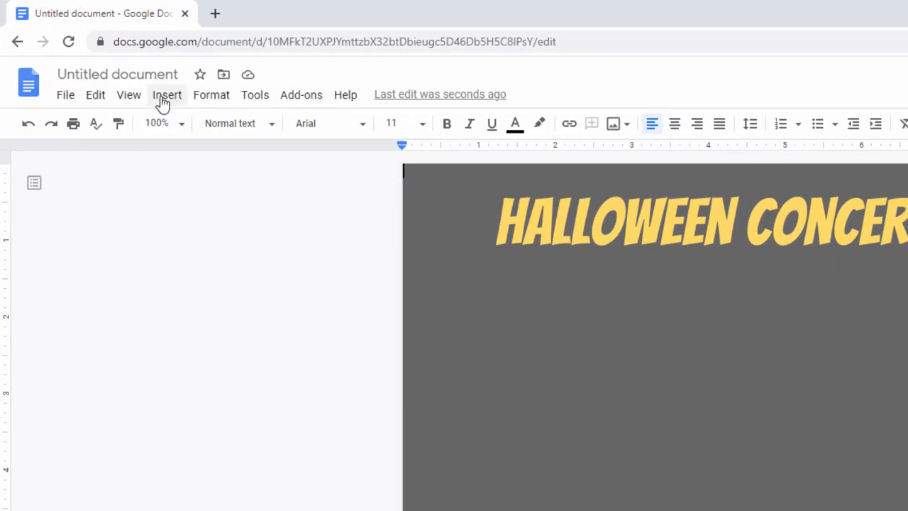
- Insert a new drawing and draw an empty text box near the canvas's upper left
click(167, 95)
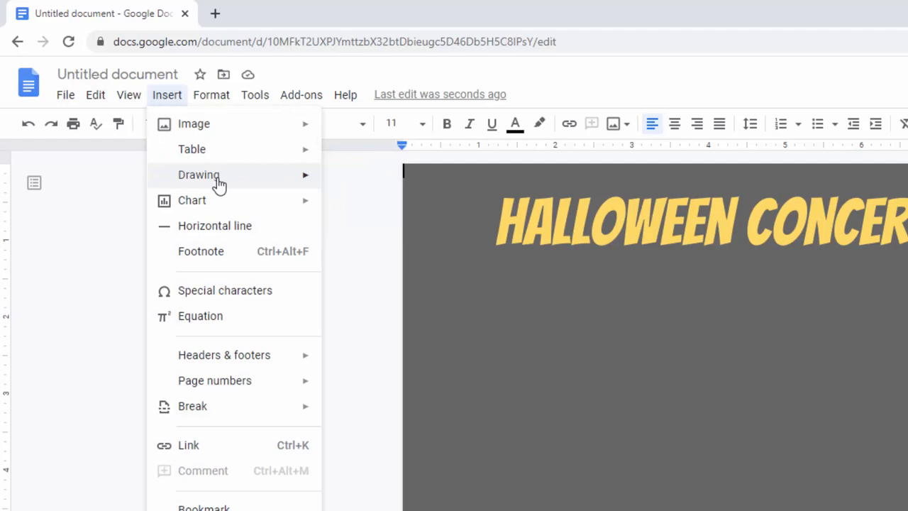
click(199, 175)
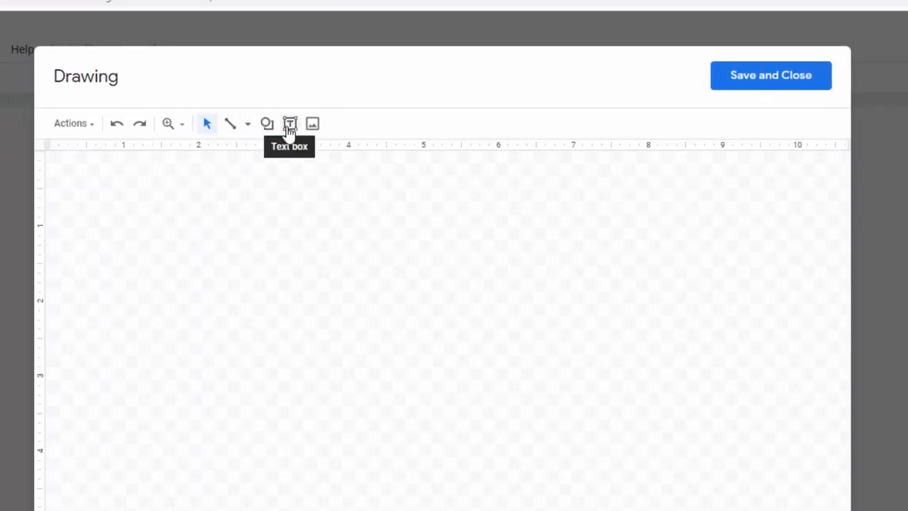
click(290, 123)
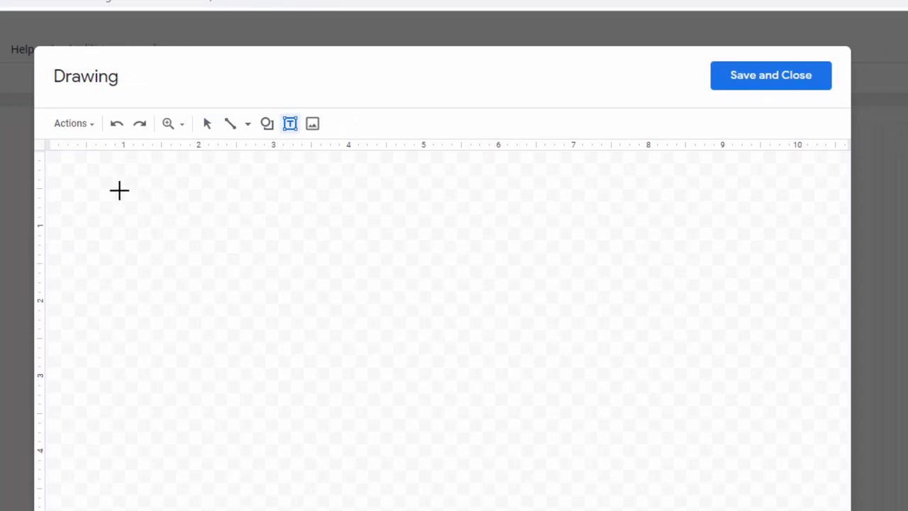
drag(119, 189, 470, 394)
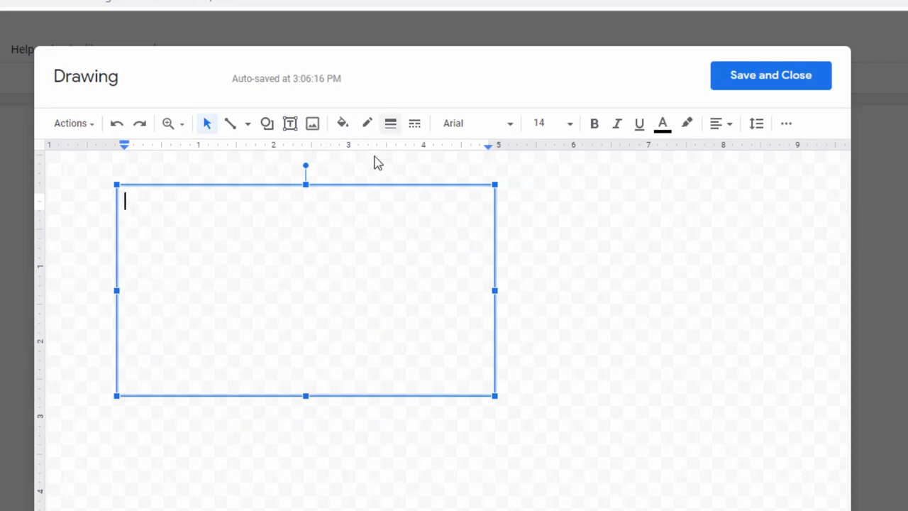
mouse_move(341, 122)
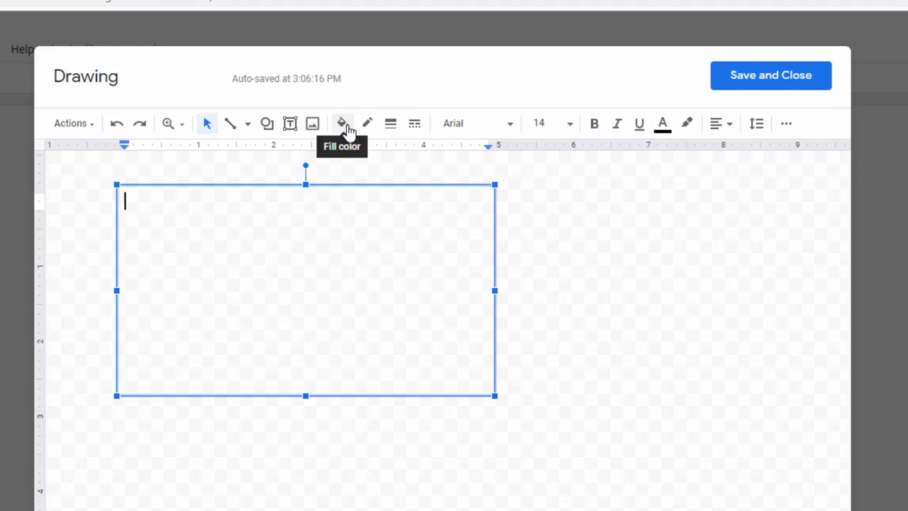
- Fill the text box light yellow 2 and give it a thick dark olive border
click(342, 123)
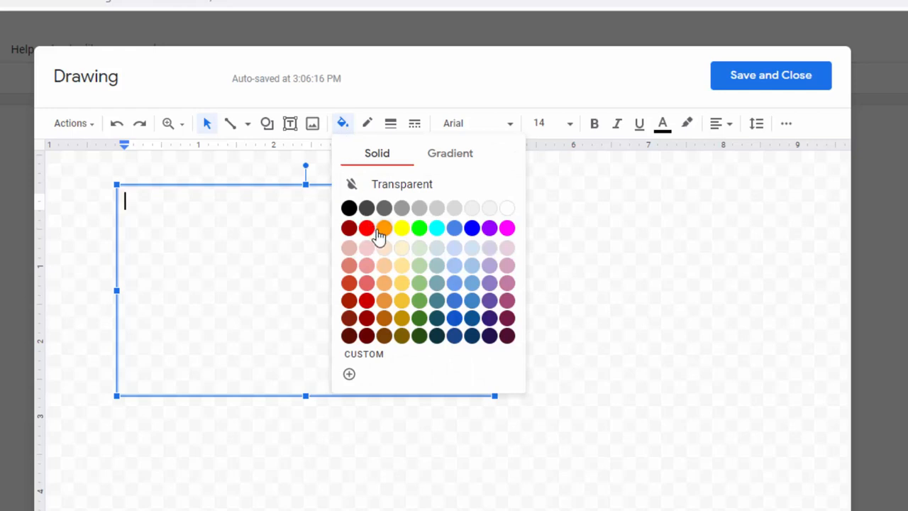
mouse_move(408, 292)
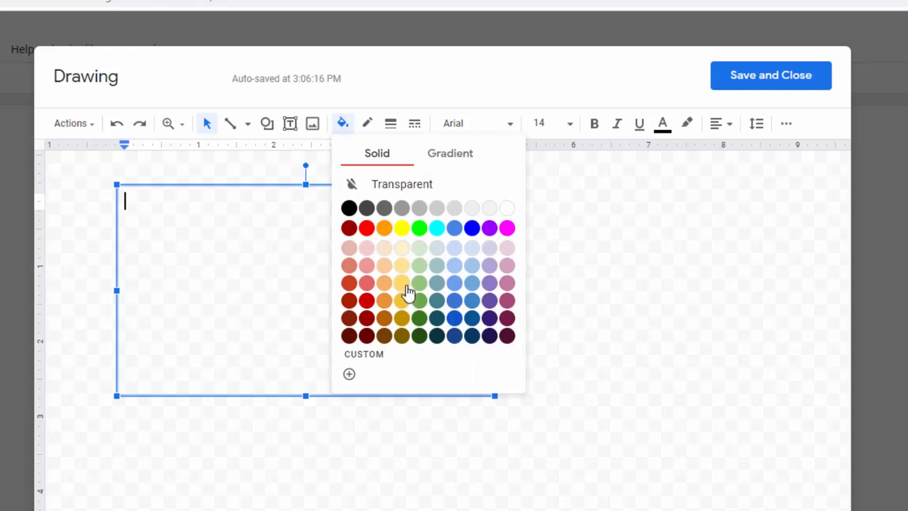
mouse_move(402, 265)
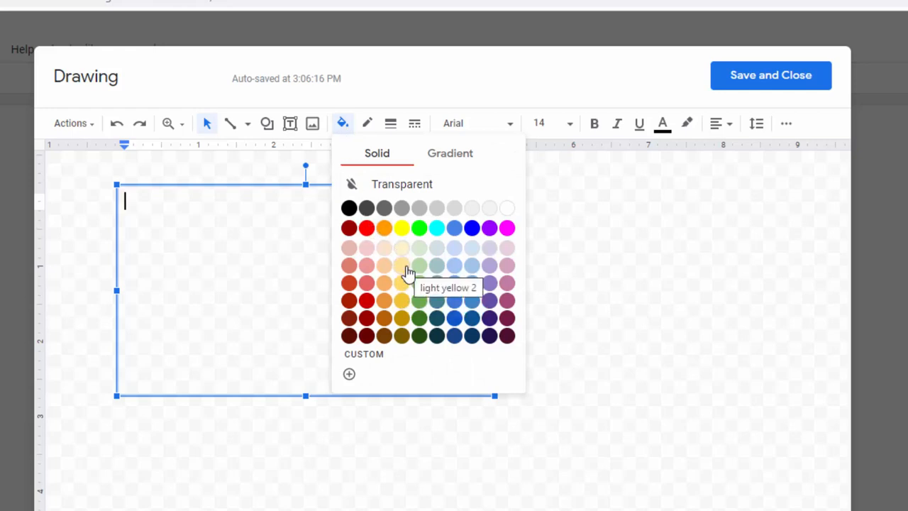
click(401, 265)
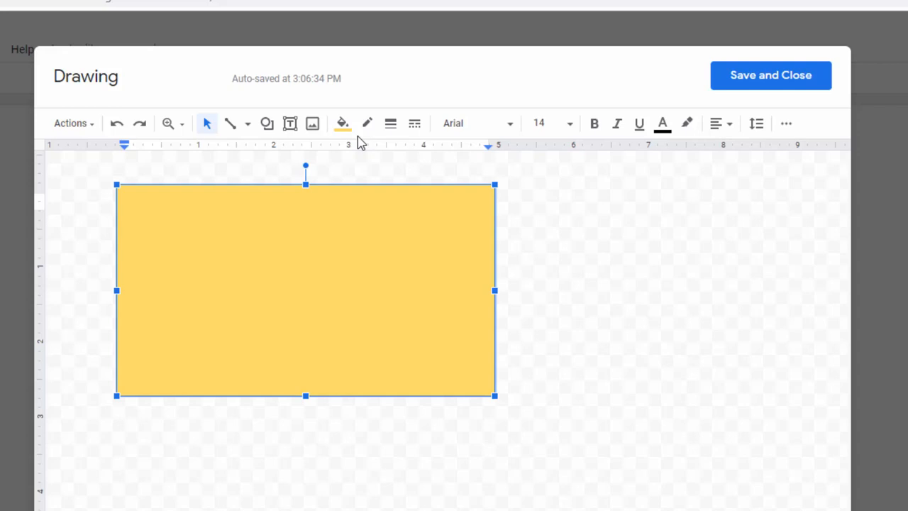
click(366, 123)
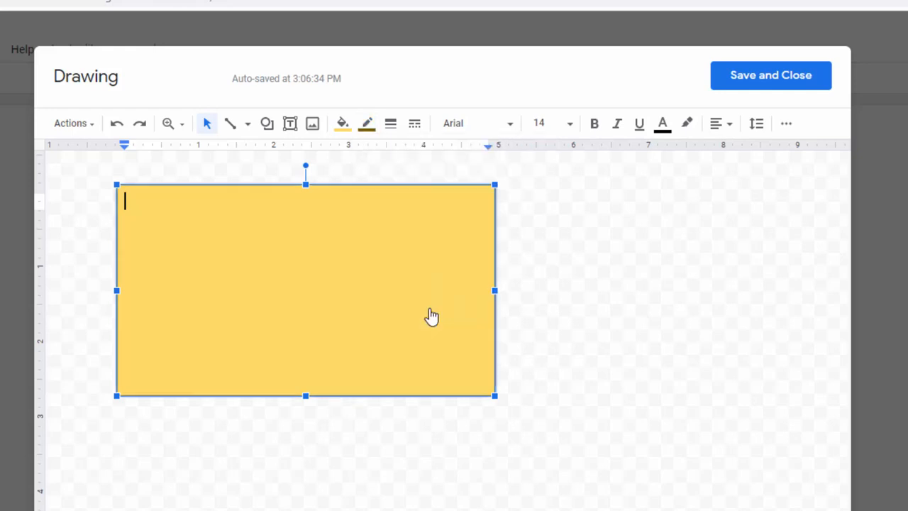
click(390, 123)
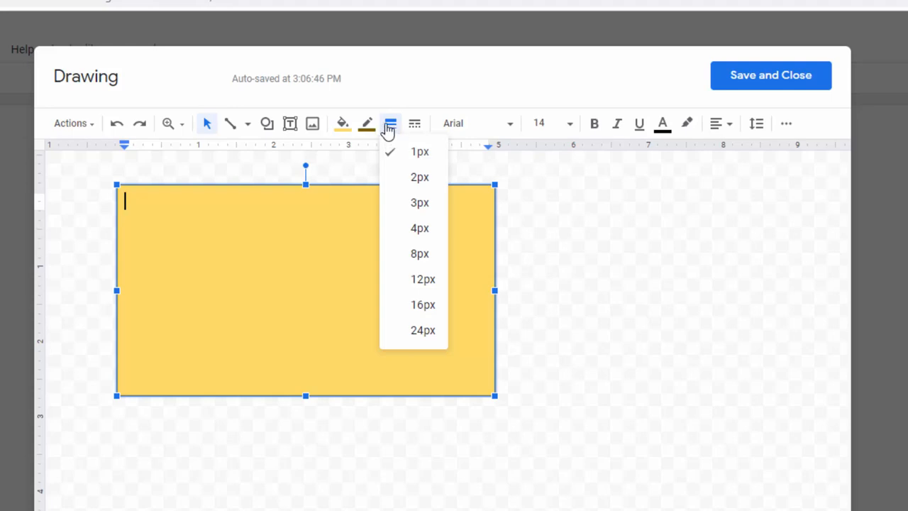
click(419, 253)
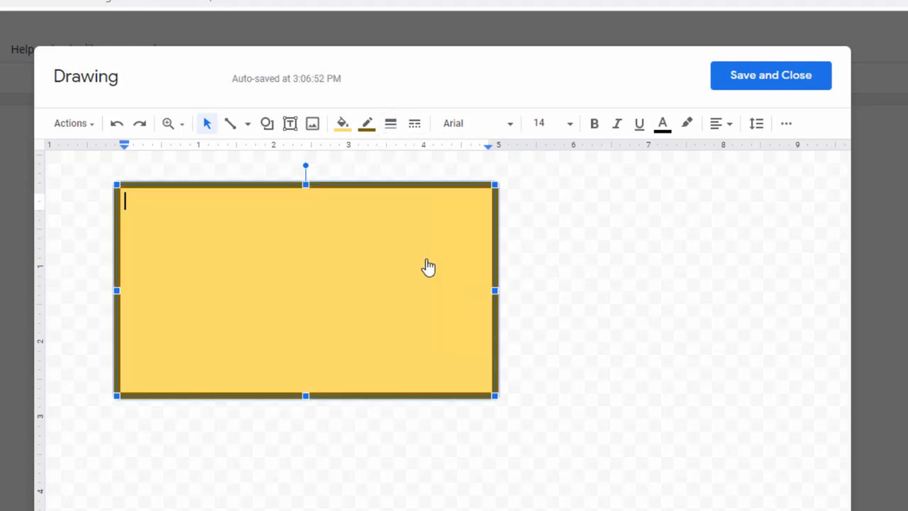
mouse_move(356, 254)
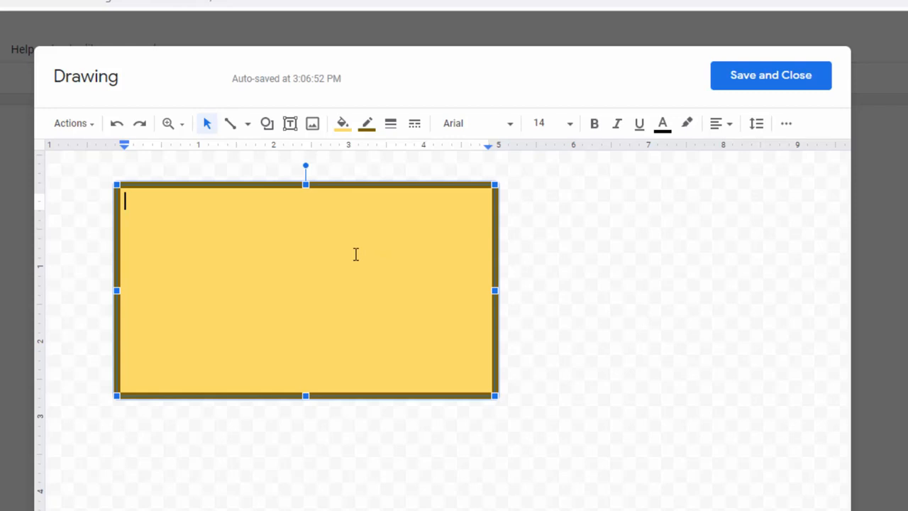
mouse_move(772, 131)
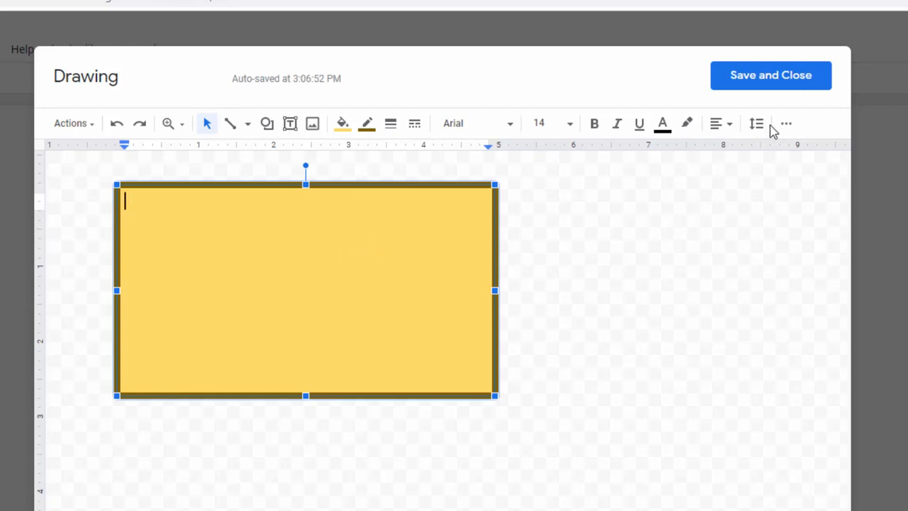
mouse_move(785, 124)
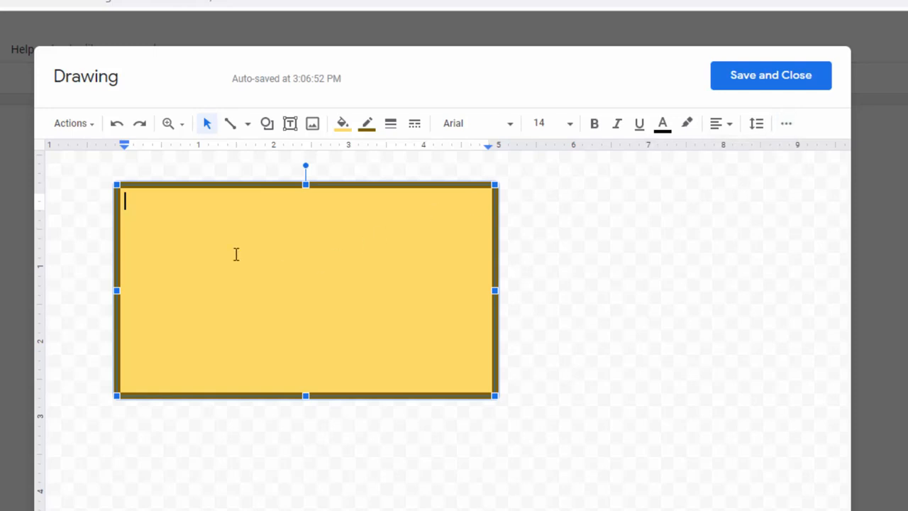
mouse_move(785, 159)
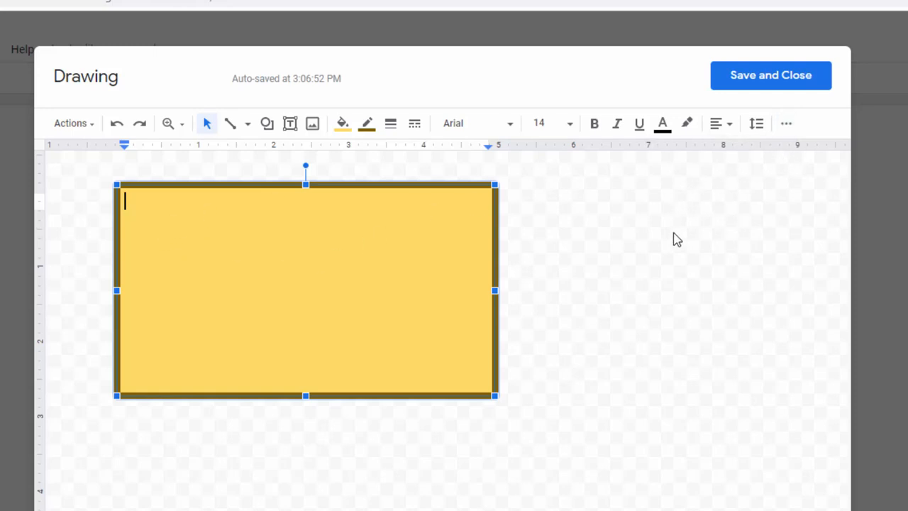
mouse_move(428, 256)
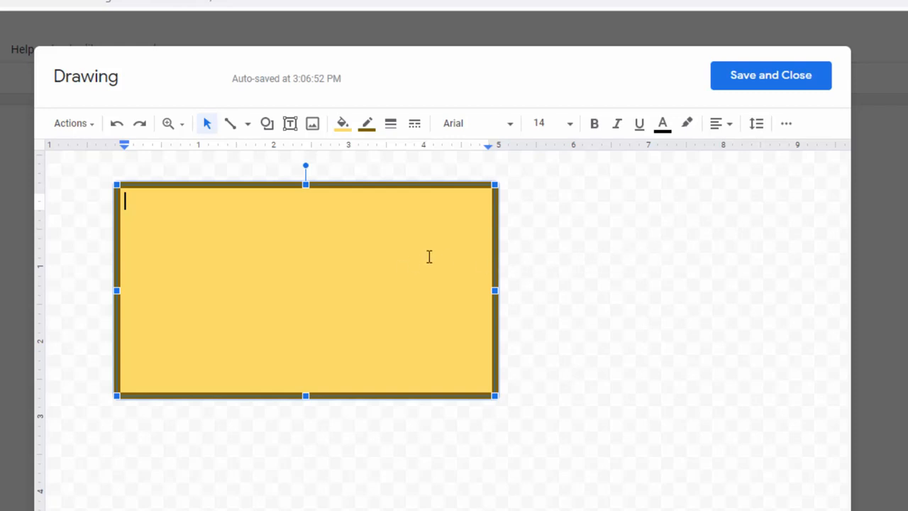
mouse_move(570, 122)
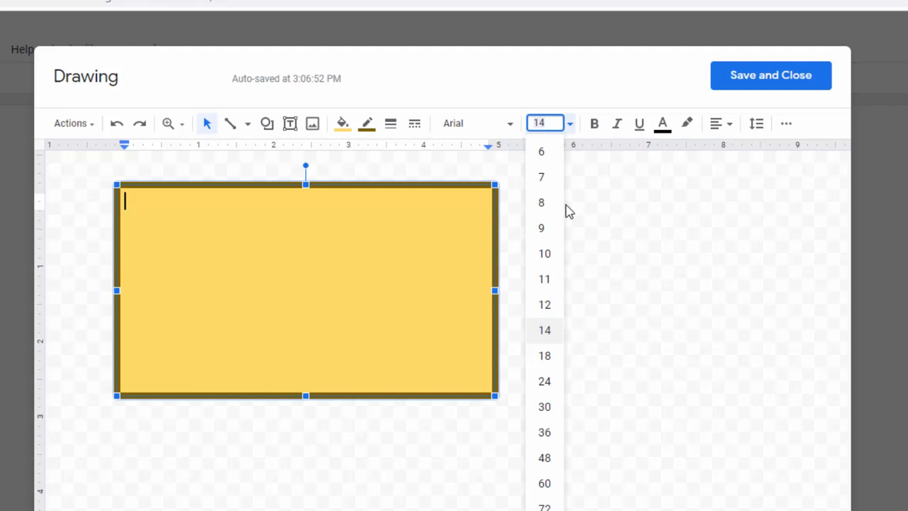
mouse_move(545, 406)
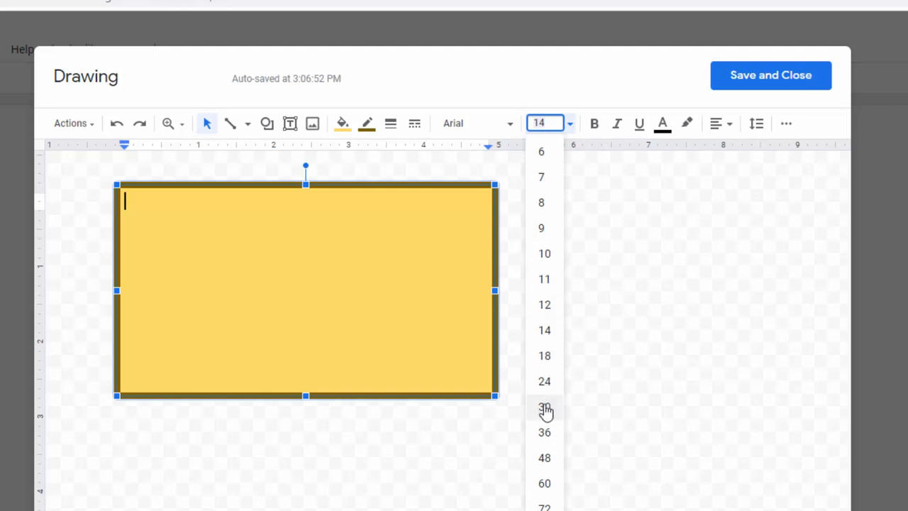
- At size 30, type 'October 31, 2020 @ 7PM', 'Jacobs Park', '$12/person' and 'Concessions will be available'
click(544, 406)
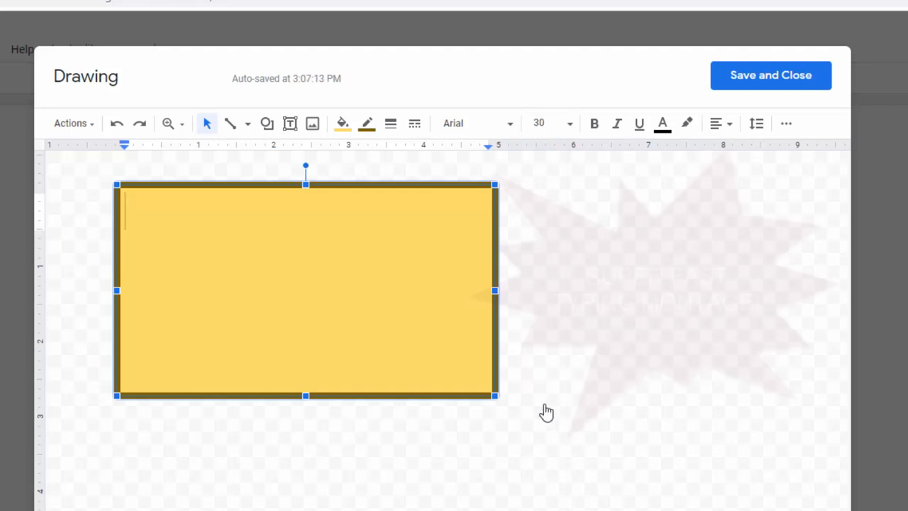
text(October 31, 21)
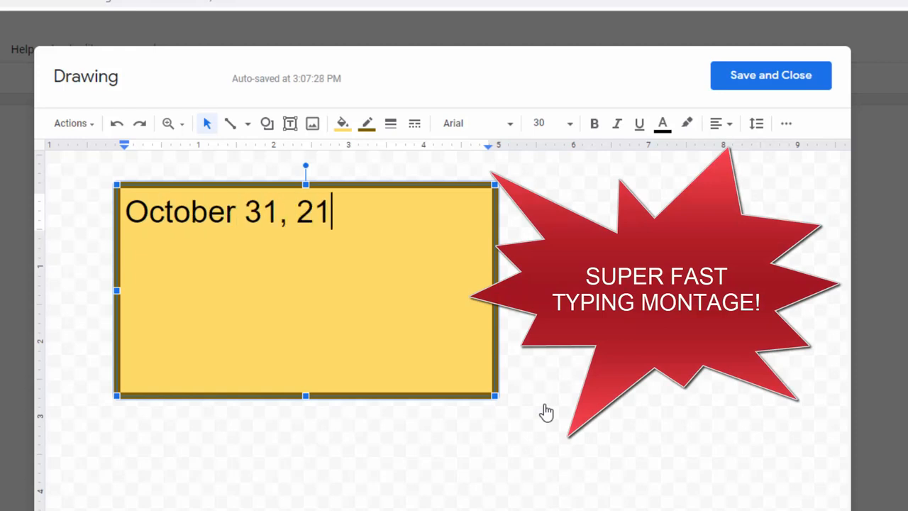
text(20 @ Jacobs Park)
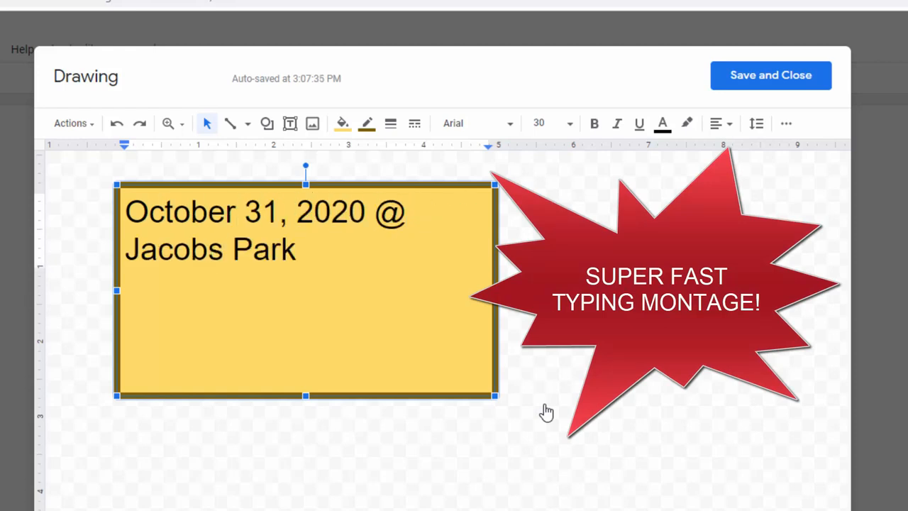
key(Backspace)
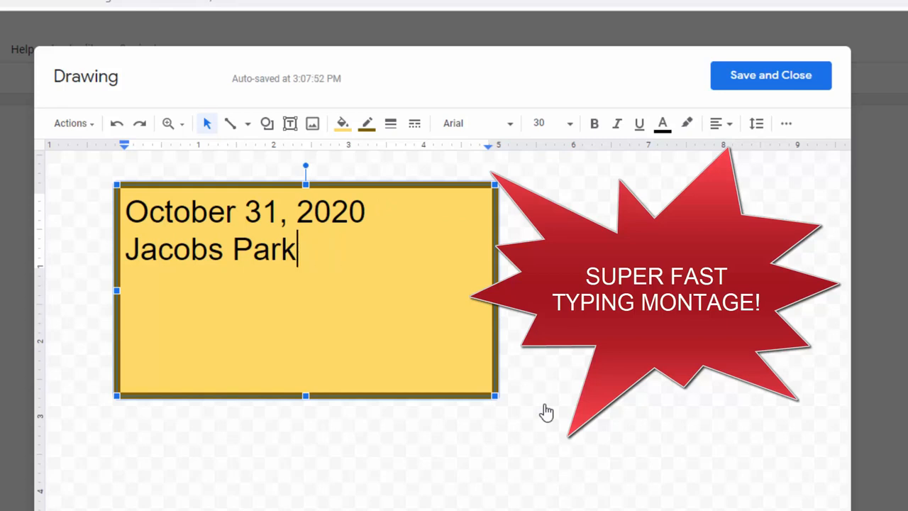
text(@ 7PM)
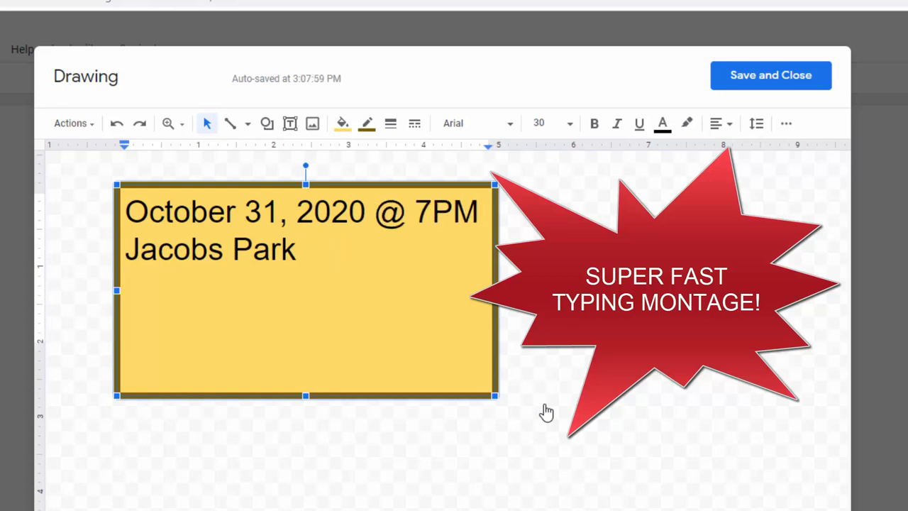
text(Concessions will)
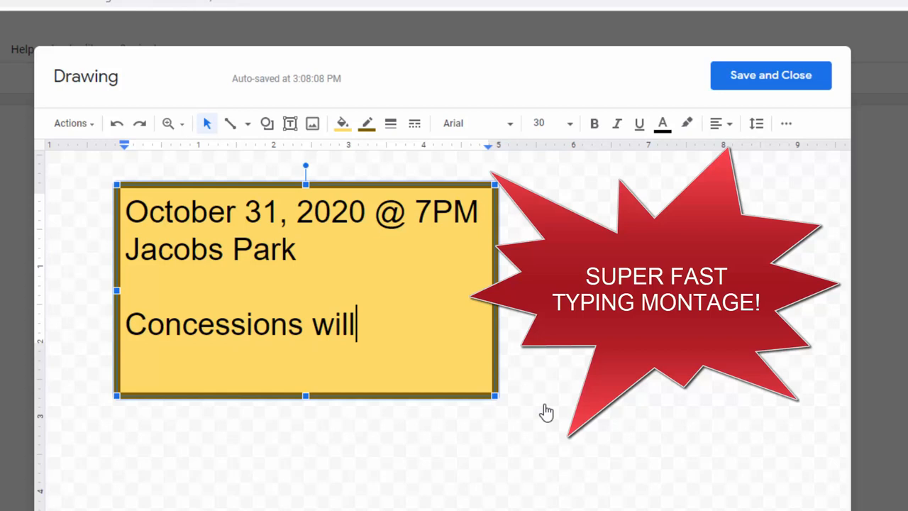
text(be available)
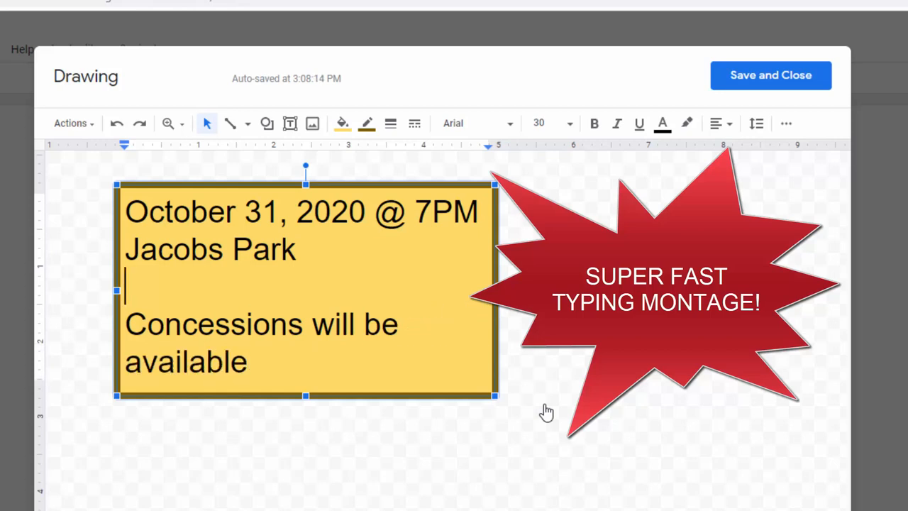
text($12/person)
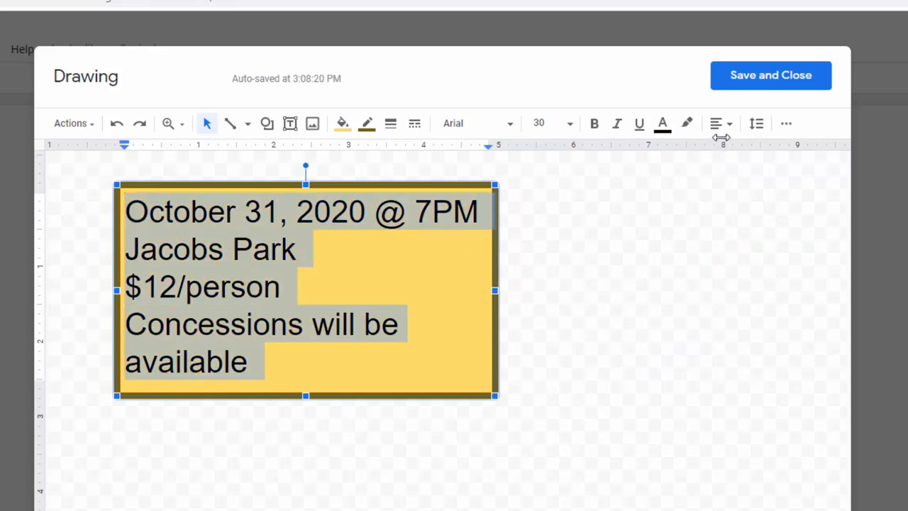
- Center the box text, then make the text box taller and wider so lines fit
click(716, 122)
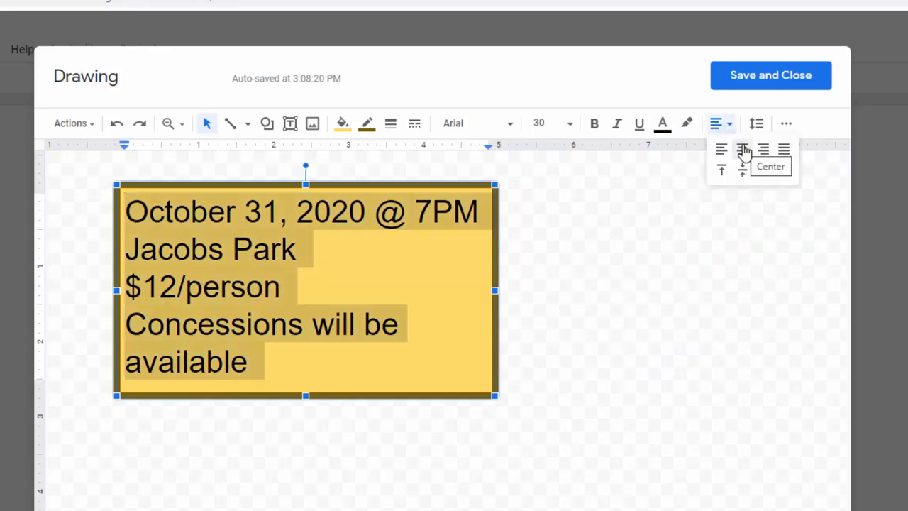
click(742, 149)
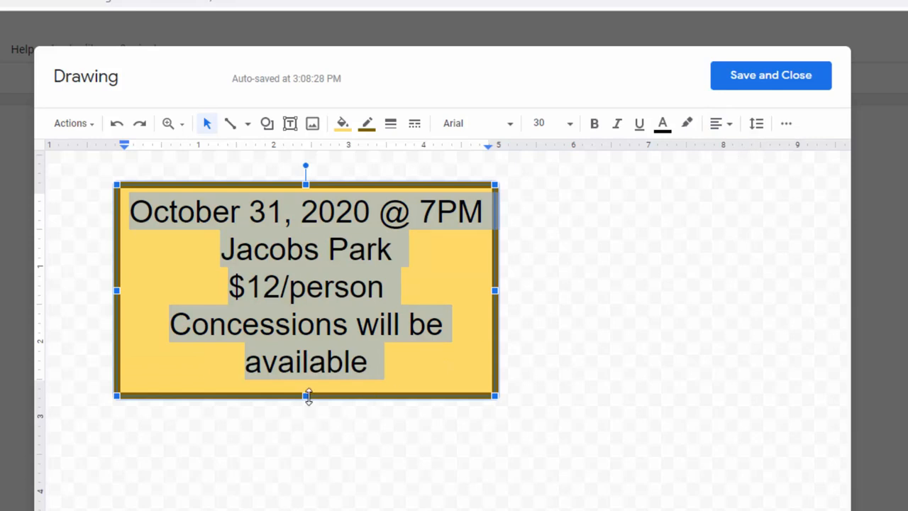
drag(308, 395, 308, 420)
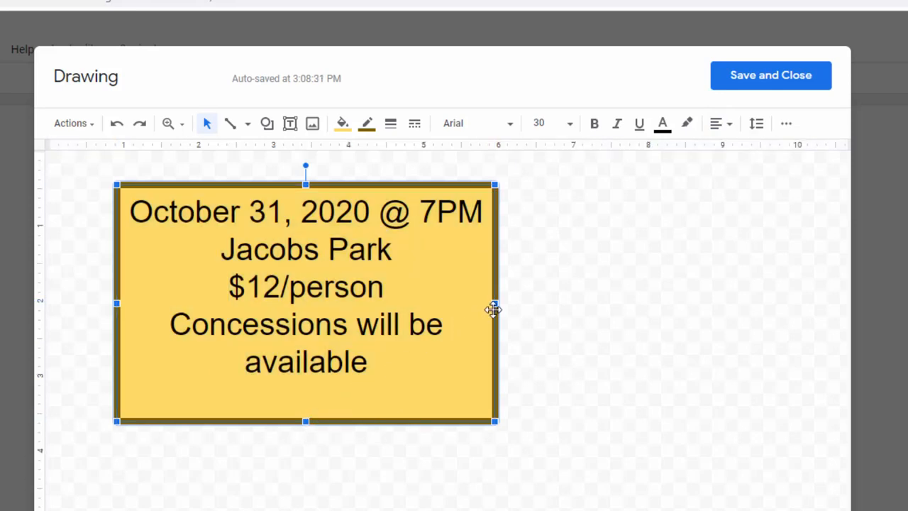
drag(305, 420, 304, 451)
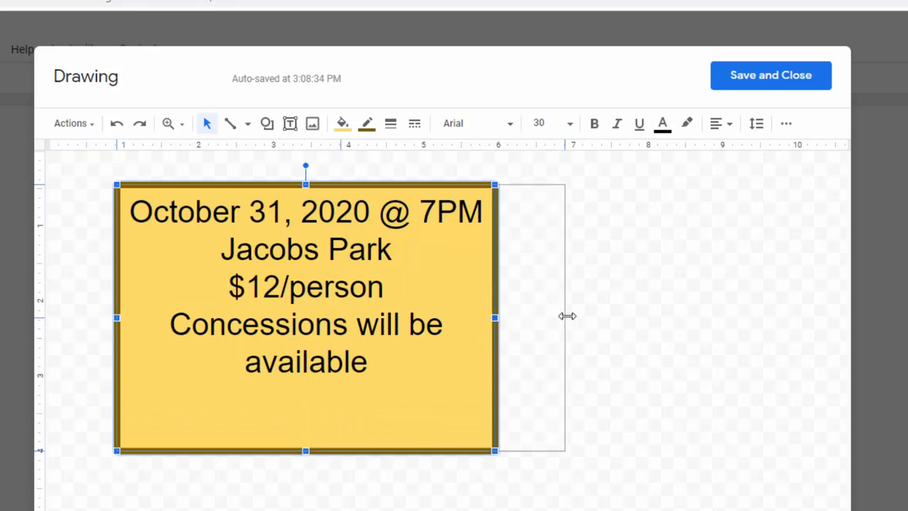
drag(494, 317, 568, 316)
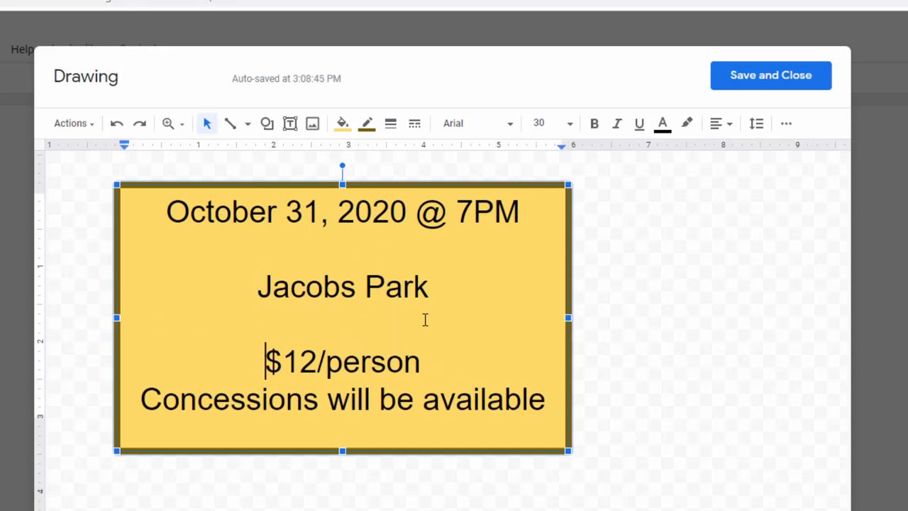
key(enter)
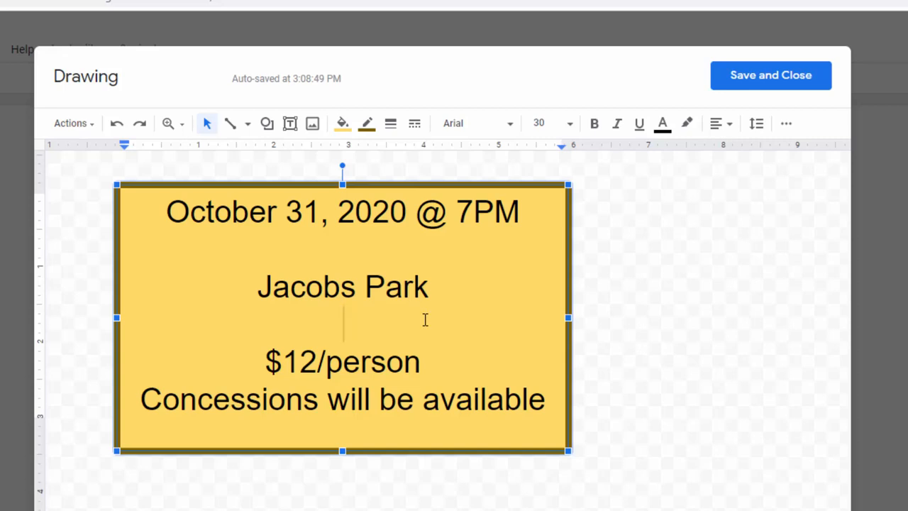
click(423, 399)
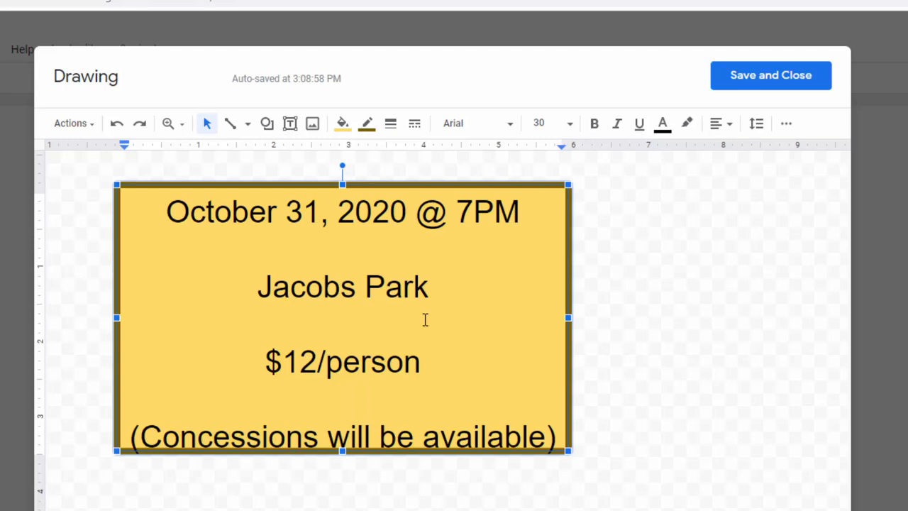
- Make the Concessions line smaller and set all box text in Merriweather
triple_click(343, 435)
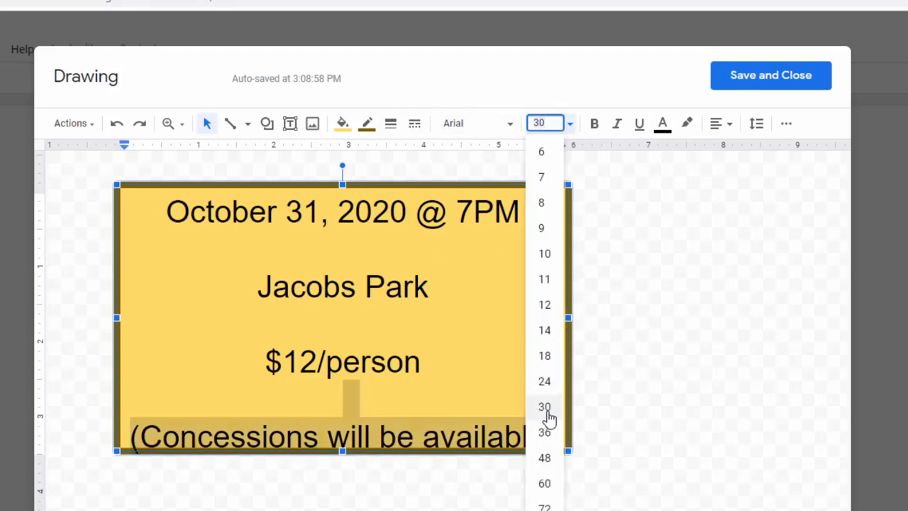
click(544, 355)
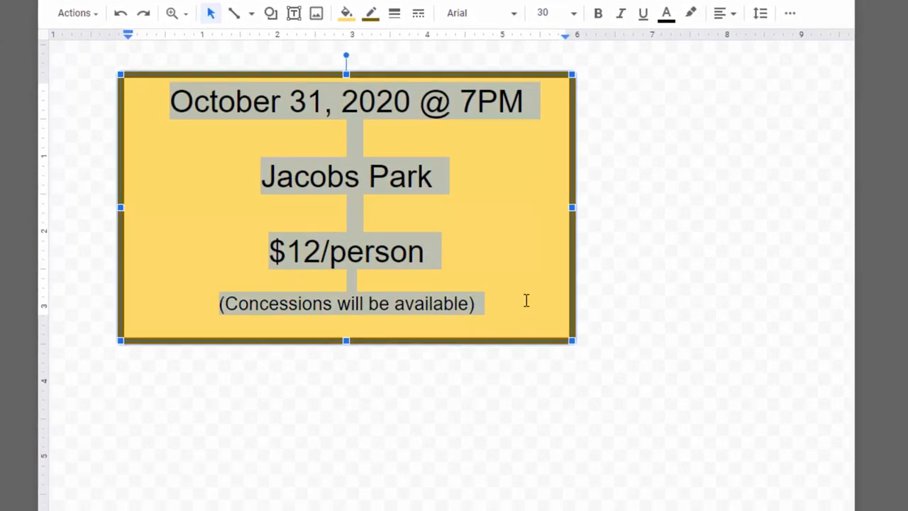
click(481, 13)
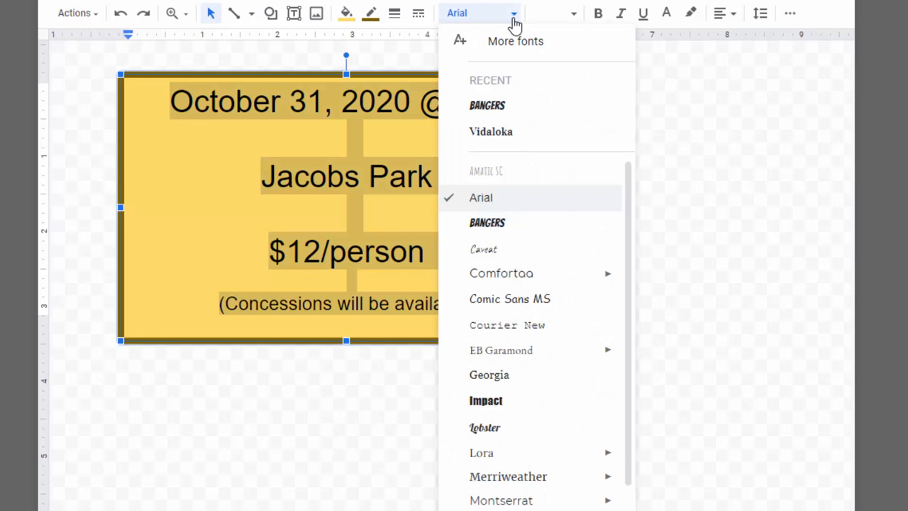
mouse_move(577, 169)
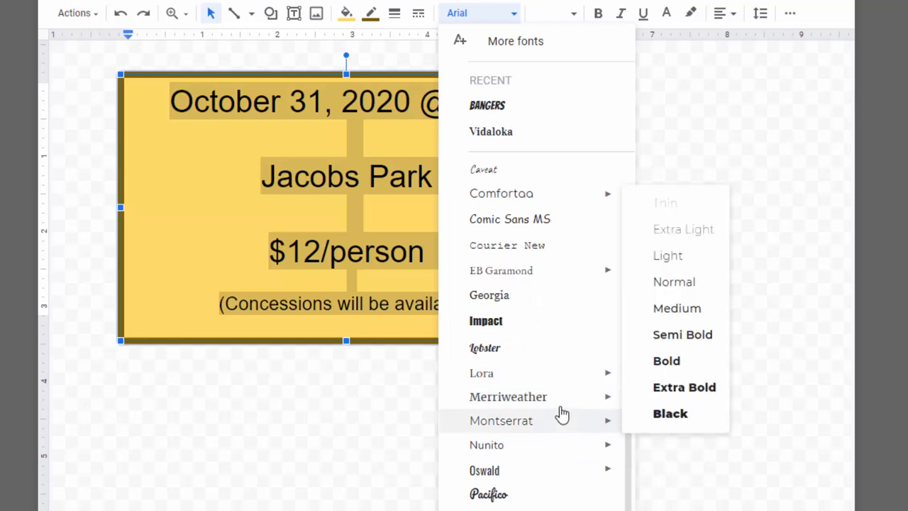
click(508, 396)
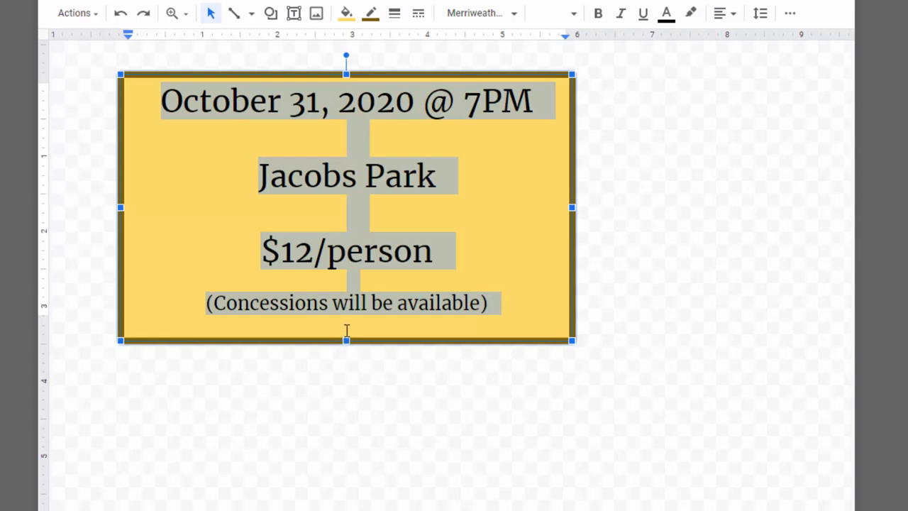
mouse_move(528, 92)
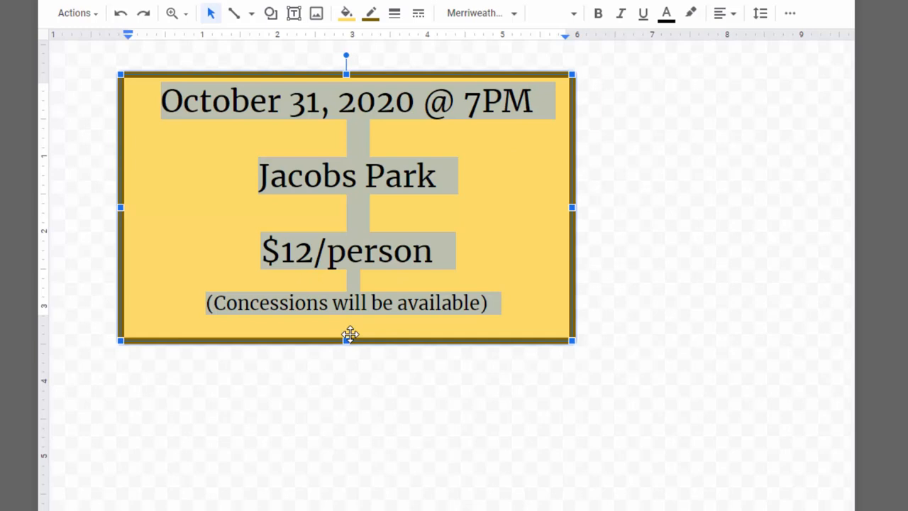
mouse_move(280, 281)
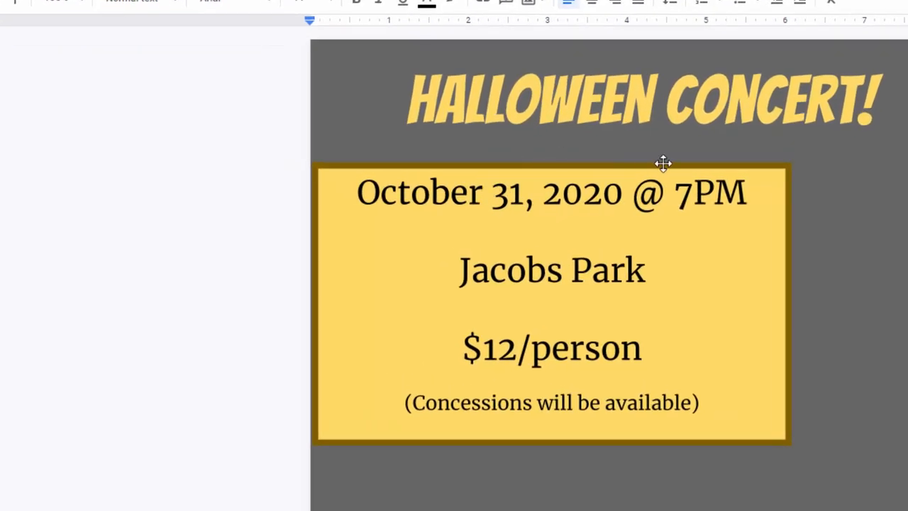
mouse_move(623, 176)
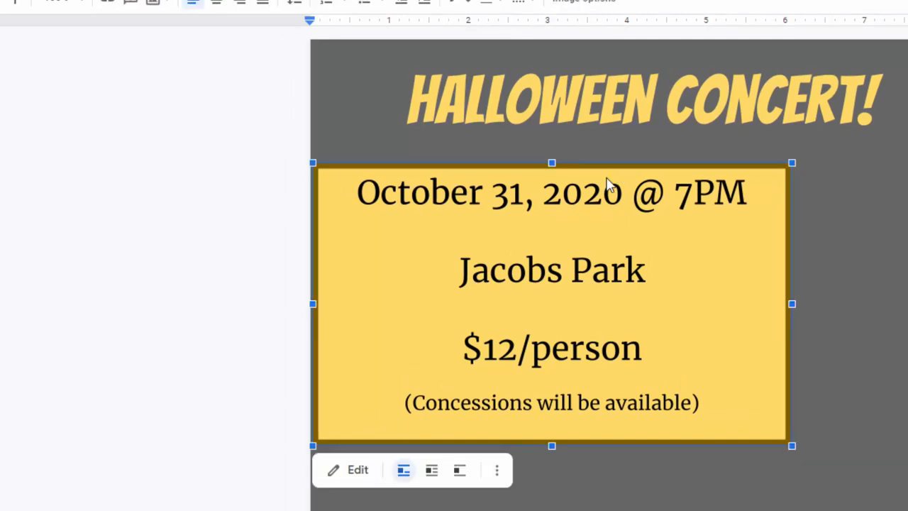
mouse_move(456, 451)
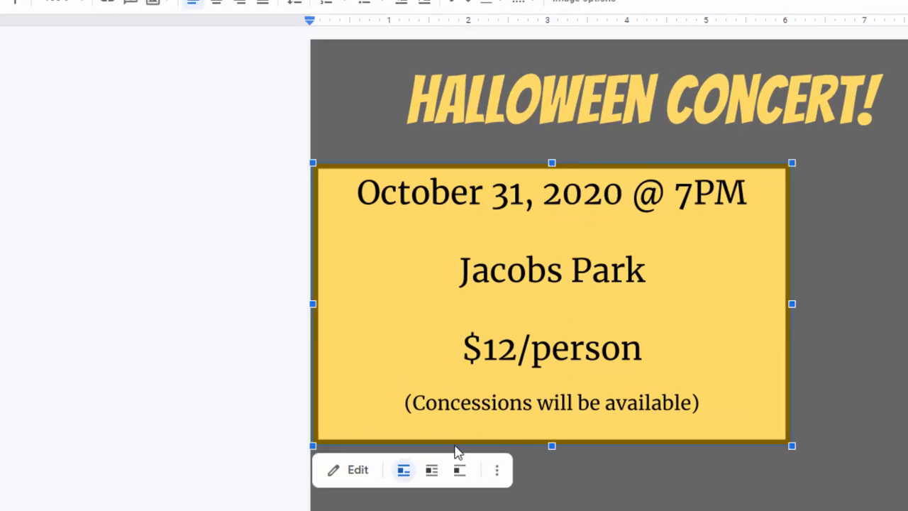
- Set the details box to wrap text and center it beneath the HALLOWEEN CONCERT! title
click(431, 470)
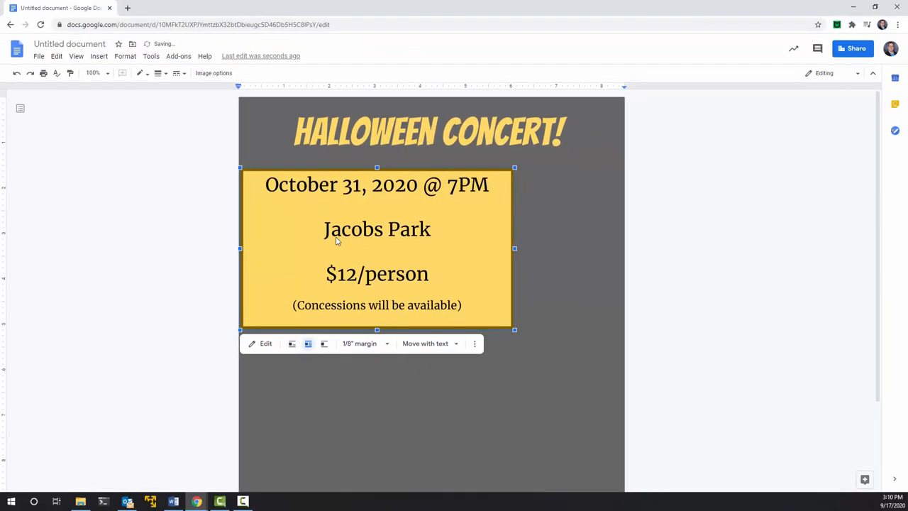
drag(377, 248, 423, 270)
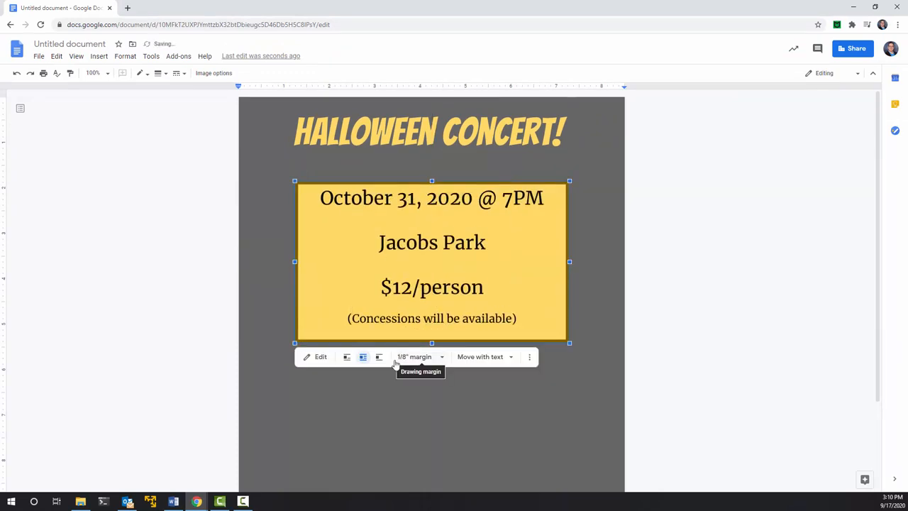
mouse_move(408, 264)
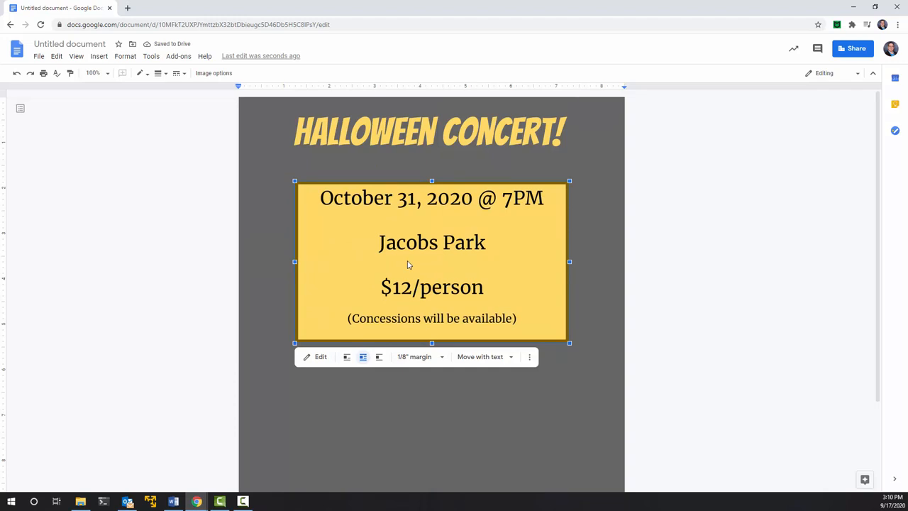
mouse_move(398, 279)
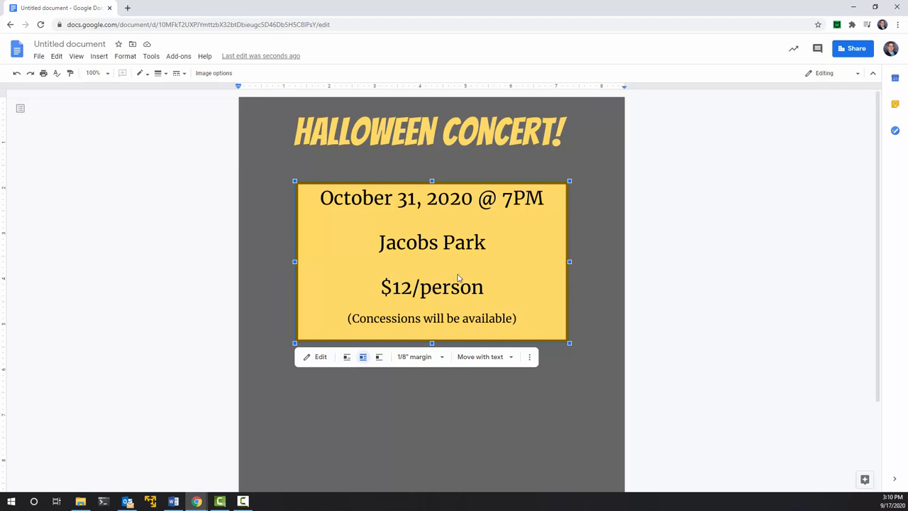
click(320, 356)
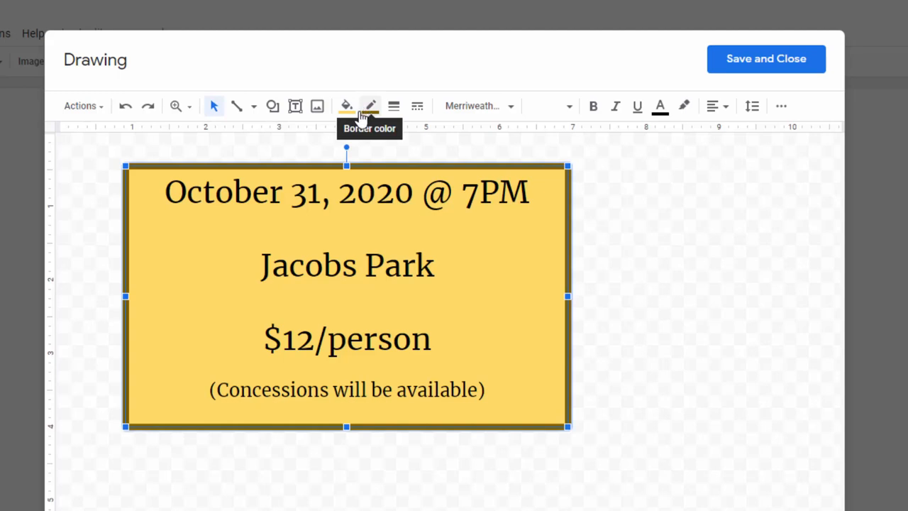
- Fill the details box with the light yellow gradient, pale at top, deeper at bottom
click(347, 106)
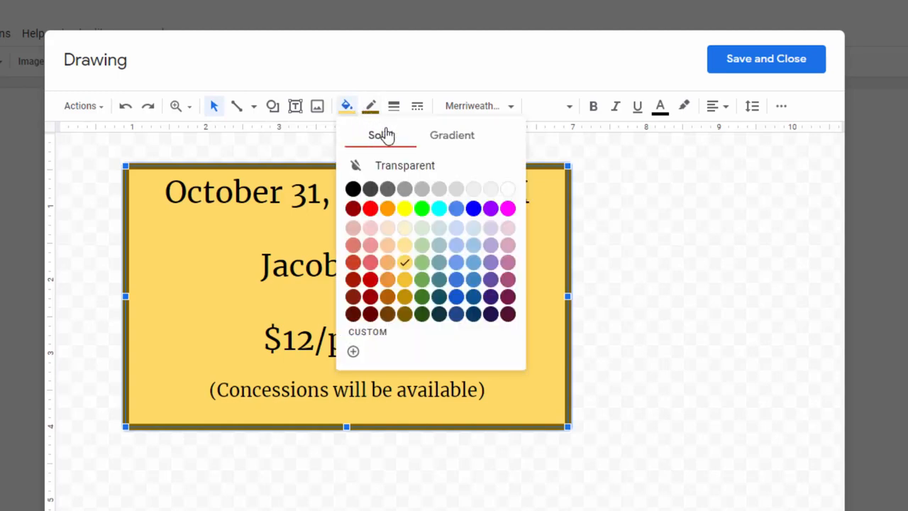
click(452, 135)
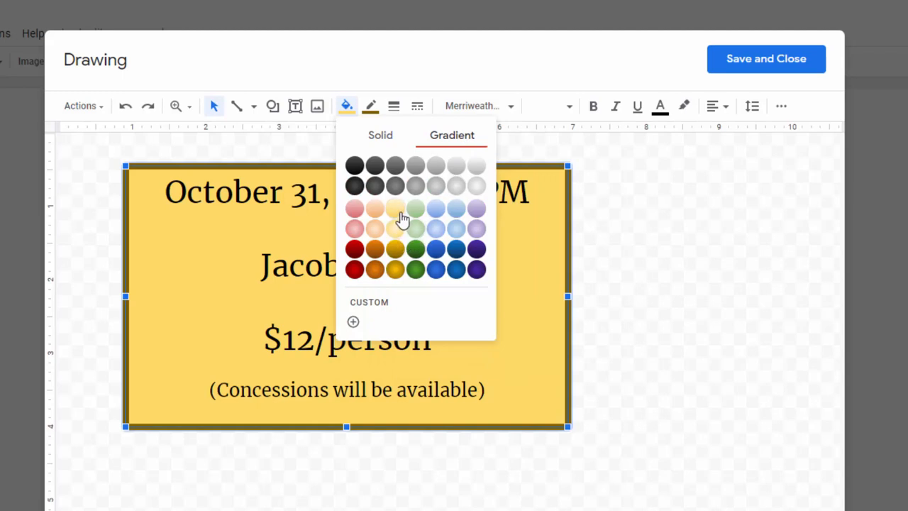
click(395, 218)
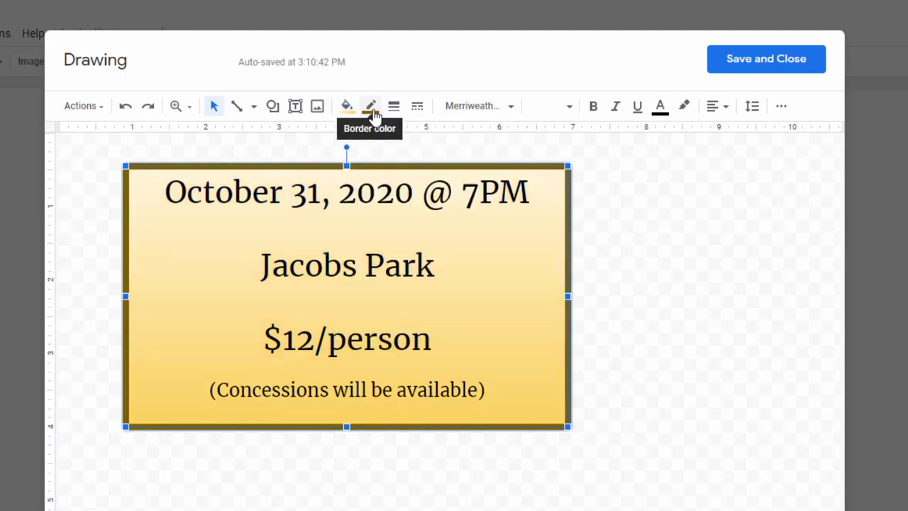
click(347, 106)
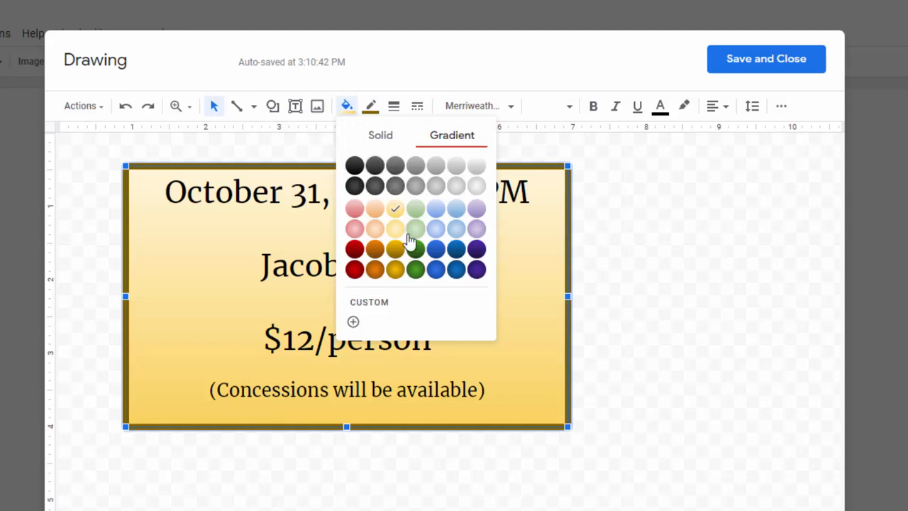
mouse_move(395, 208)
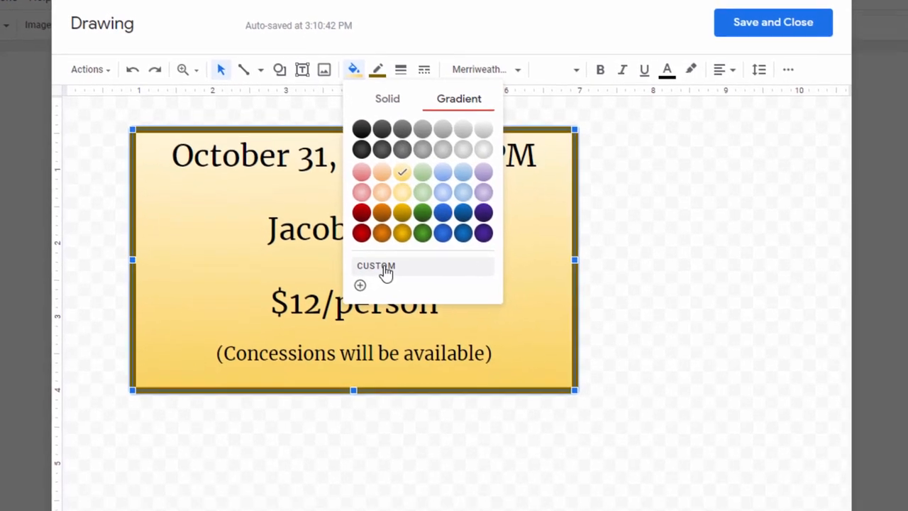
click(376, 265)
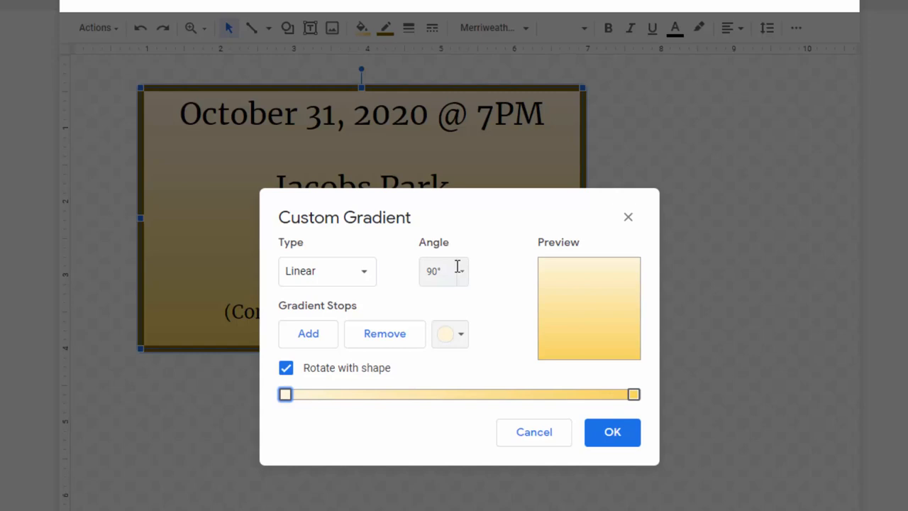
- Set the custom gradient angle to 180° and save the drawing into the flyer
text(180)
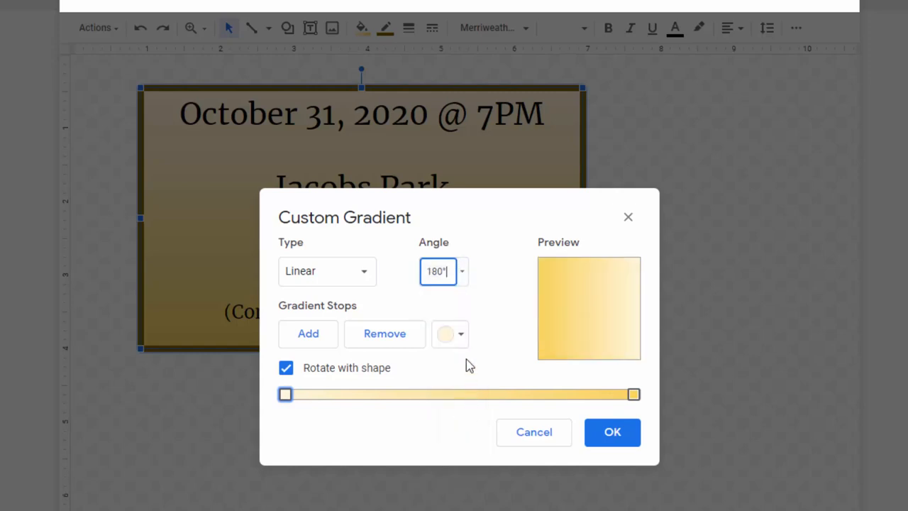
click(461, 271)
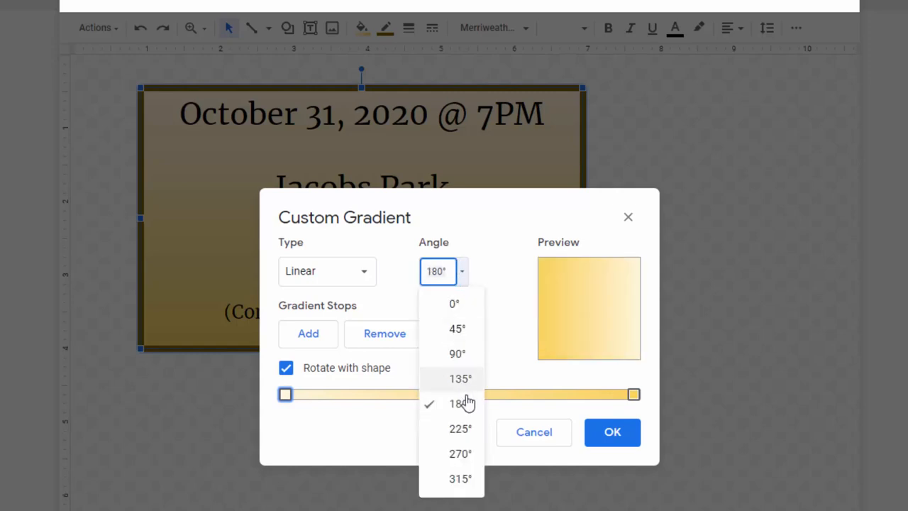
click(460, 427)
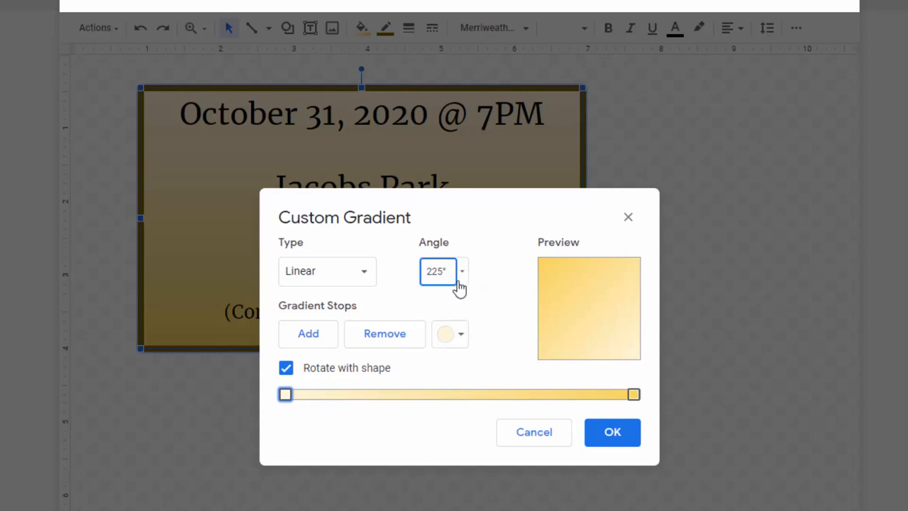
click(462, 271)
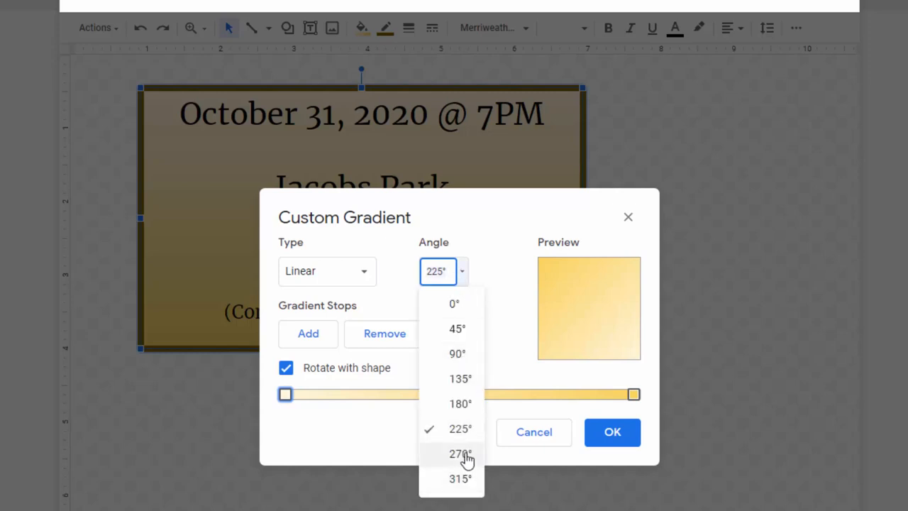
mouse_move(465, 403)
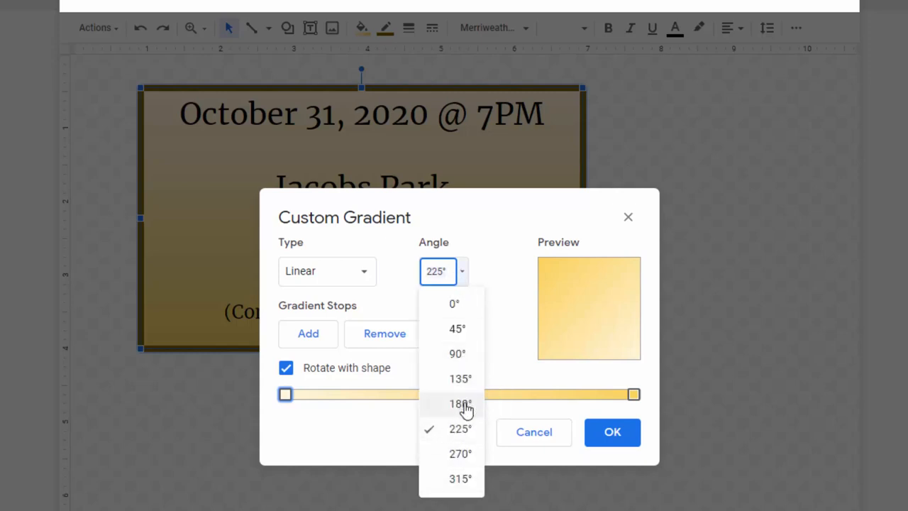
click(612, 432)
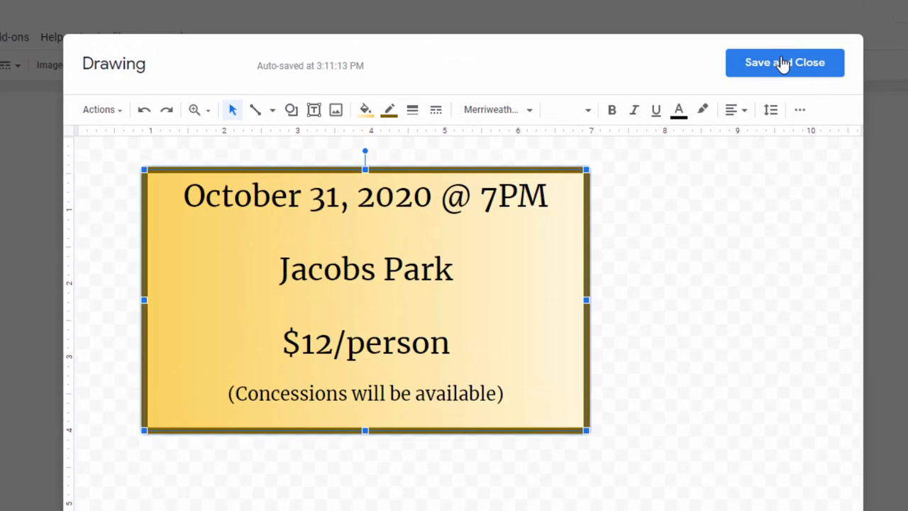
click(784, 62)
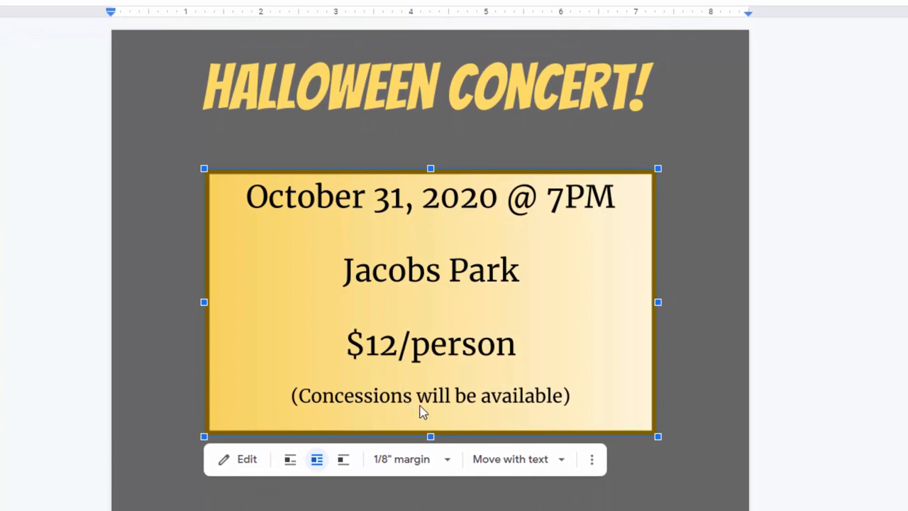
- Scroll the flyer, select the HALLOWEEN CONCERT! title, and bring up the Insert image options
scroll(down, 3)
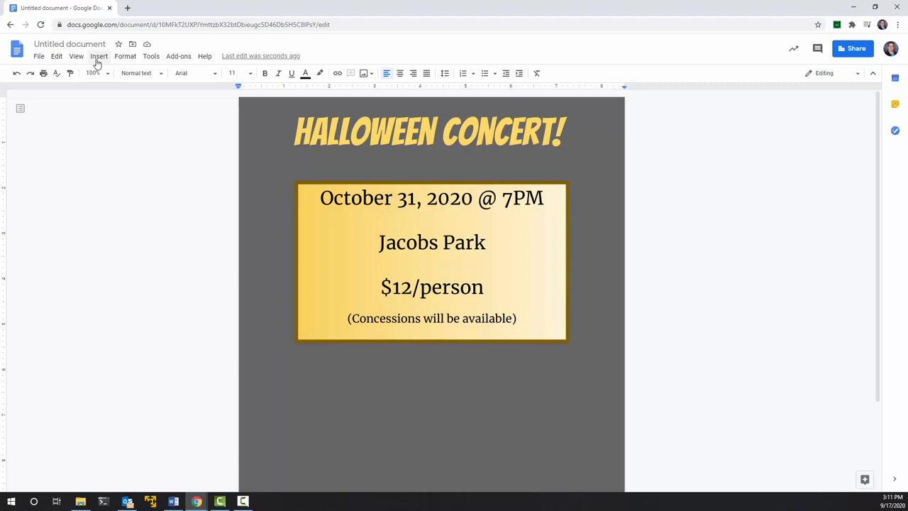
click(100, 56)
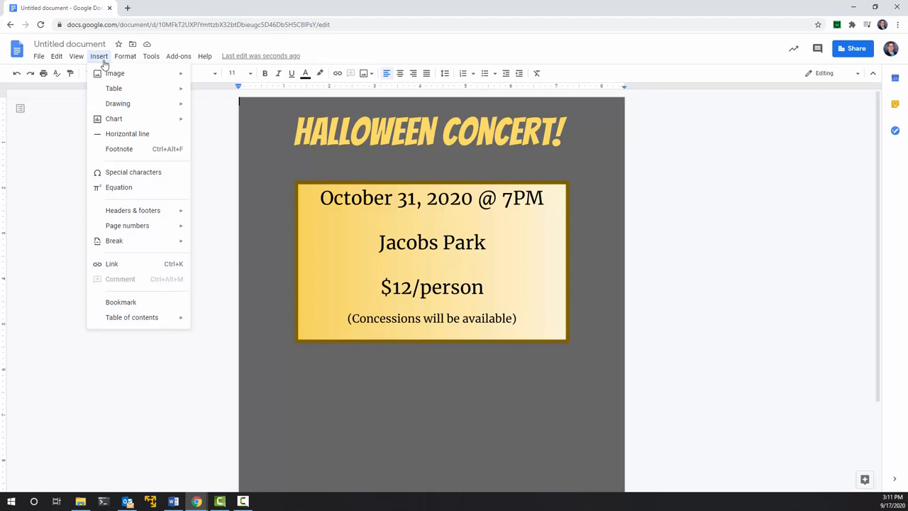
click(431, 133)
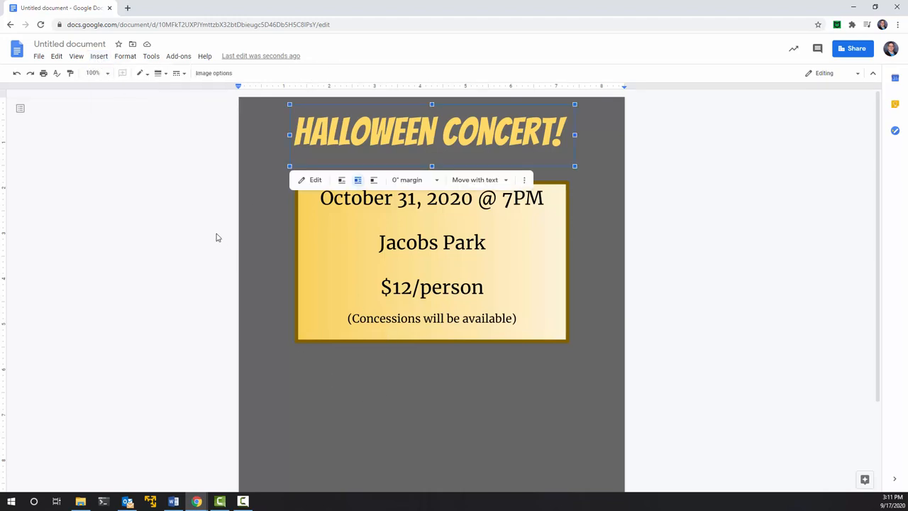
mouse_move(496, 303)
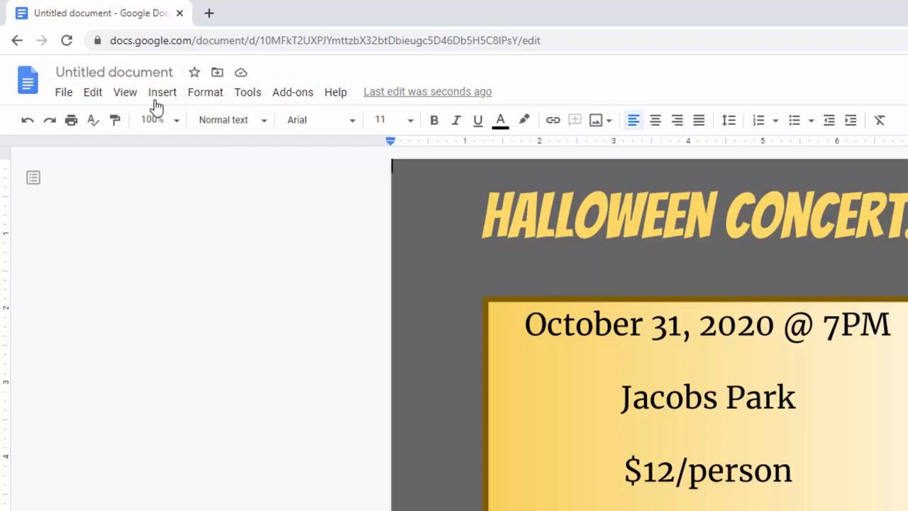
click(161, 91)
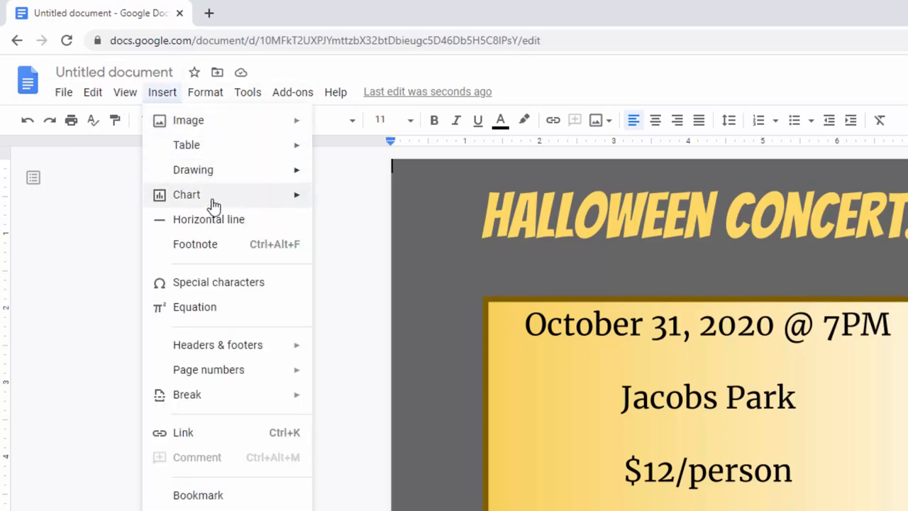
mouse_move(192, 170)
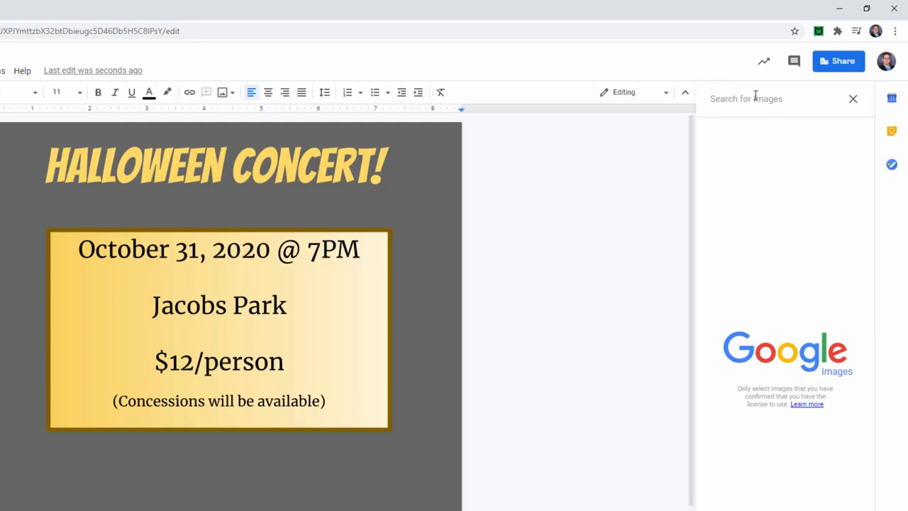
- Search 'Journey band' and insert the desert band photo into the flyer
text(Journey)
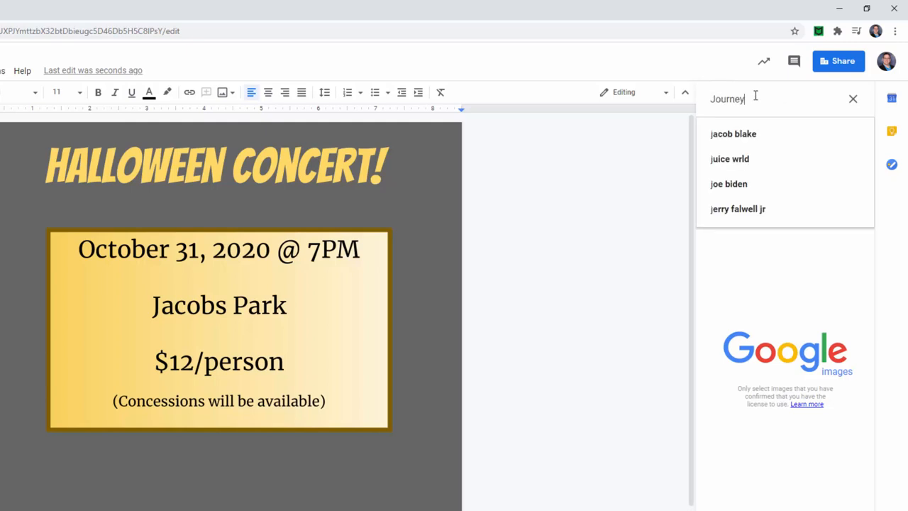
text(band)
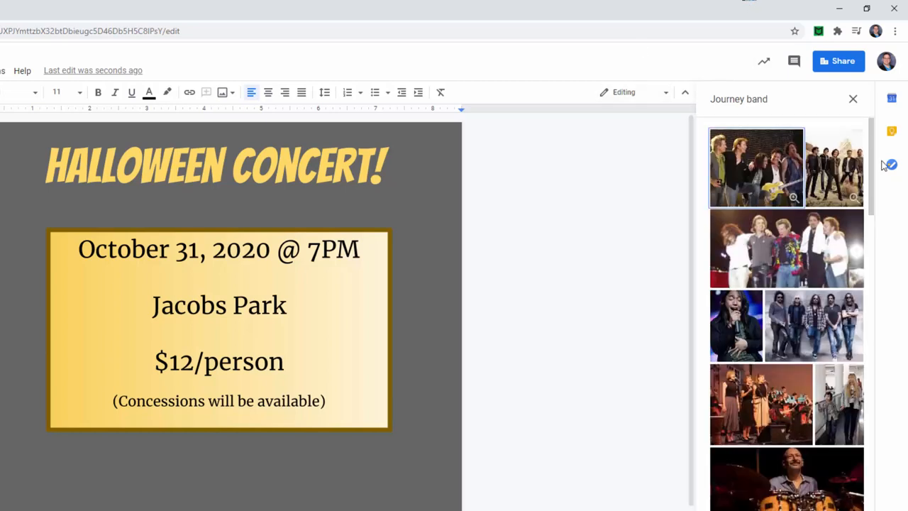
click(756, 168)
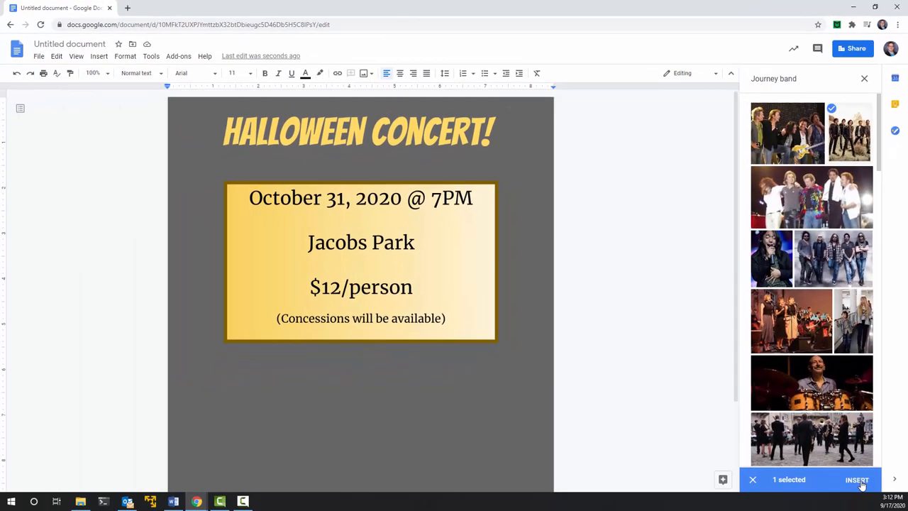
click(856, 480)
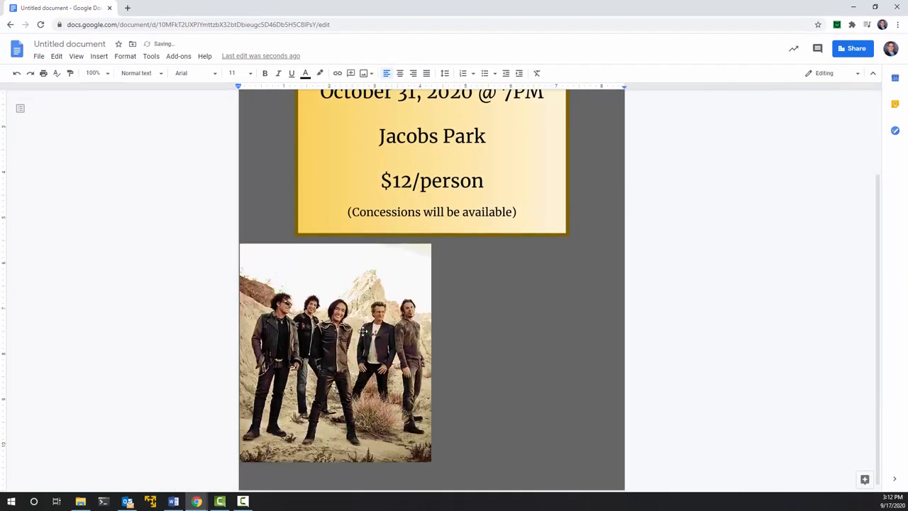
- Set the Journey photo to wrap text, shrink it, and move it left below the box
click(335, 353)
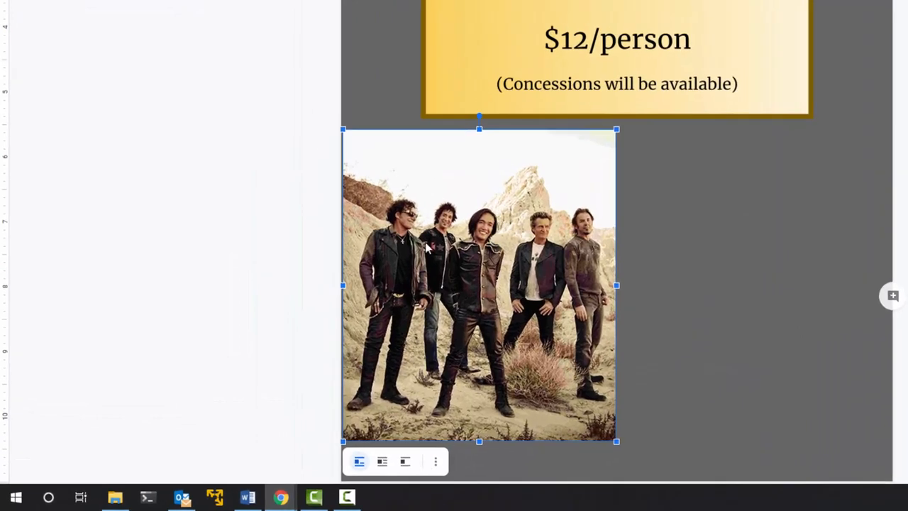
mouse_move(408, 431)
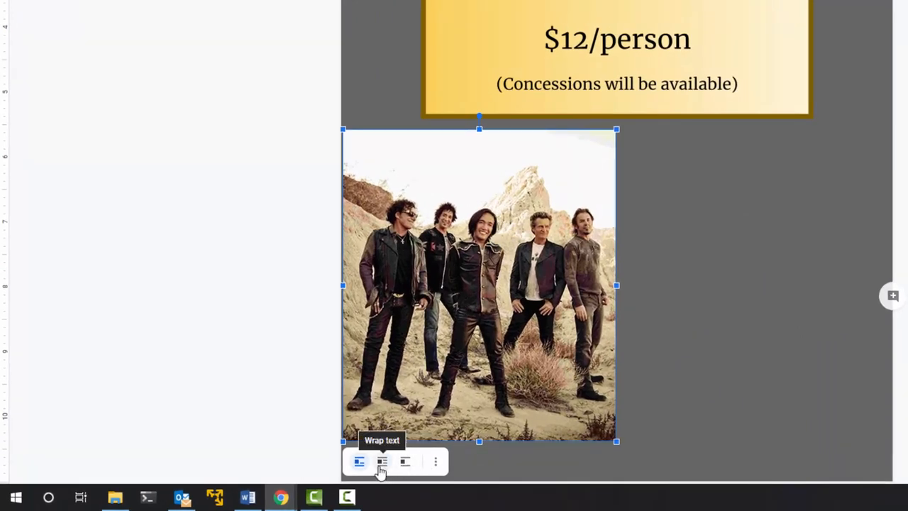
click(382, 461)
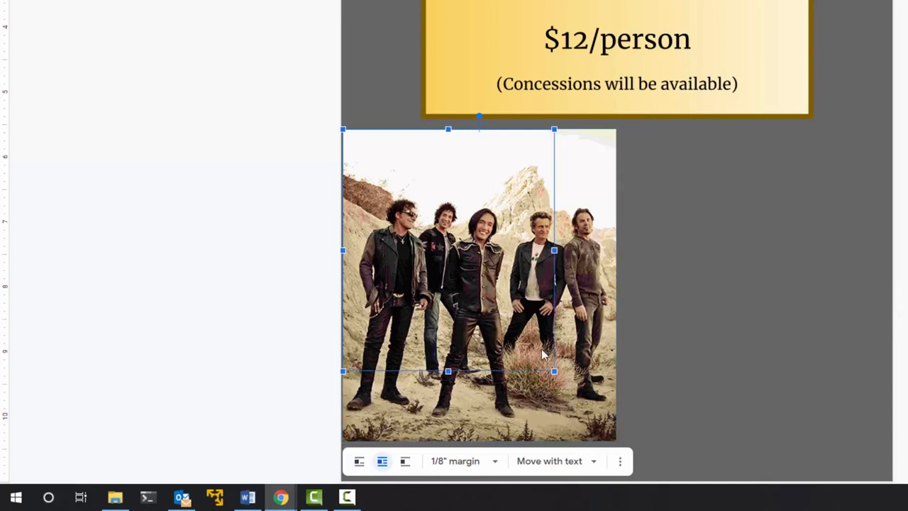
drag(554, 370, 552, 328)
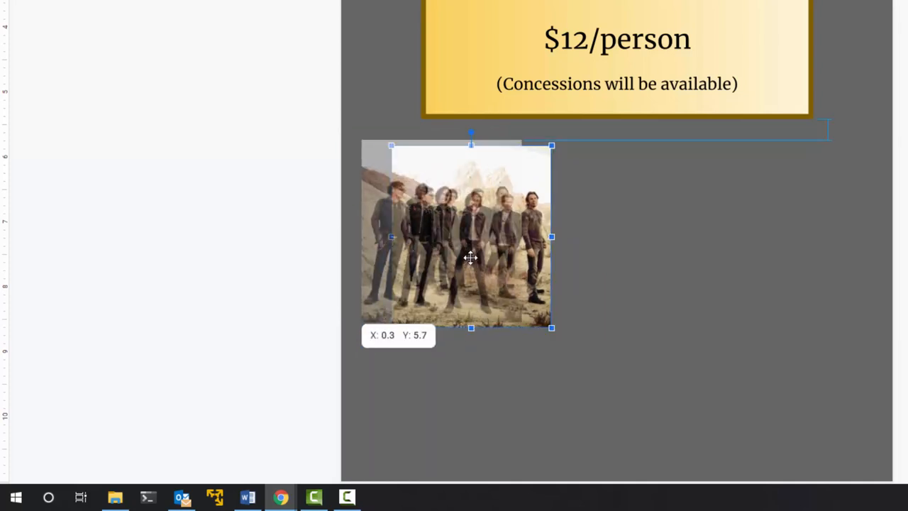
drag(471, 258, 450, 231)
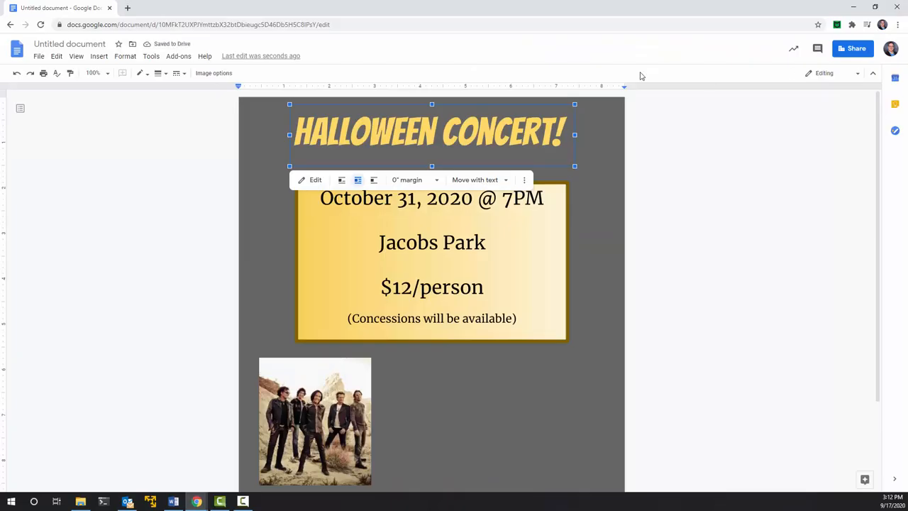
- Deselect the title, search the web for 'Garth Brooks', and insert a photo
click(99, 56)
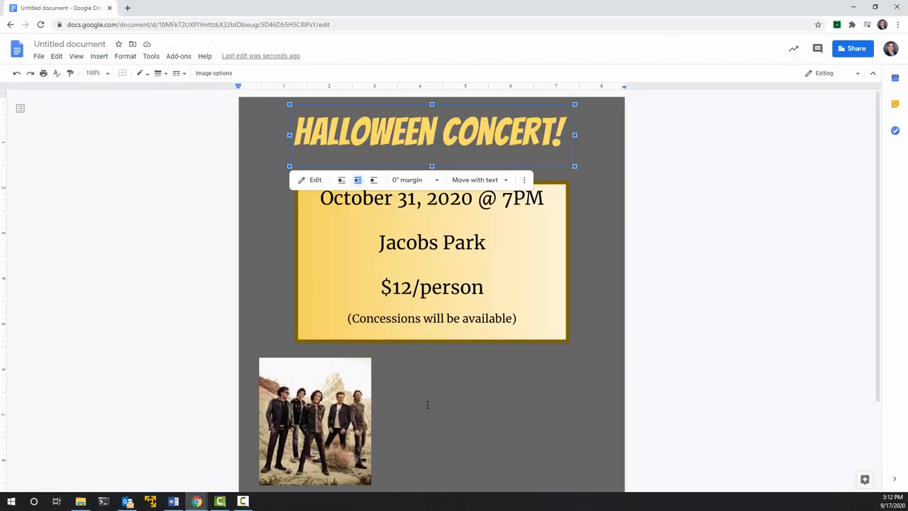
click(440, 134)
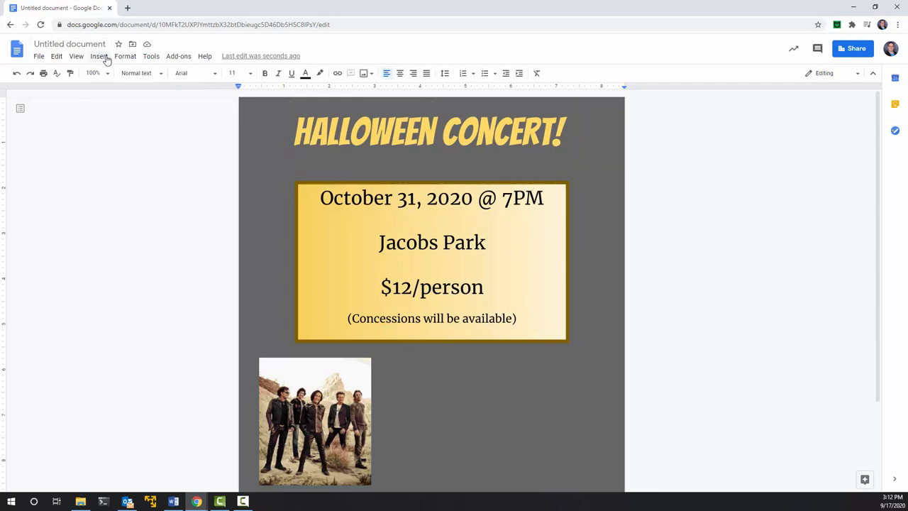
click(99, 56)
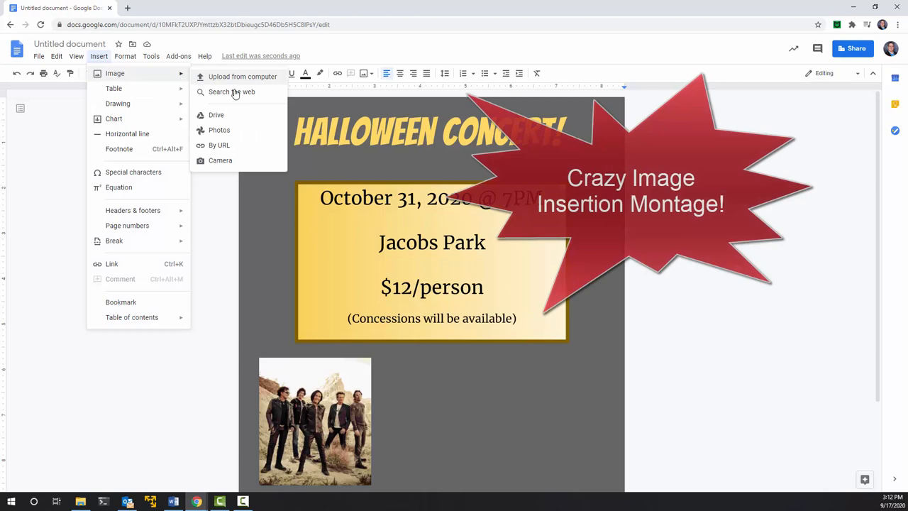
click(231, 92)
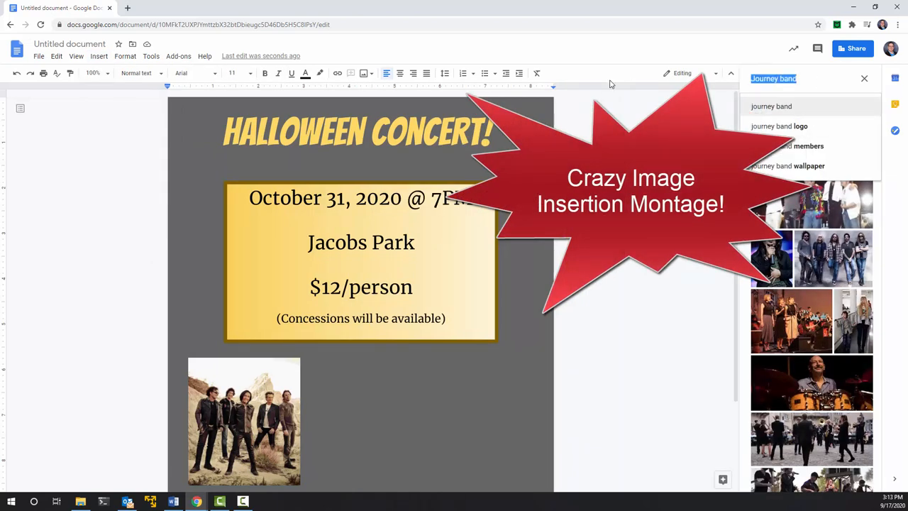
text(Garth Brooks)
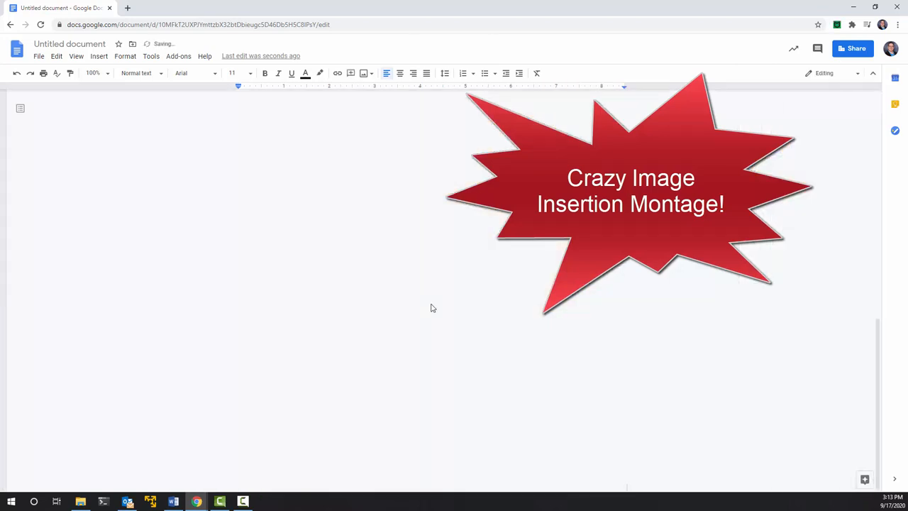
click(631, 204)
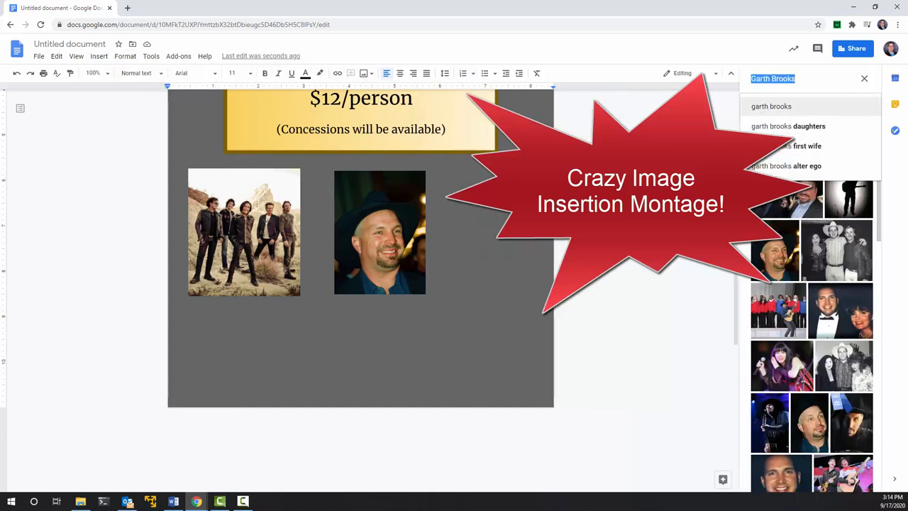
- Search images for 'savage garden' and select the Garth Brooks photo
text(savage garden)
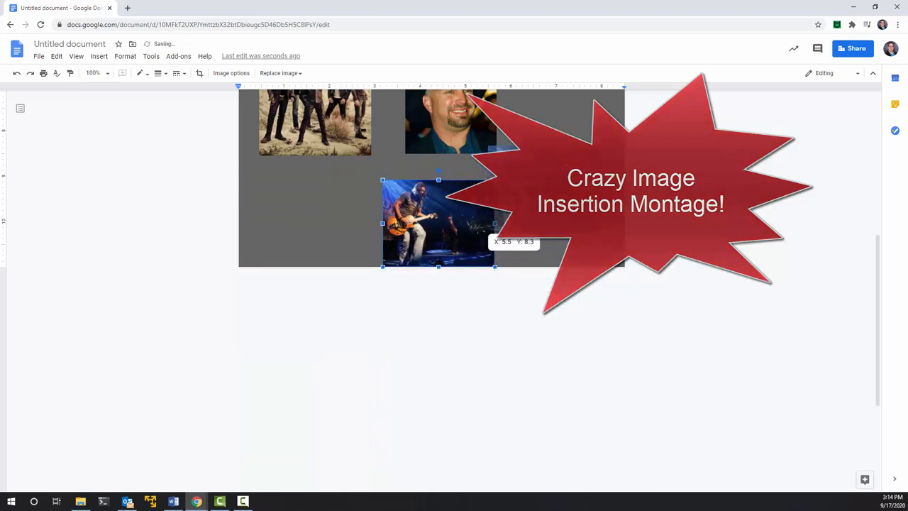
click(231, 72)
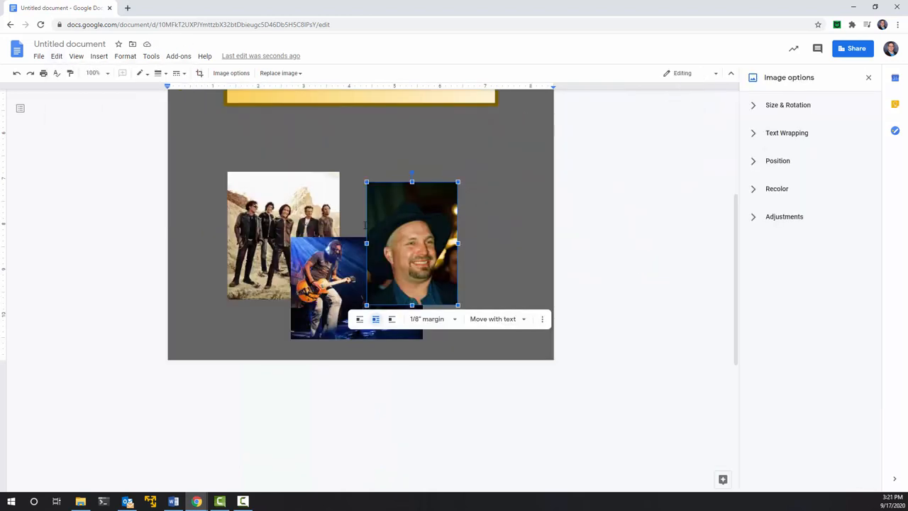
- Stagger the Garth Brooks, guitarist and Journey photos into an overlapping arrangement below the details box
drag(411, 245, 454, 234)
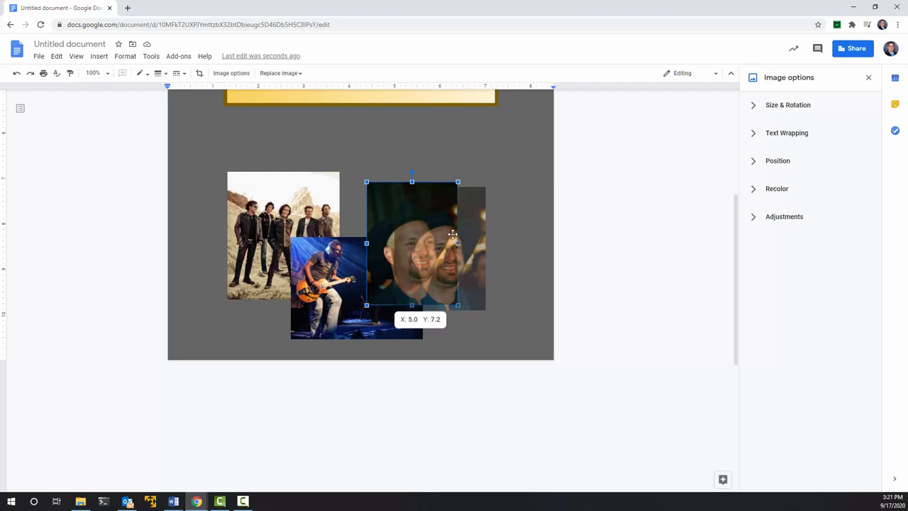
drag(411, 248, 458, 222)
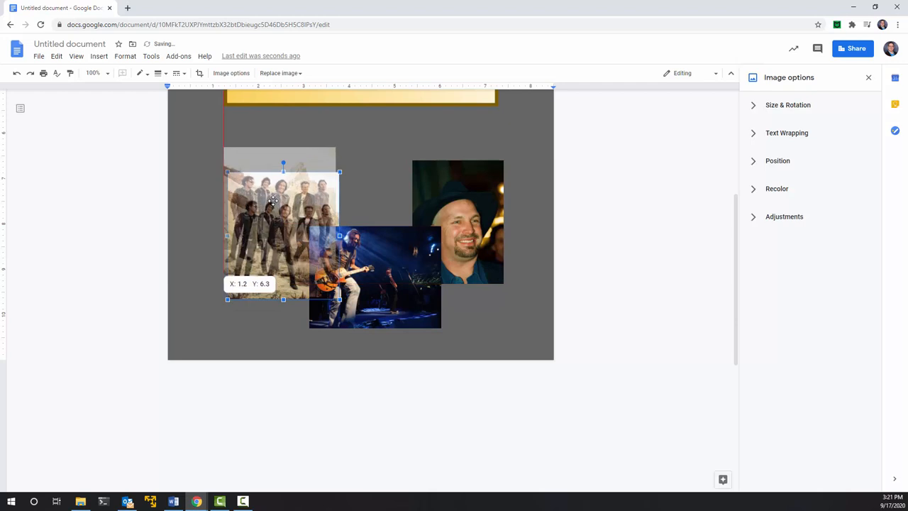
drag(282, 220, 274, 208)
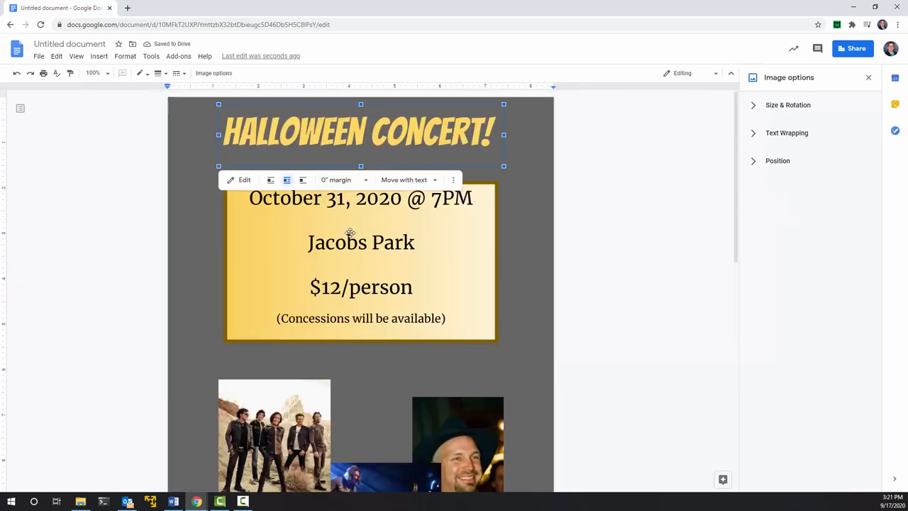
scroll(down, 3)
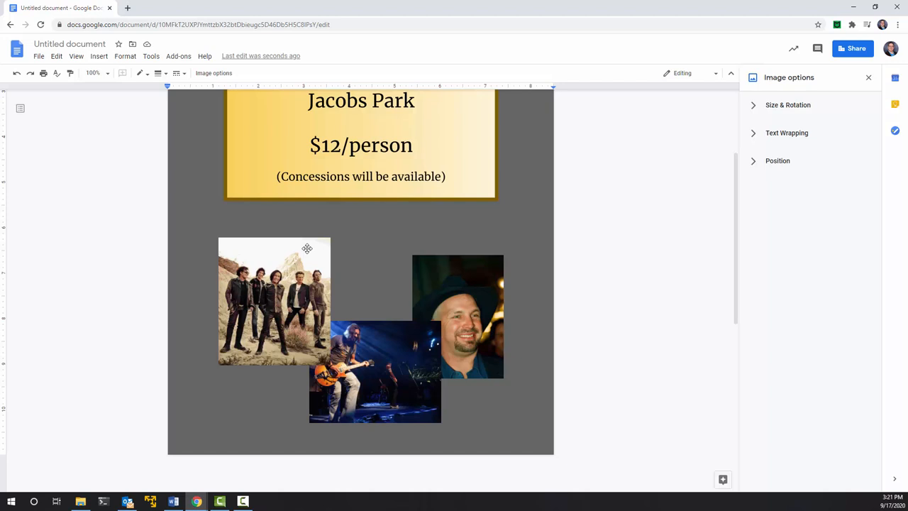
mouse_move(306, 247)
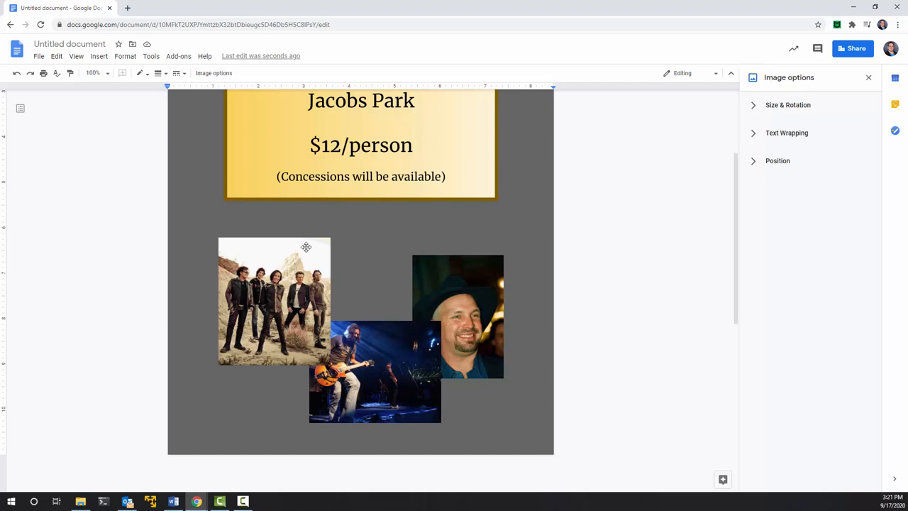
mouse_move(291, 124)
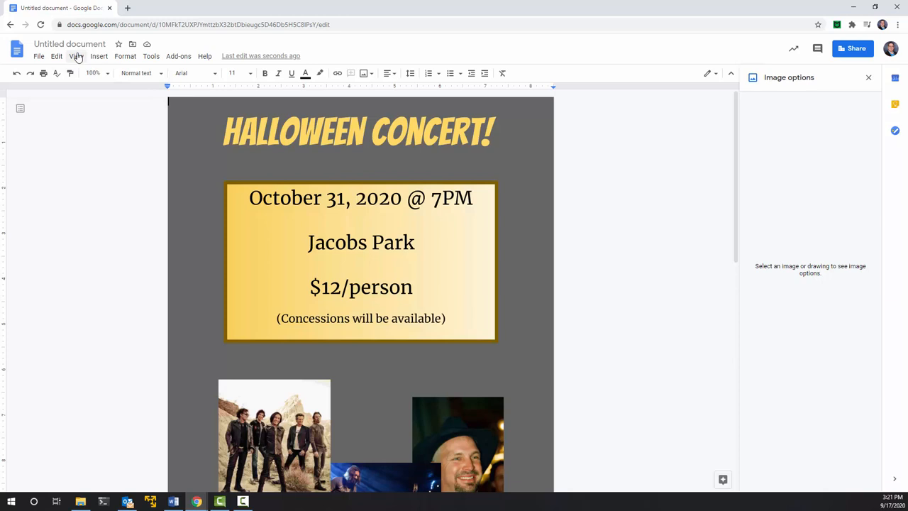
- Start a new drawing with a wide yellow text box using the Bangers font
click(98, 56)
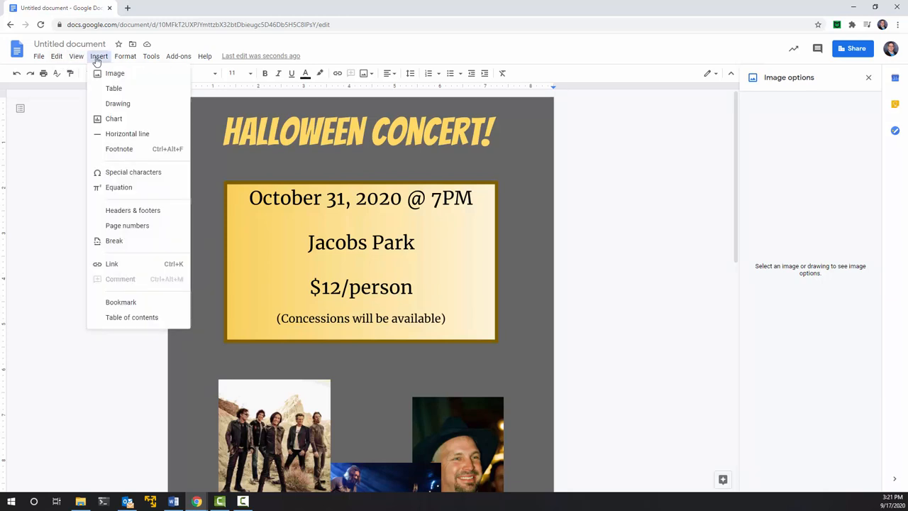
mouse_move(118, 103)
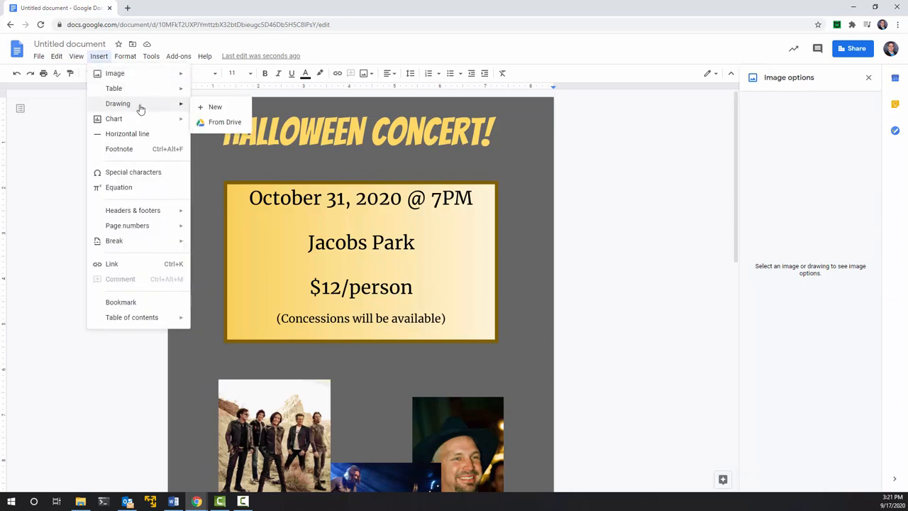
click(214, 107)
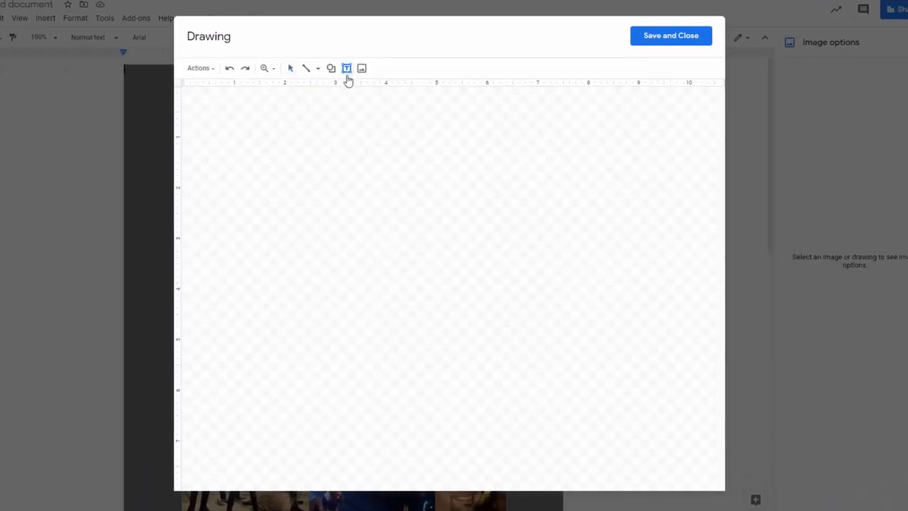
drag(280, 181, 591, 218)
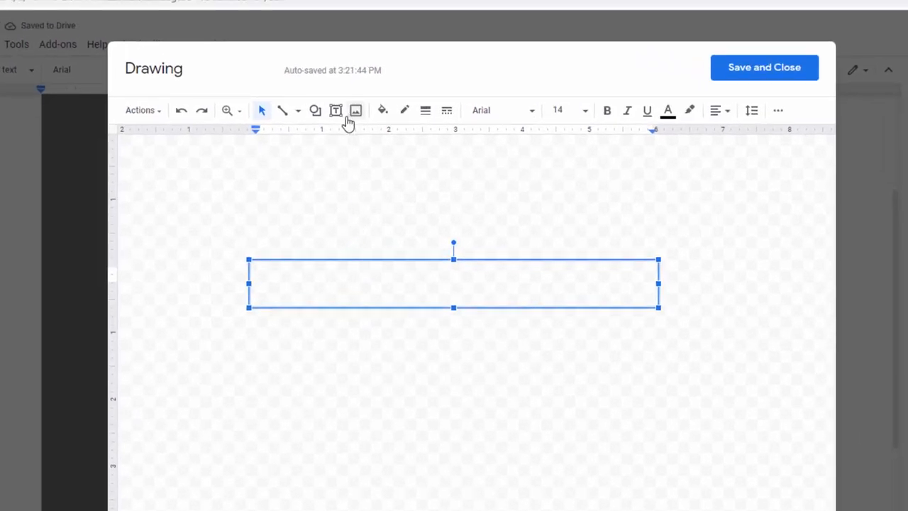
click(500, 110)
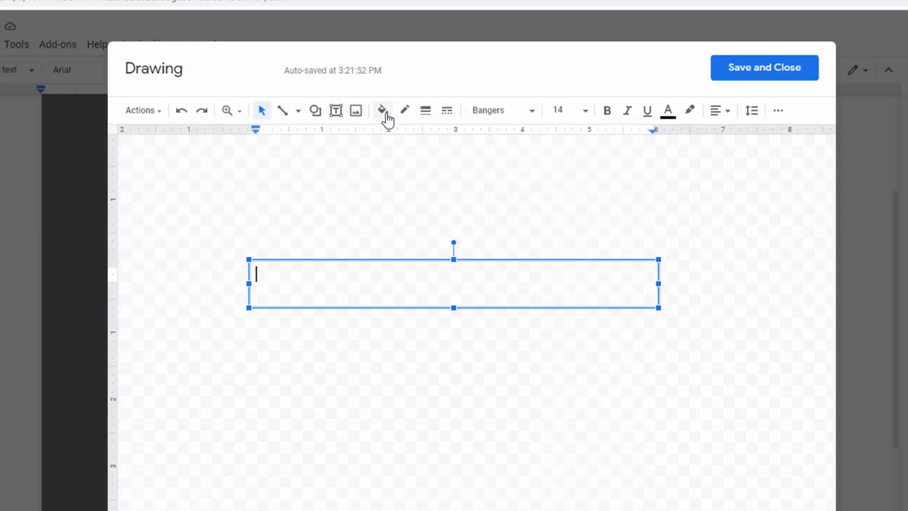
click(382, 110)
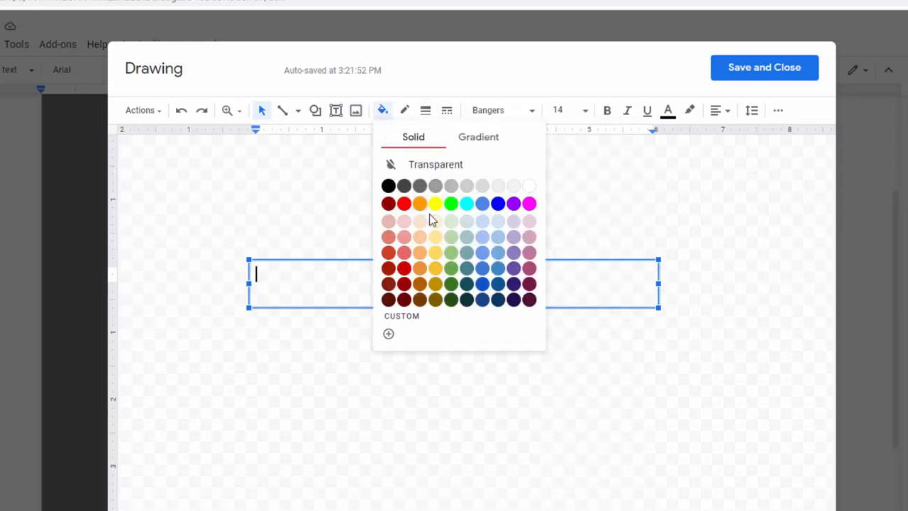
click(434, 204)
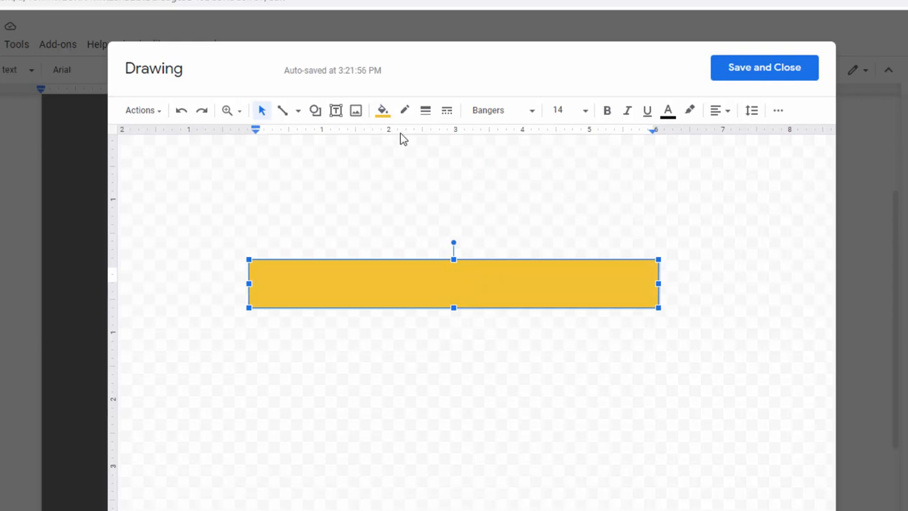
- Type JOURNEY at size 24, shrink the box to fit, and save it into the flyer
click(715, 110)
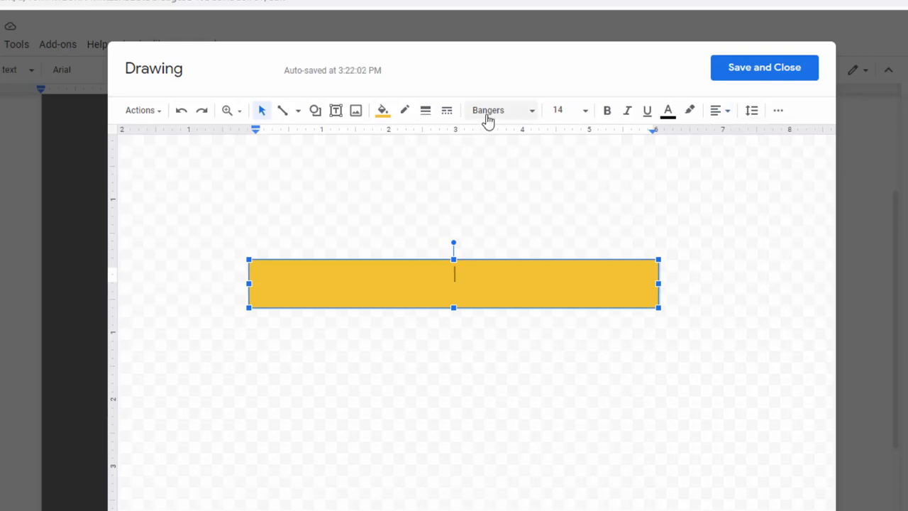
click(585, 110)
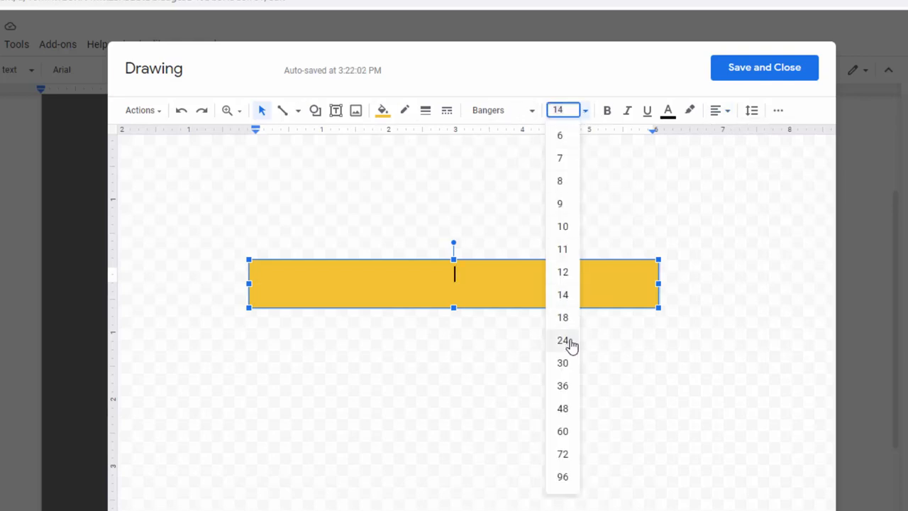
click(563, 340)
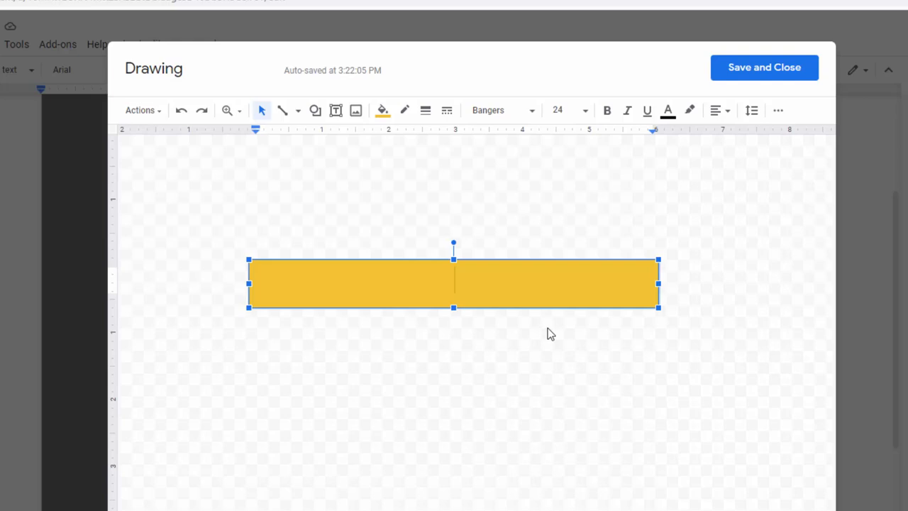
text(JOURNEY)
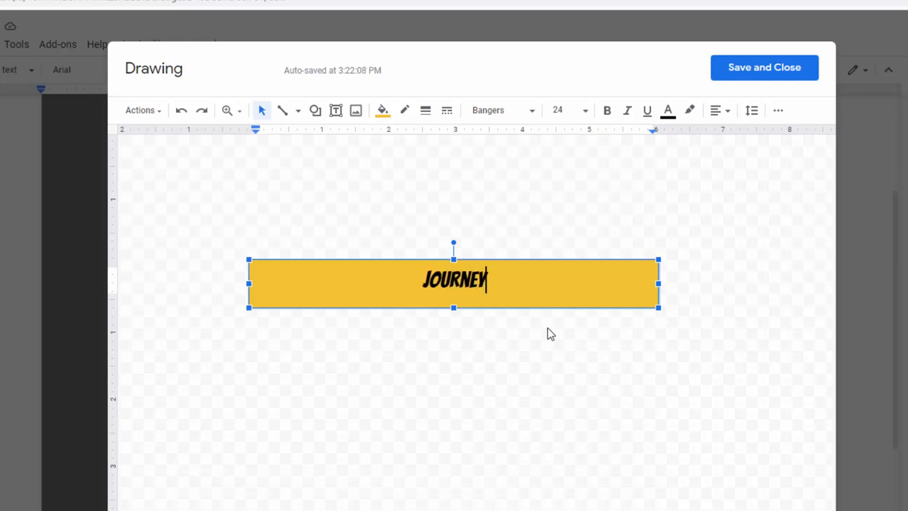
mouse_move(544, 331)
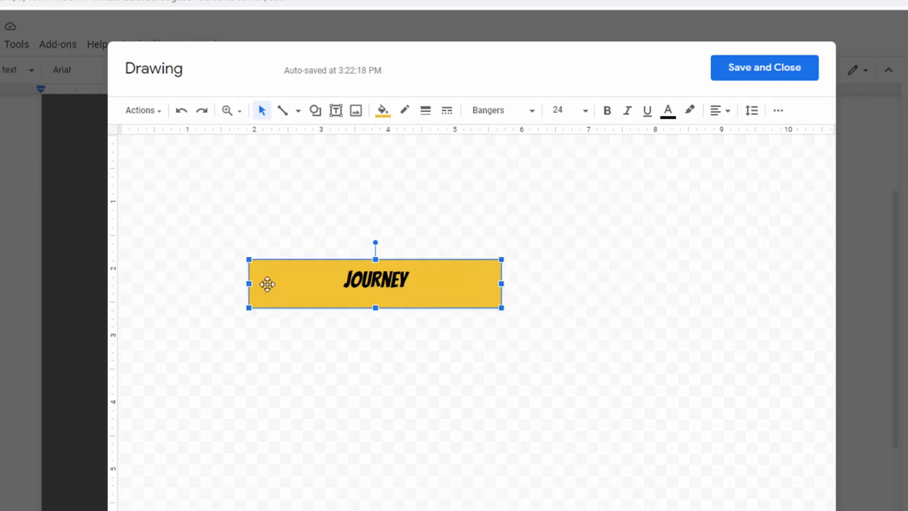
drag(268, 283, 339, 285)
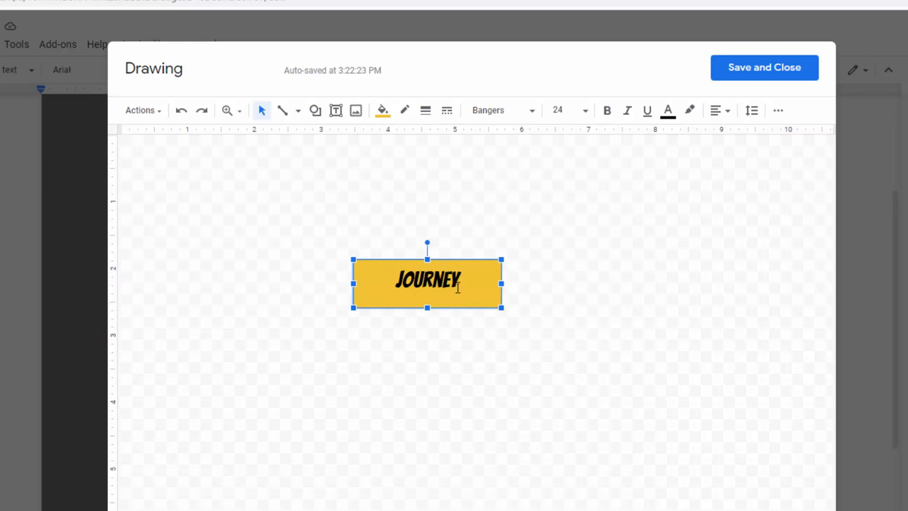
click(778, 110)
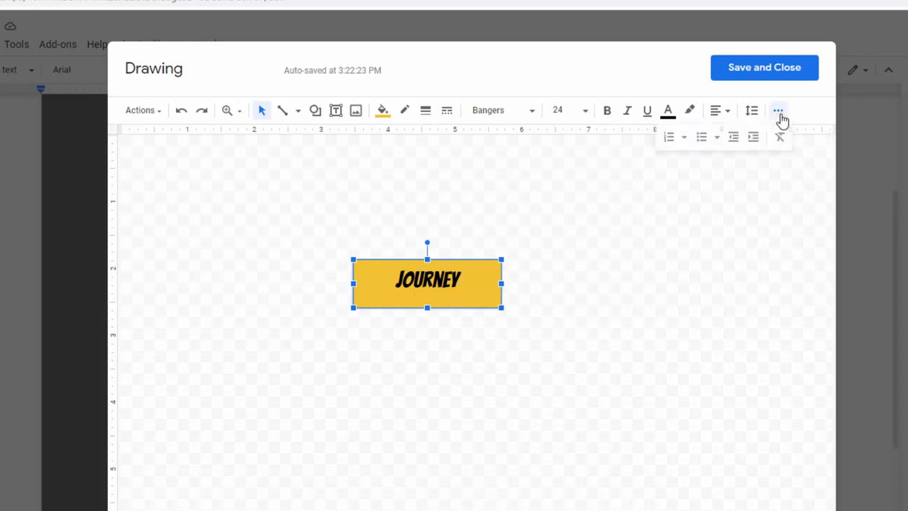
click(777, 110)
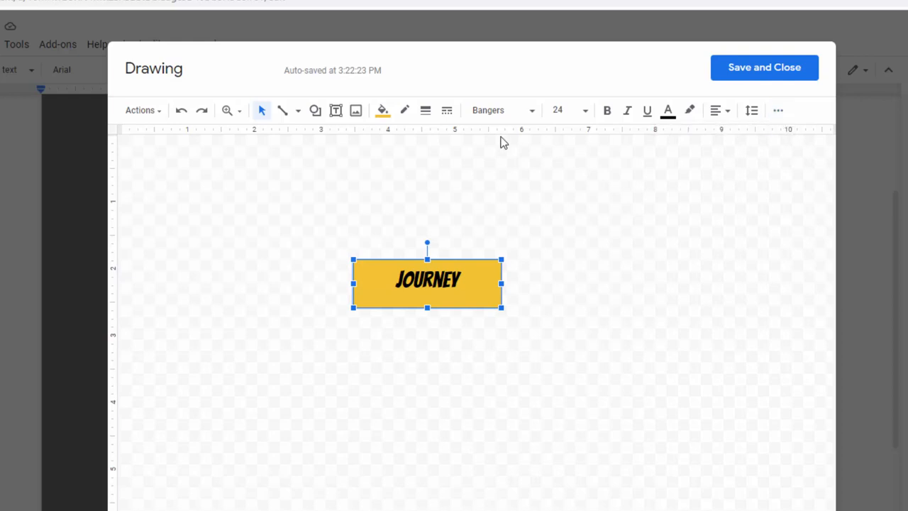
mouse_move(426, 306)
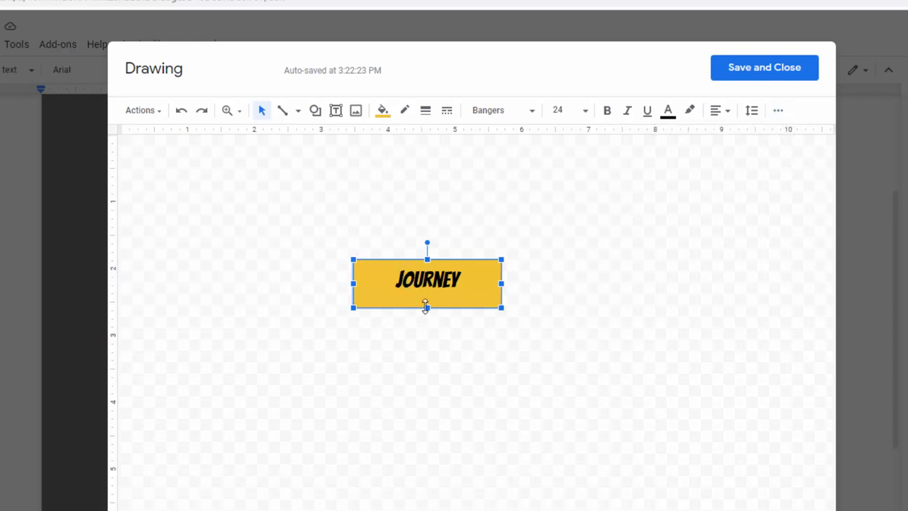
drag(425, 307, 428, 297)
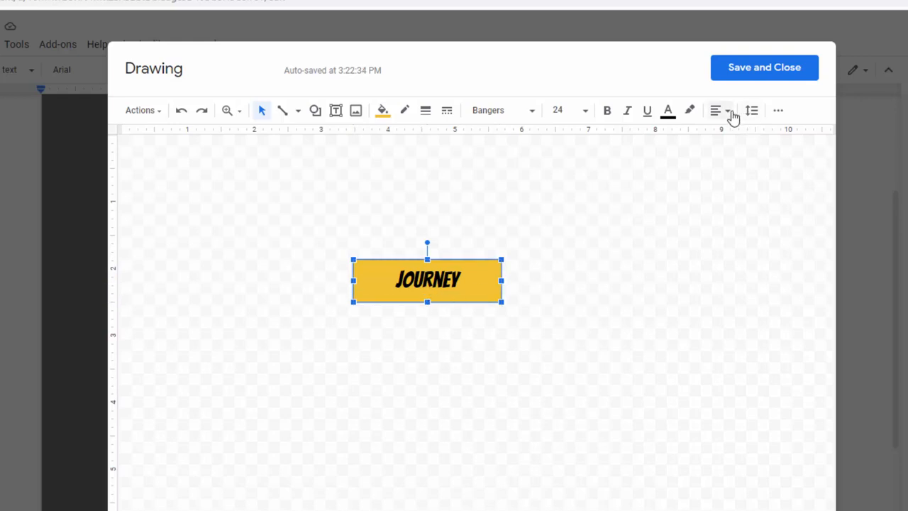
click(764, 67)
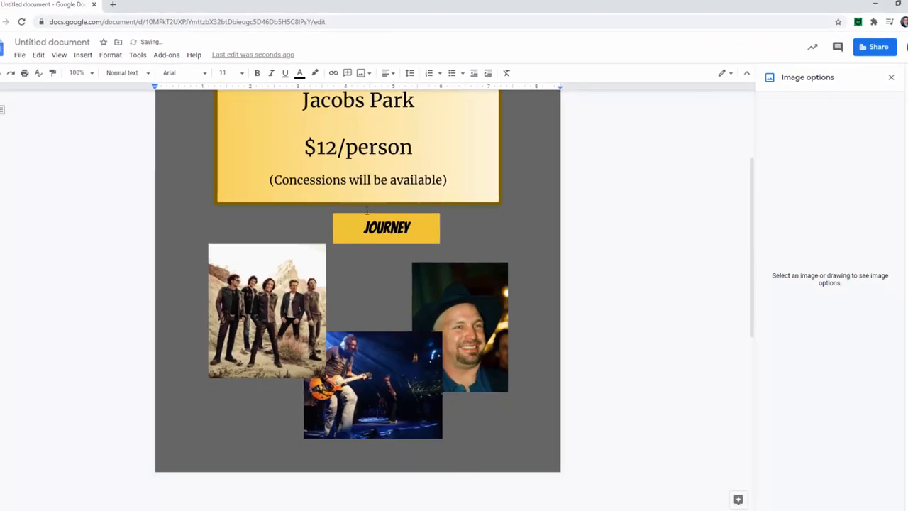
- Set the JOURNEY tag to wrap text and move it onto the group photo's lower-left corner
click(387, 228)
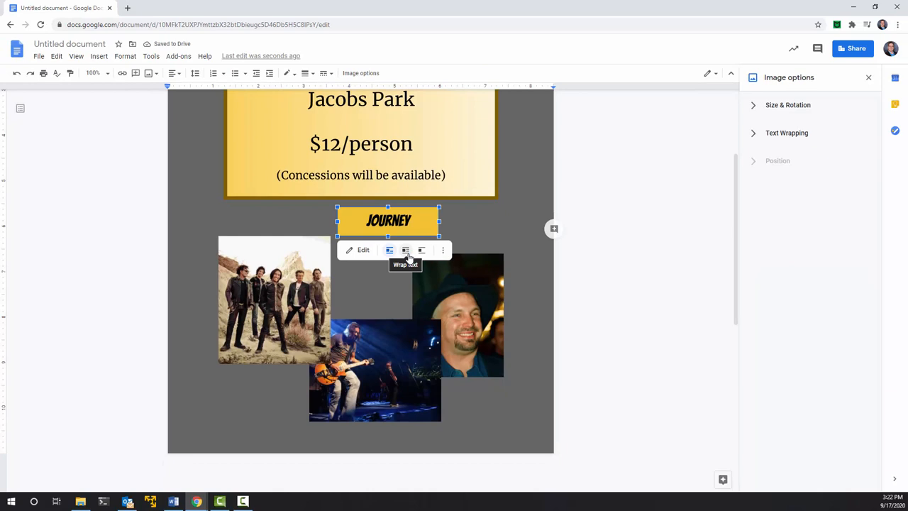
click(405, 250)
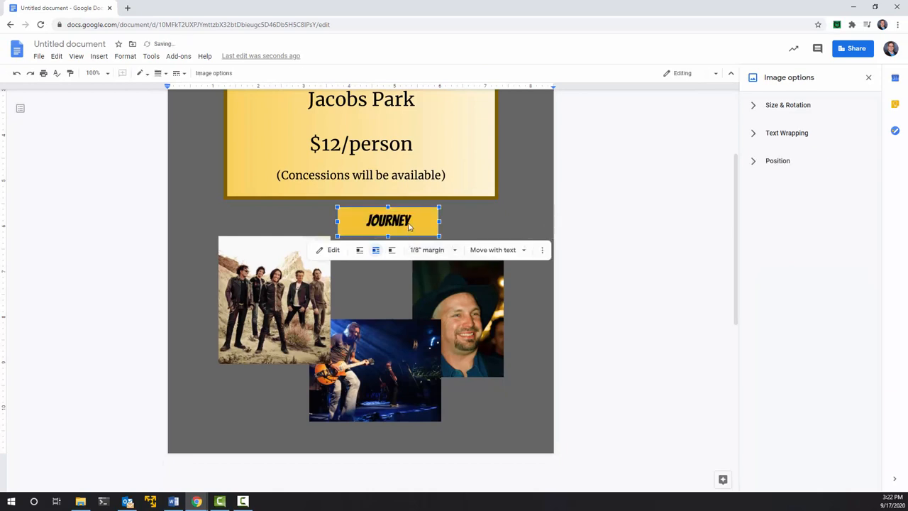
drag(388, 221, 249, 372)
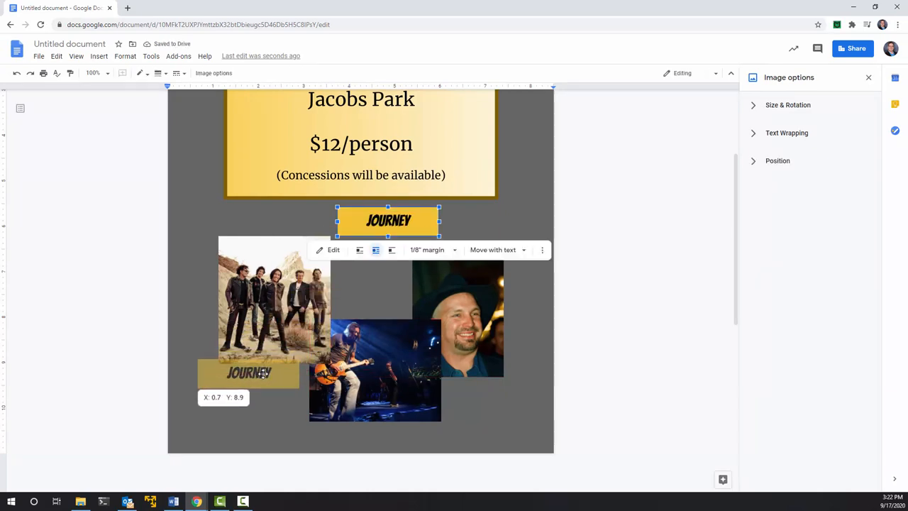
drag(249, 373, 235, 369)
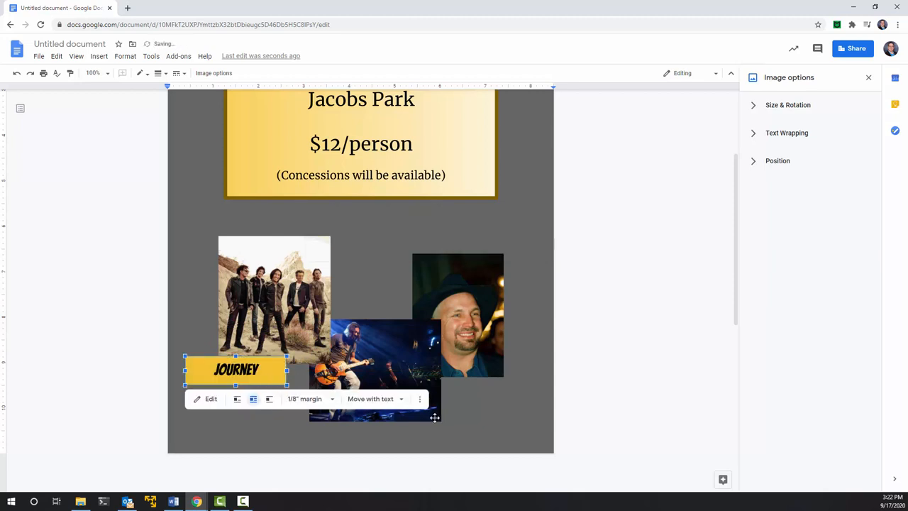
mouse_move(431, 416)
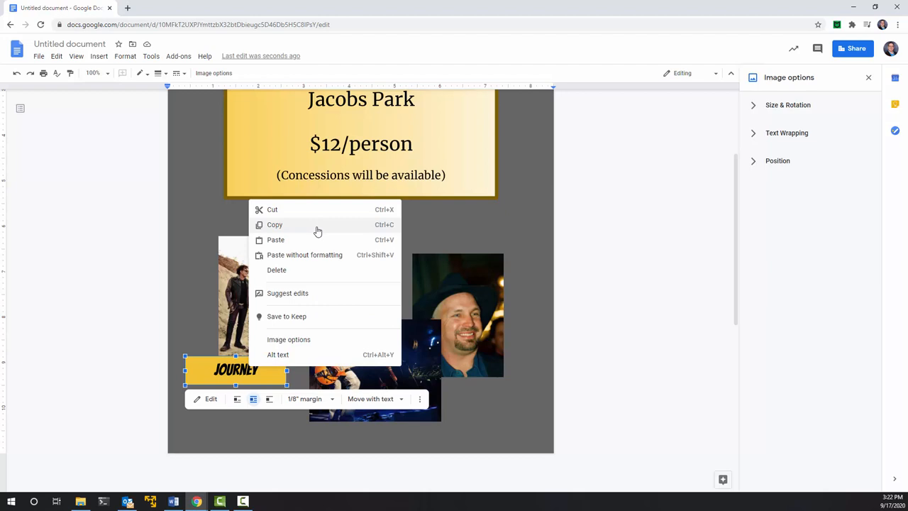
- Copy and paste the JOURNEY tag, then relabel the copy SAVAGE GARDEN
click(374, 283)
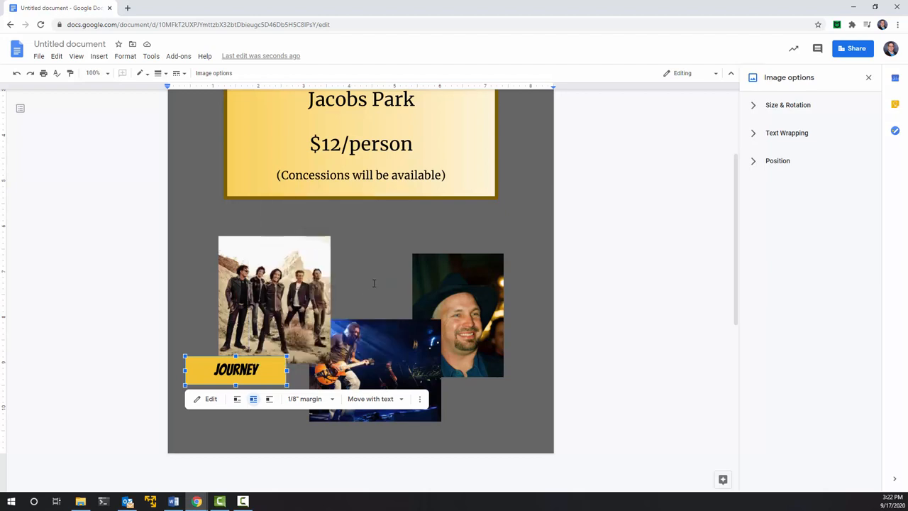
scroll(up, 3)
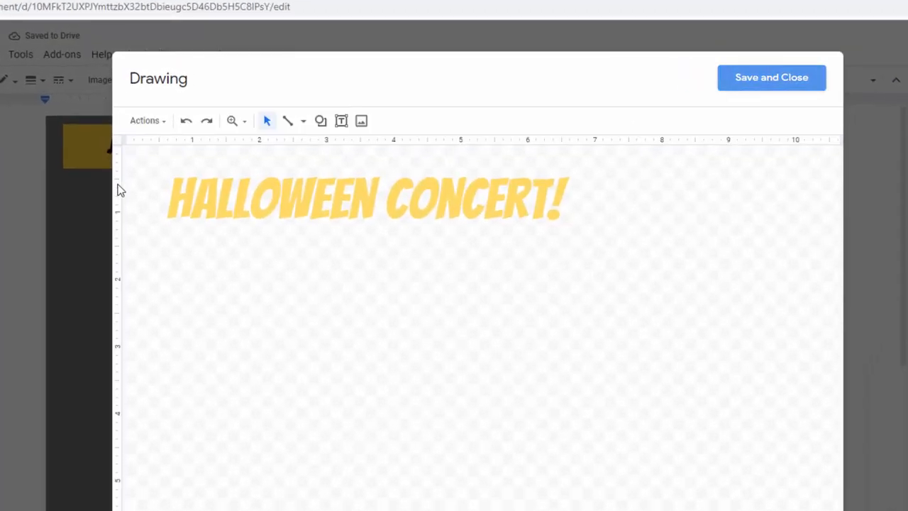
click(771, 77)
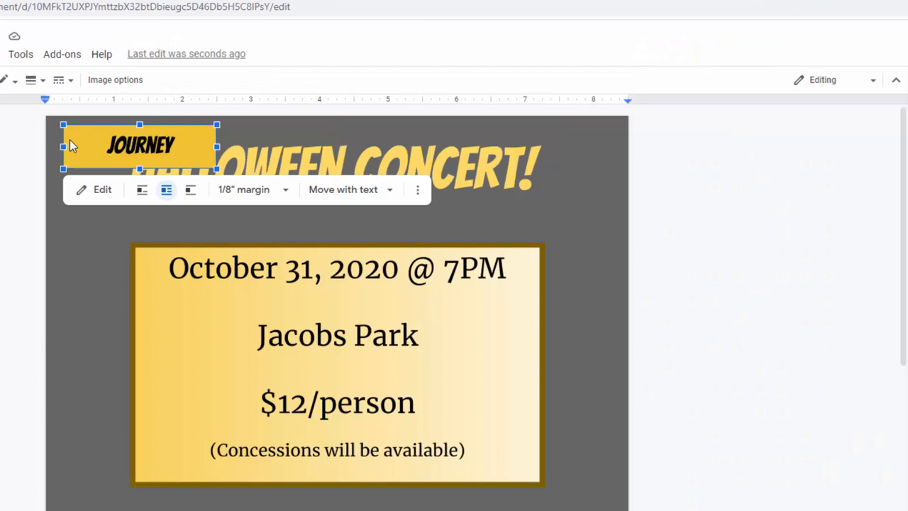
click(102, 190)
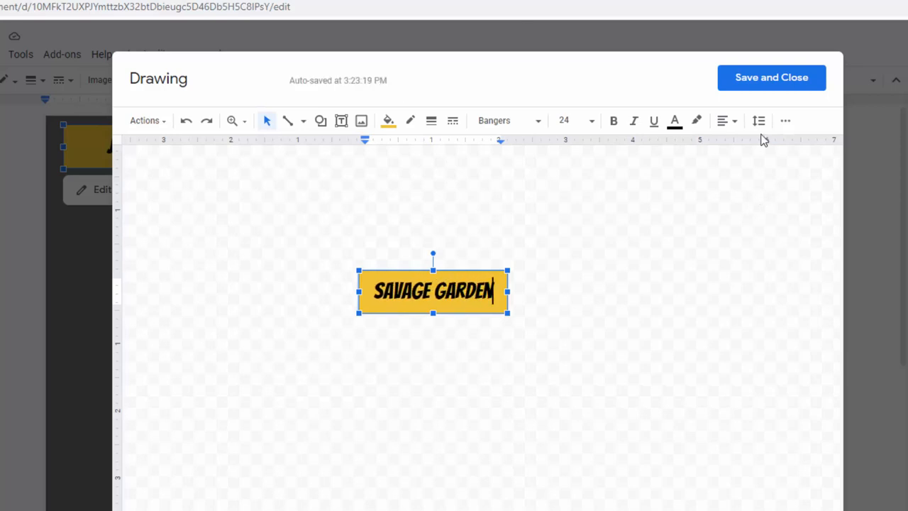
click(771, 78)
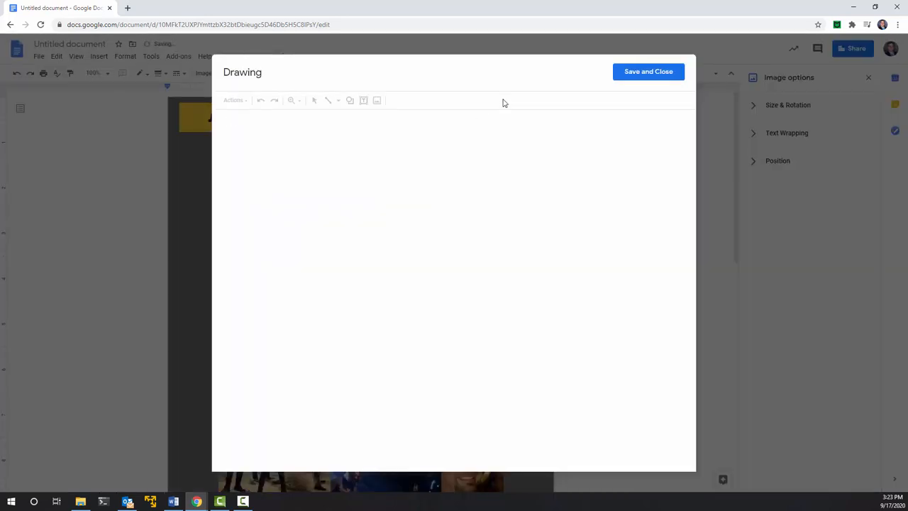
- Edit the pasted tag near the title to read GARTH BROOKS and save it
click(647, 71)
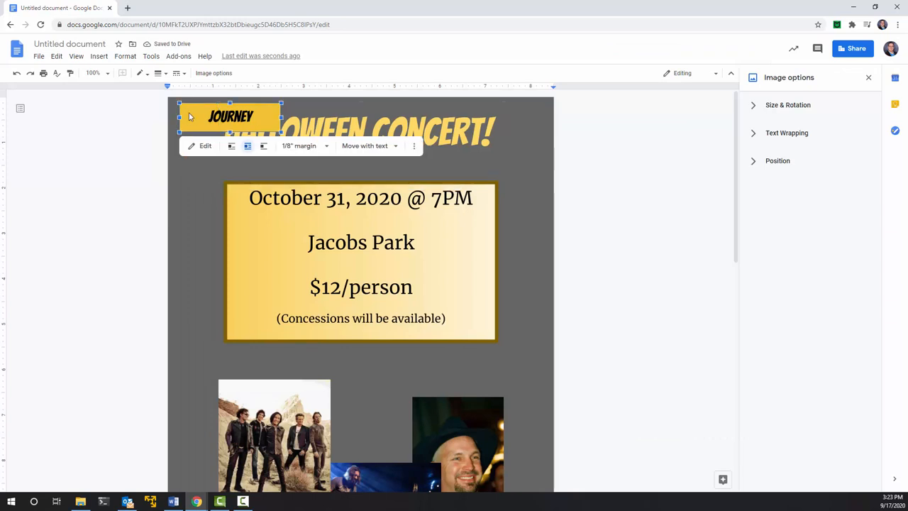
click(205, 145)
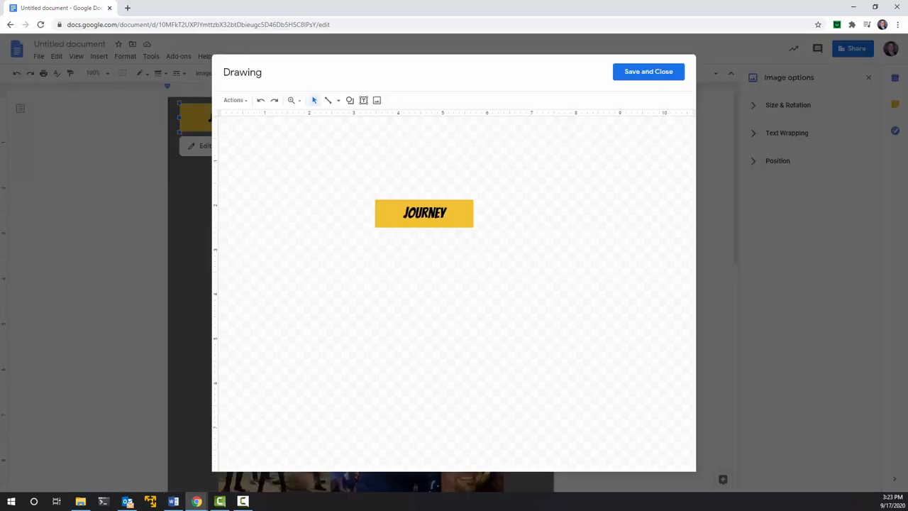
text(CART)
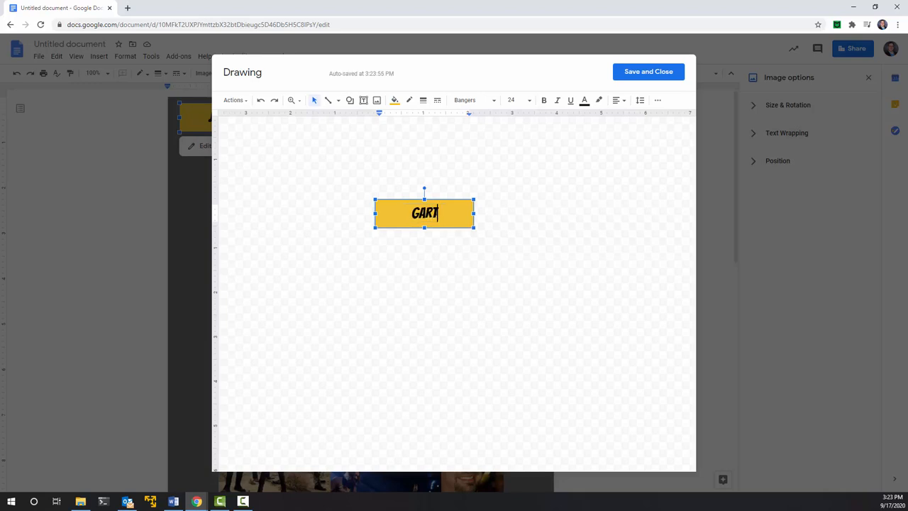
text(H BROOKS)
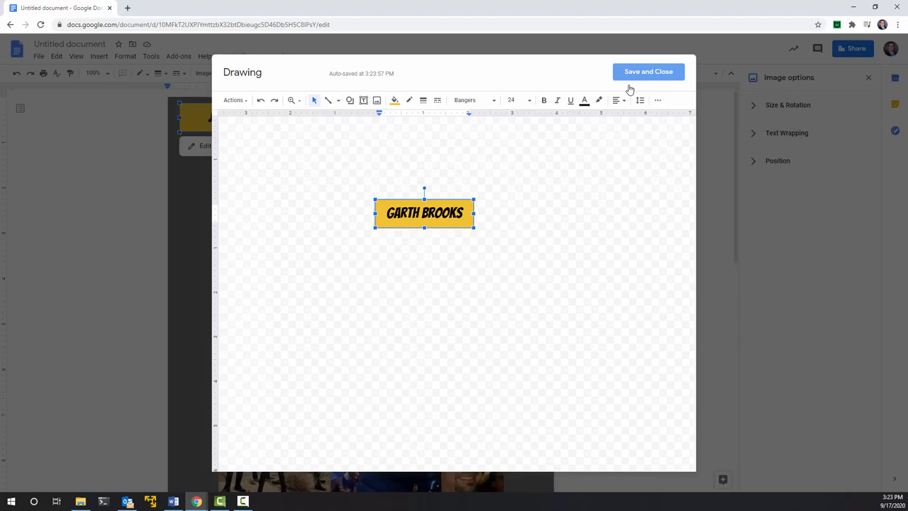
click(648, 71)
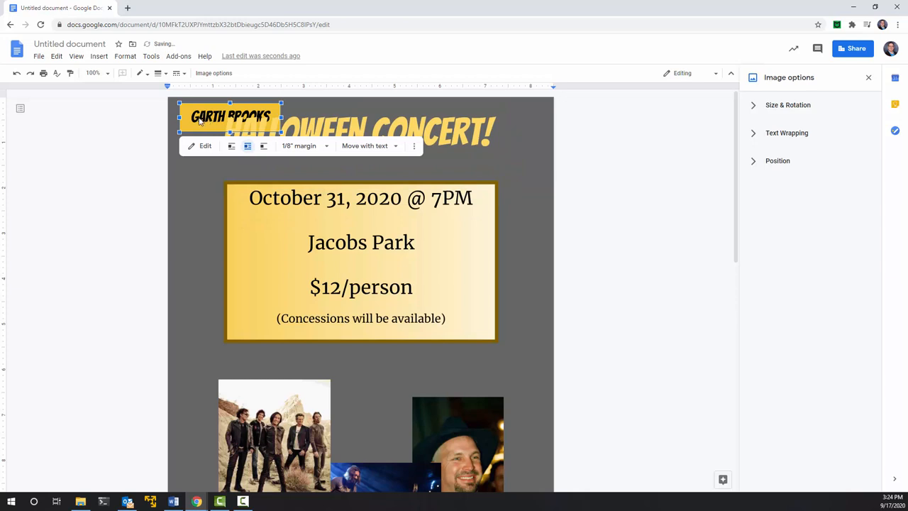
- Move the JOURNEY tag up to sit along the group photo's top edge
scroll(down, 3)
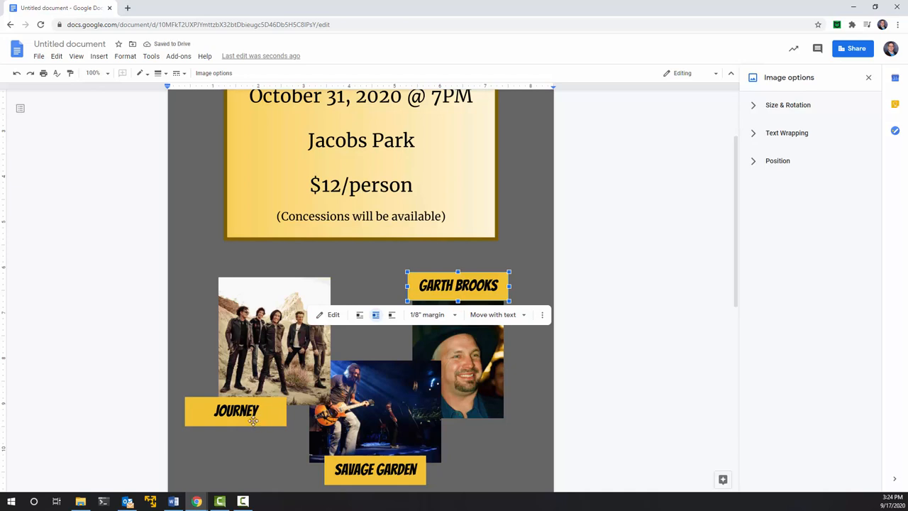
drag(236, 410, 280, 285)
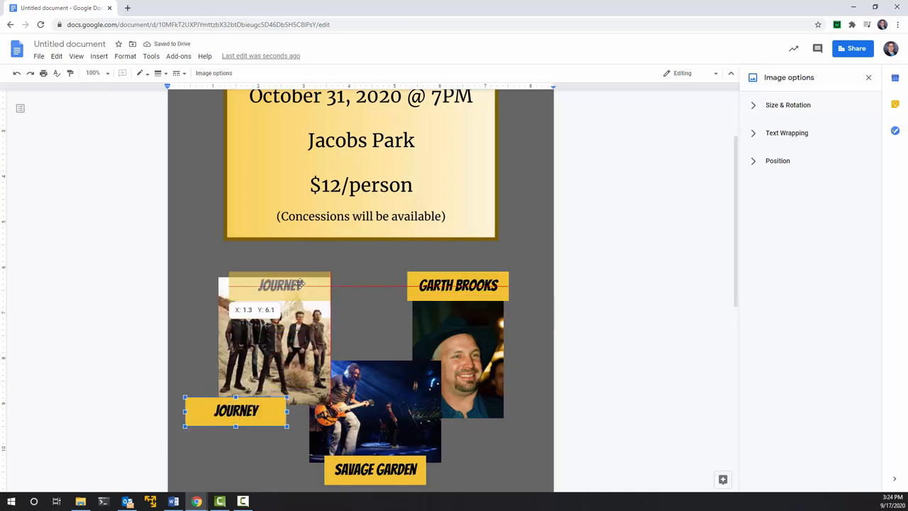
drag(298, 284, 290, 279)
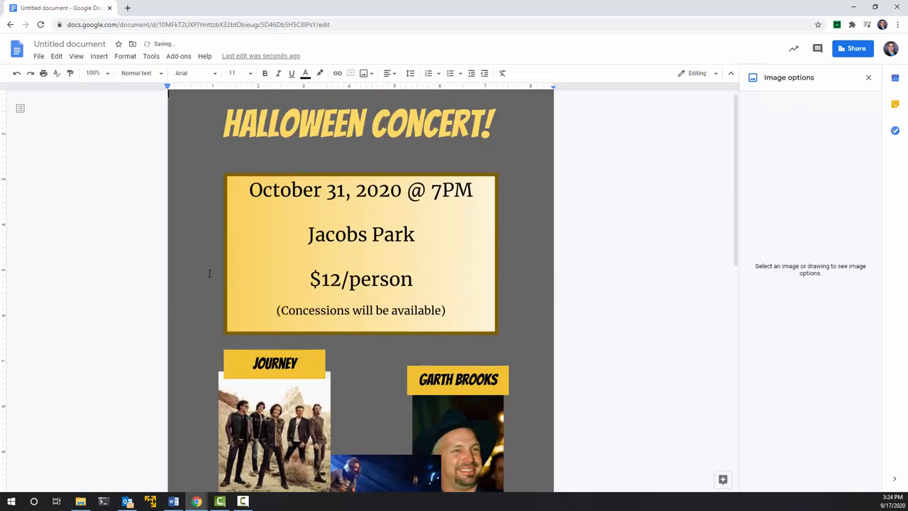
- Scroll further down the flyer and open the Insert menu
scroll(down, 3)
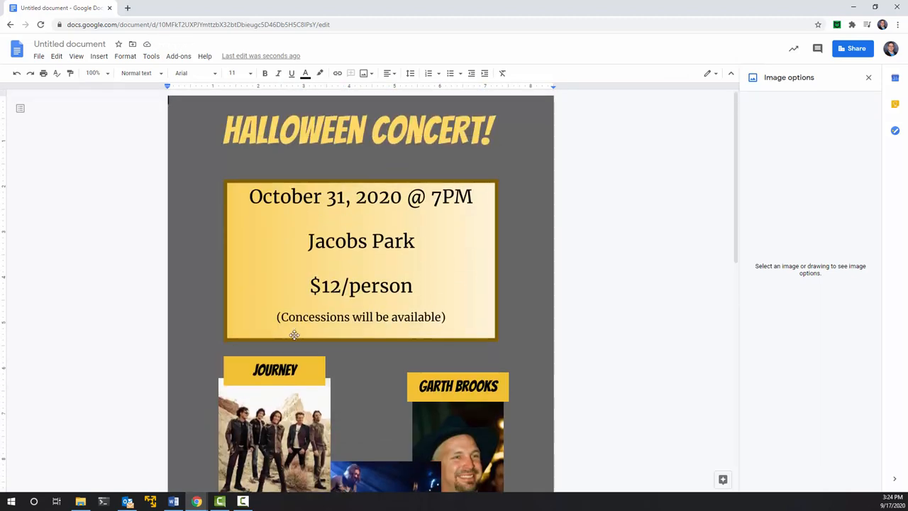
scroll(down, 3)
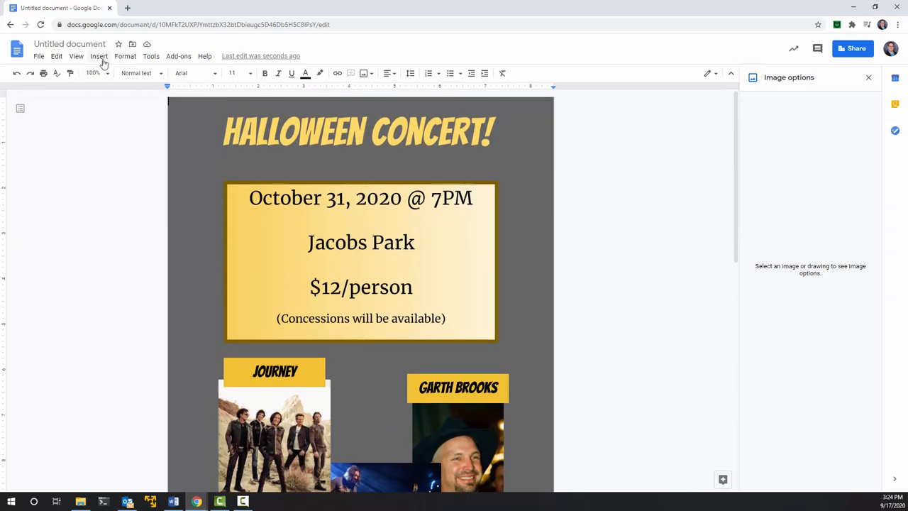
click(99, 56)
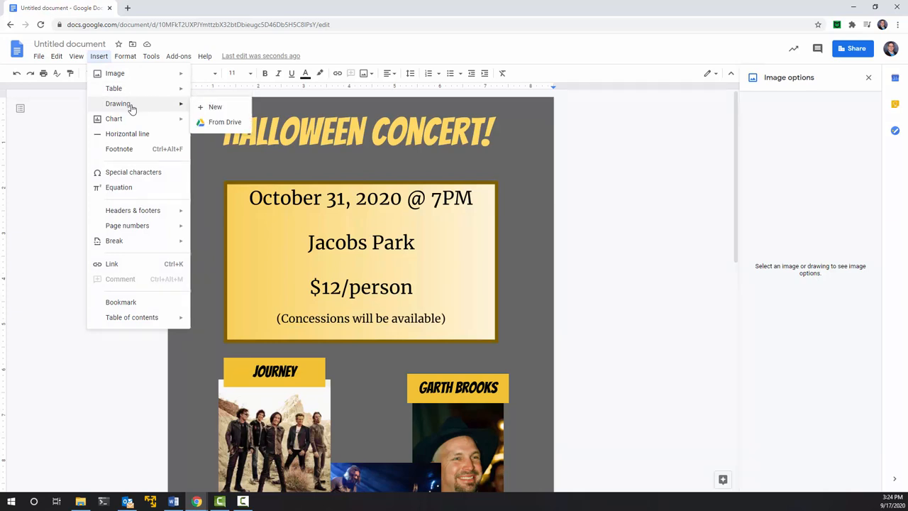